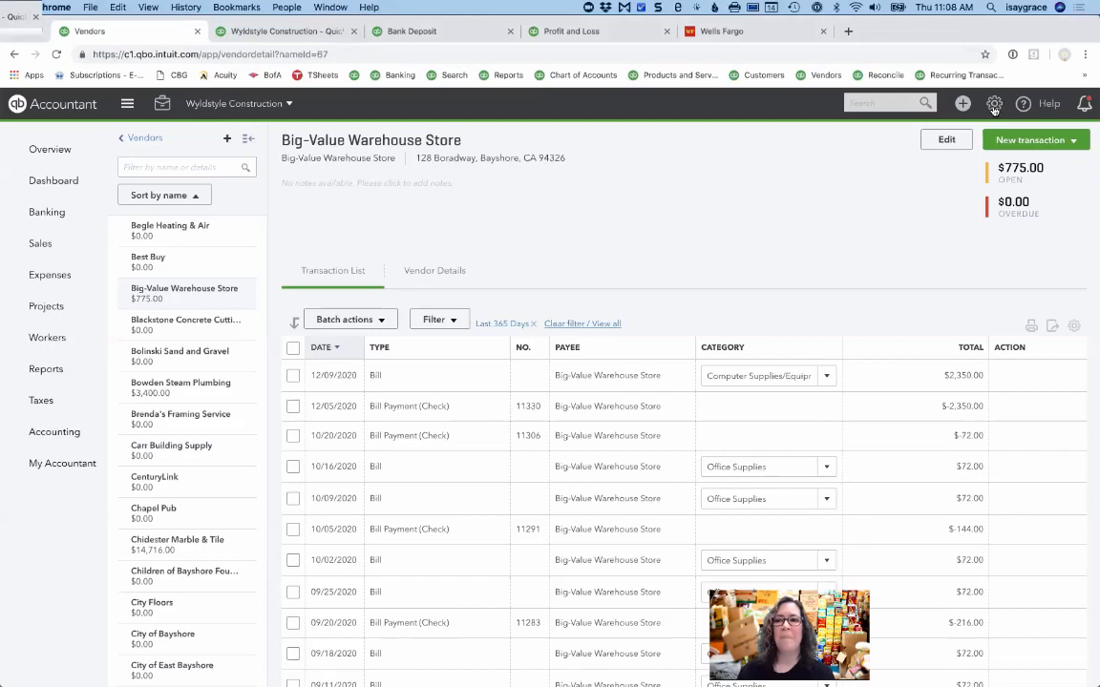
View the Sales settings in Account and Settings.
{"action": "left_click", "coordinate": [994, 103]}
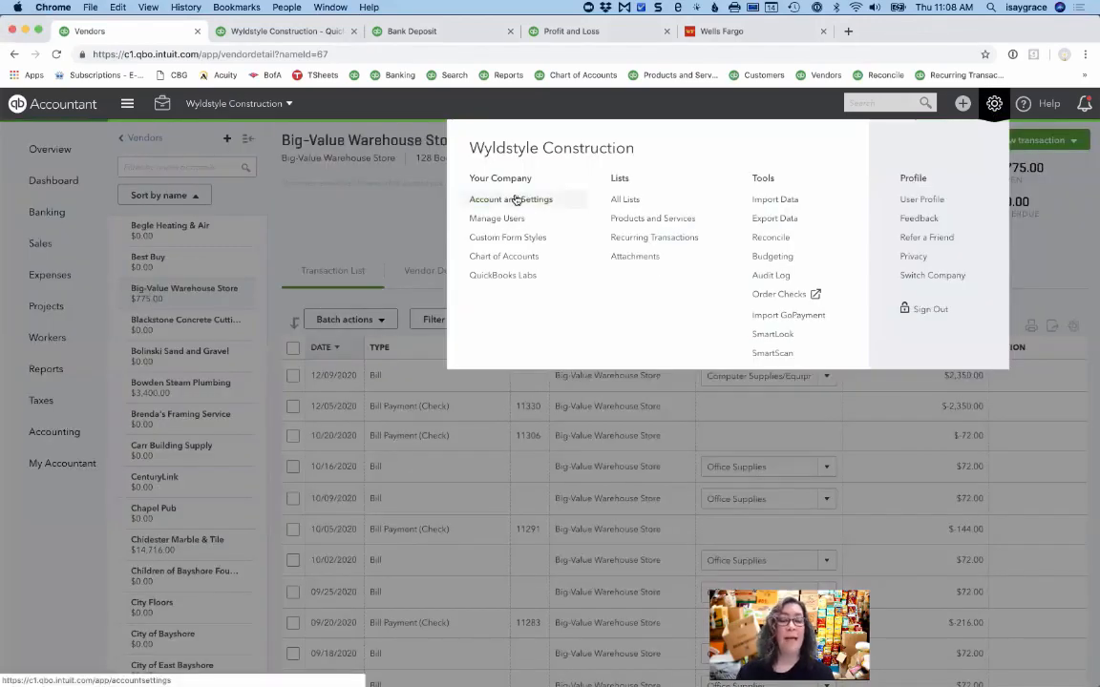
{"action": "left_click", "coordinate": [510, 198]}
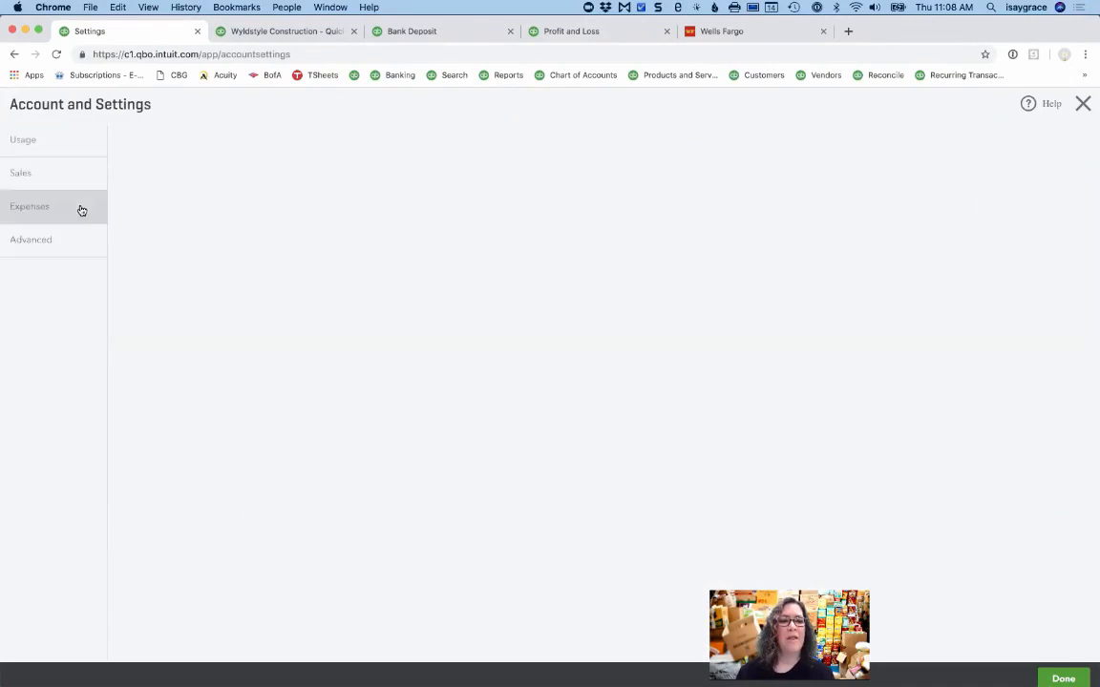
{"action": "left_click", "coordinate": [29, 139]}
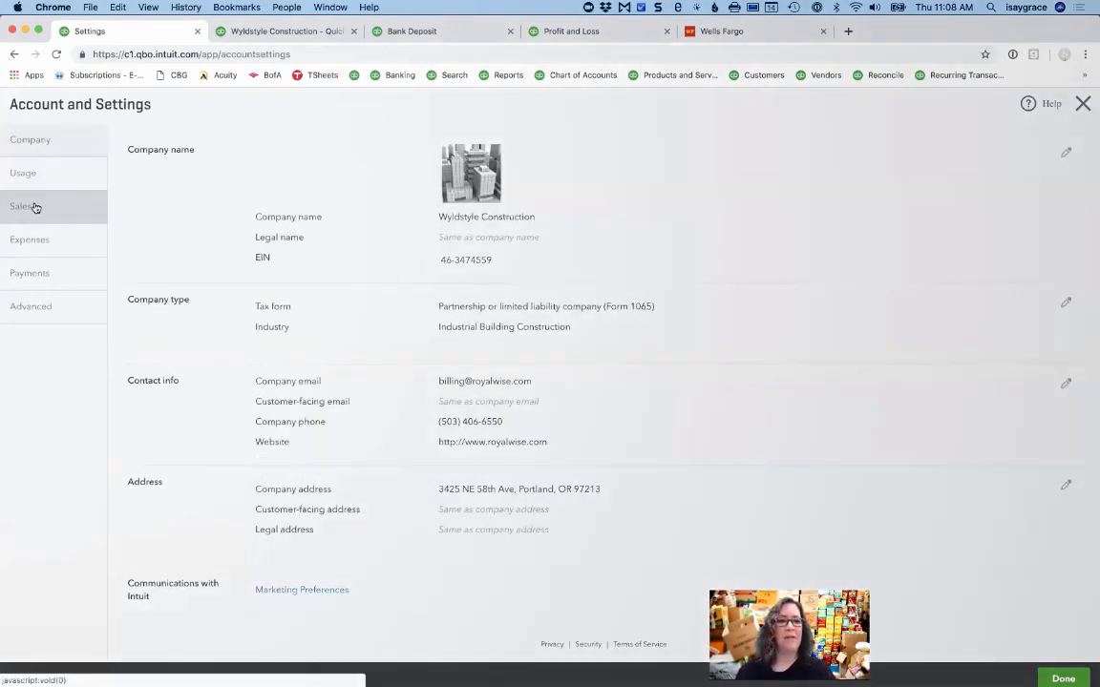
{"action": "left_click", "coordinate": [21, 206]}
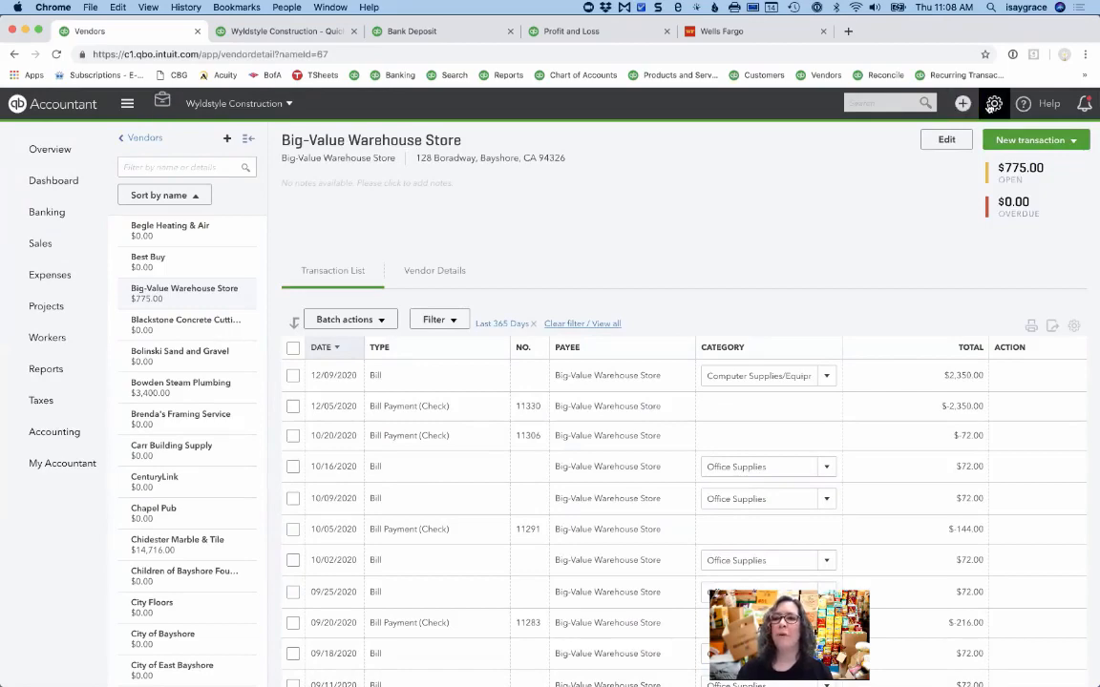
Open the Price rules list from All Lists.
{"action": "left_click", "coordinate": [993, 103]}
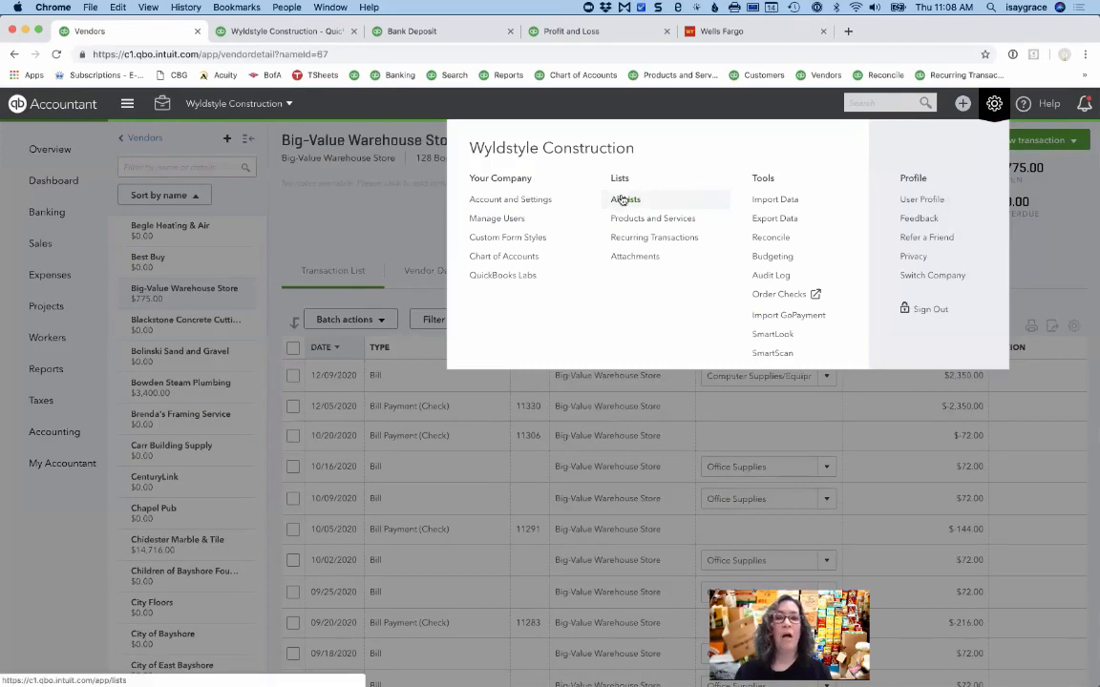
{"action": "left_click", "coordinate": [626, 198]}
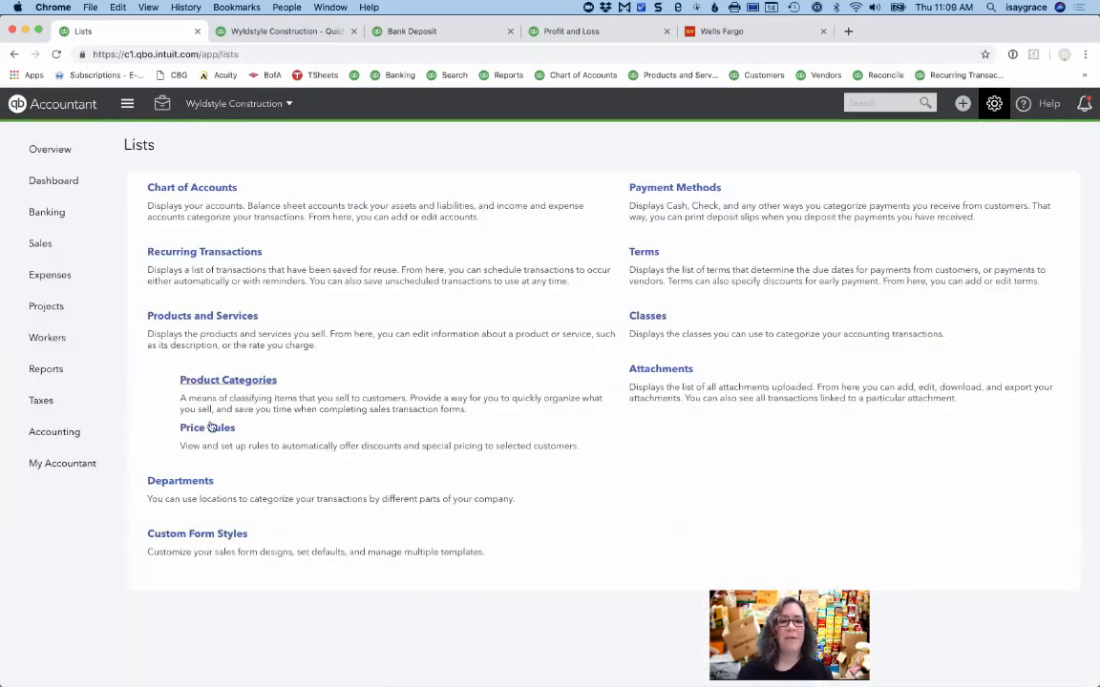
{"action": "mouse_move", "coordinate": [207, 428]}
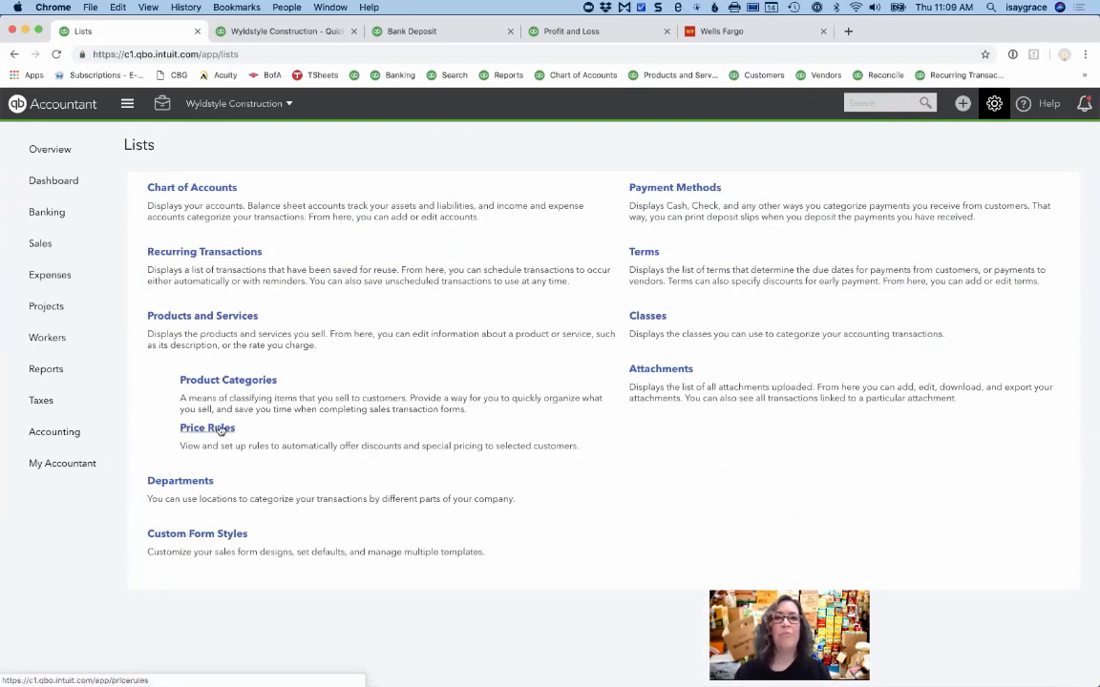
{"action": "left_click", "coordinate": [206, 428]}
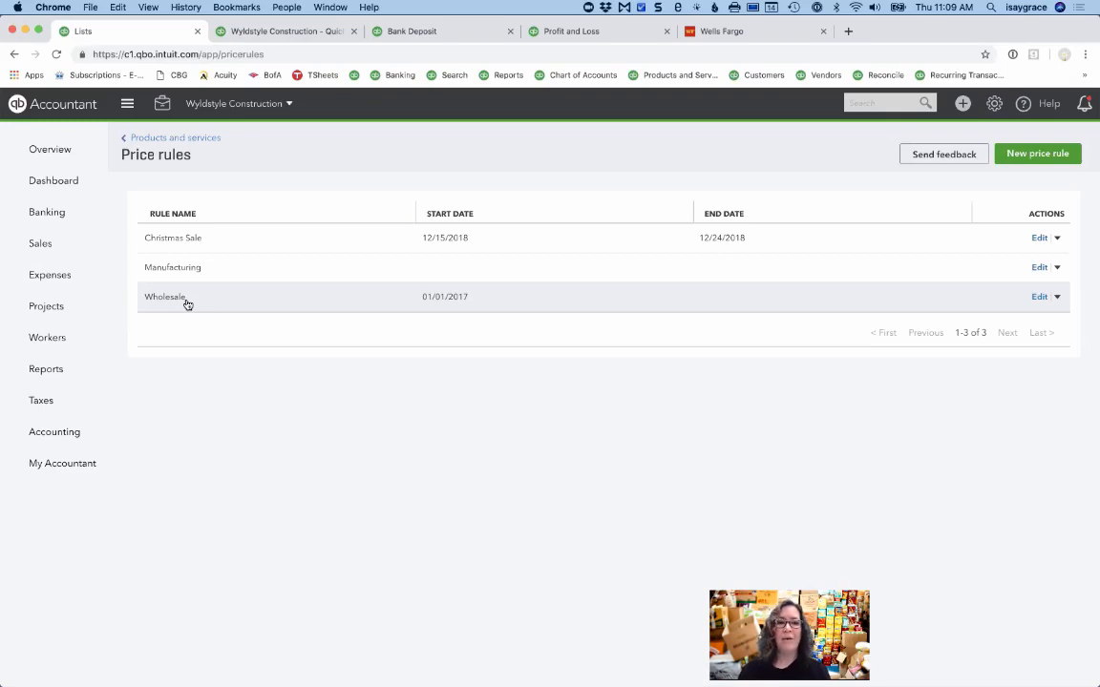
{"action": "mouse_move", "coordinate": [236, 237]}
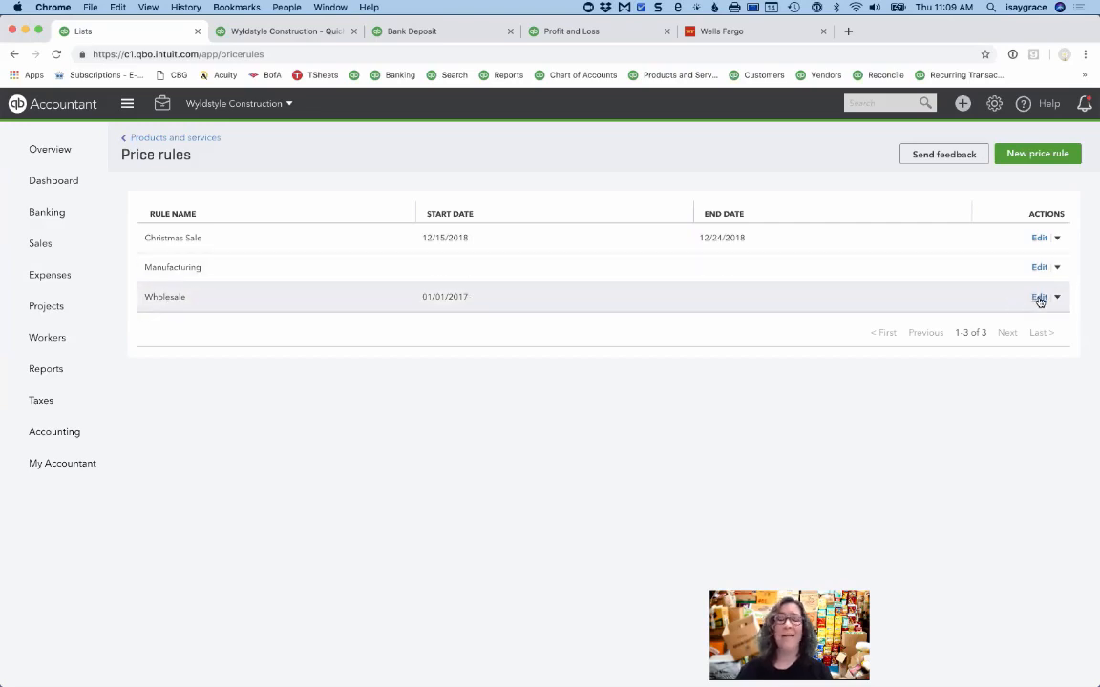
Edit the Wholesale rule, keeping its customers selected individually.
{"action": "left_click", "coordinate": [1039, 297]}
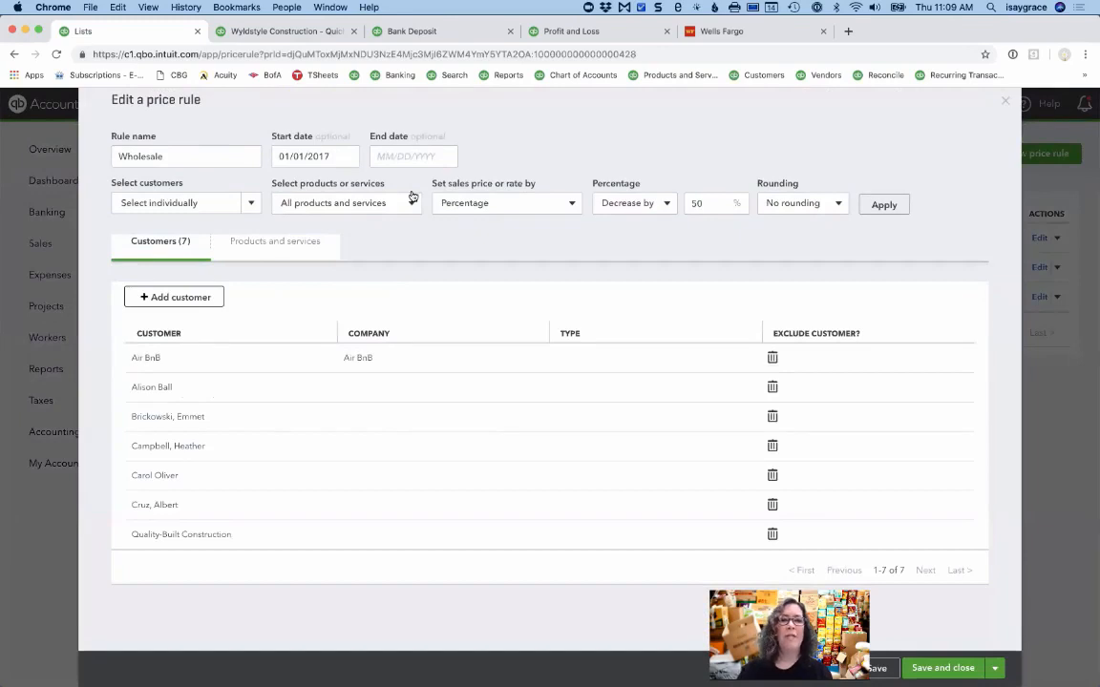
{"action": "left_click", "coordinate": [186, 156]}
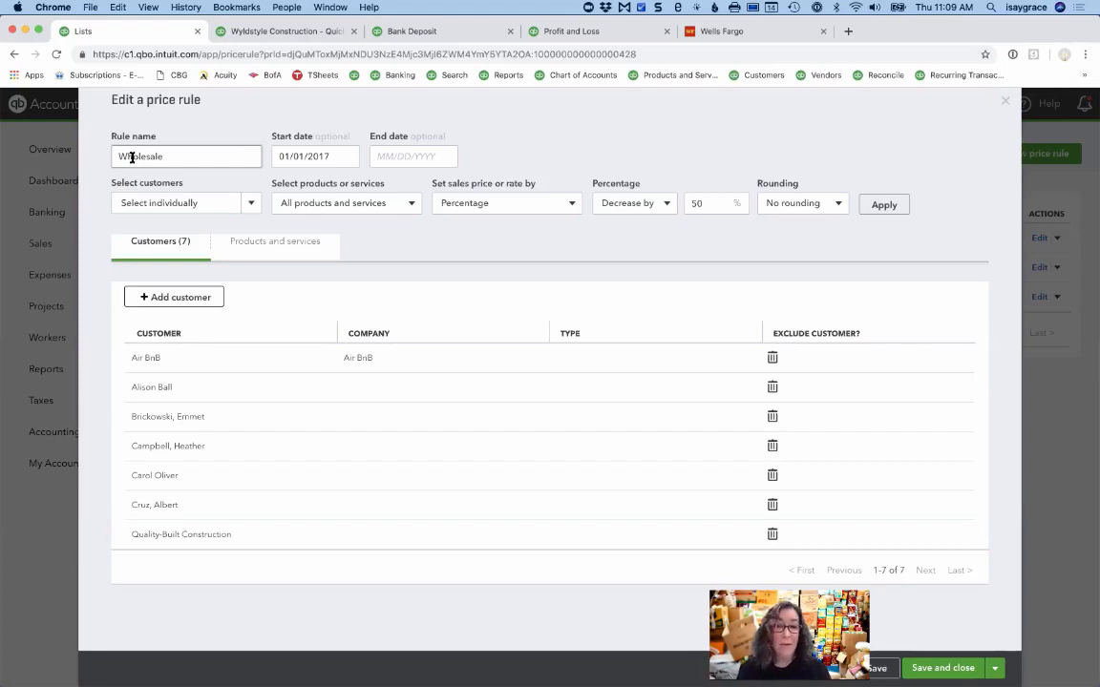
{"action": "left_click", "coordinate": [315, 155]}
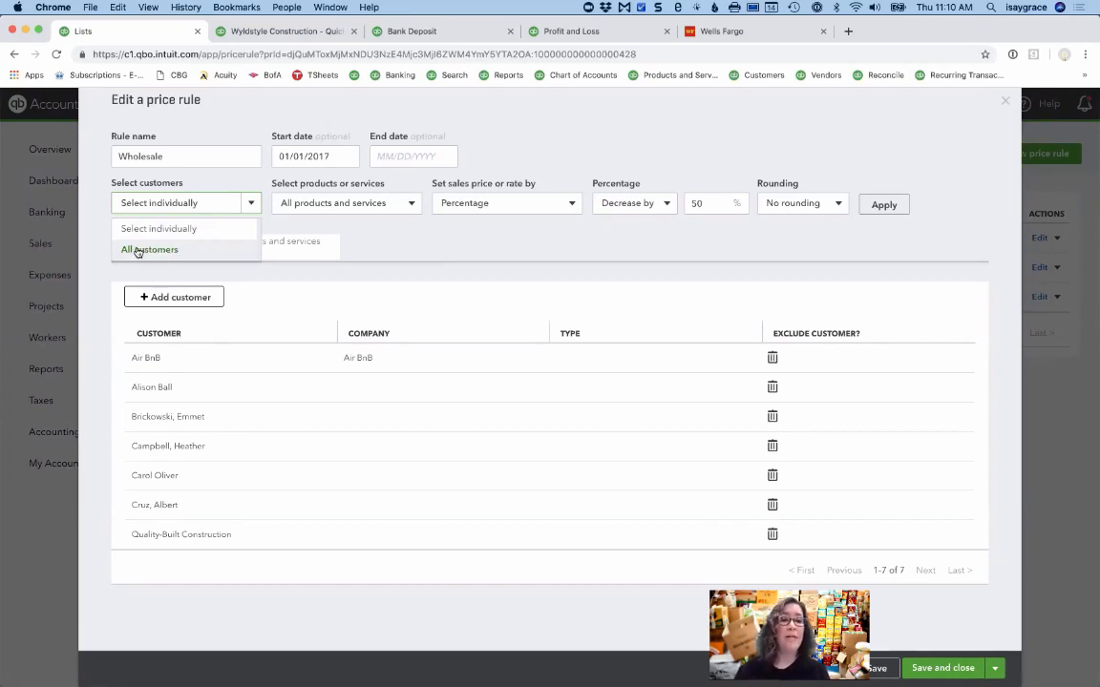
{"action": "mouse_move", "coordinate": [159, 228]}
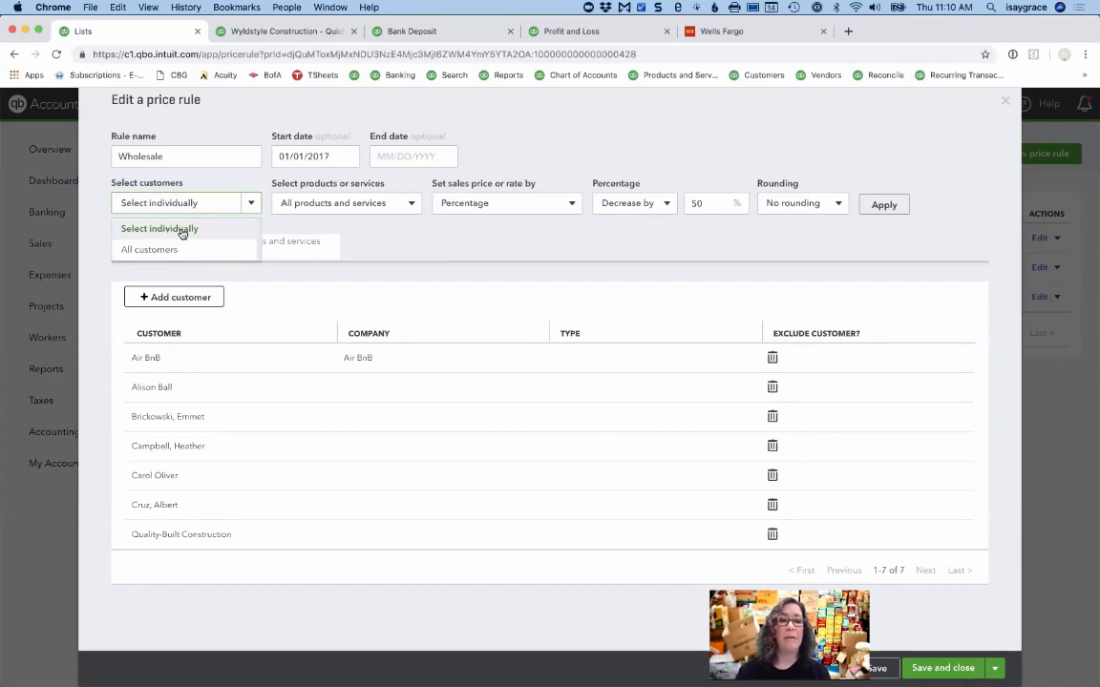
{"action": "left_click", "coordinate": [160, 228]}
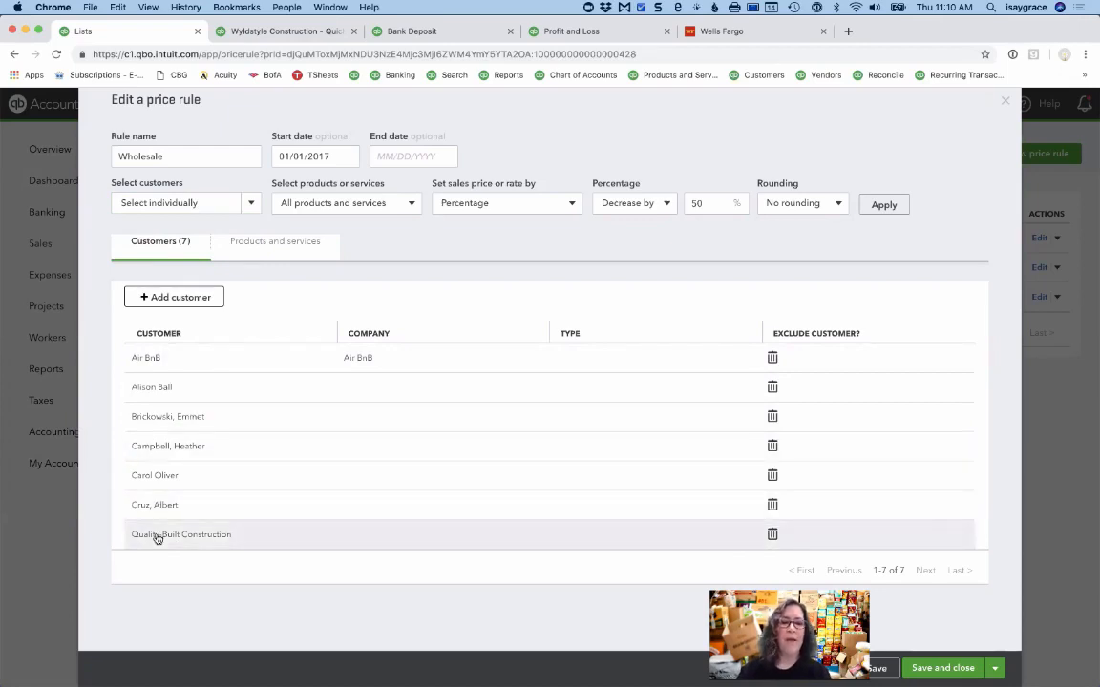
{"action": "mouse_move", "coordinate": [187, 386]}
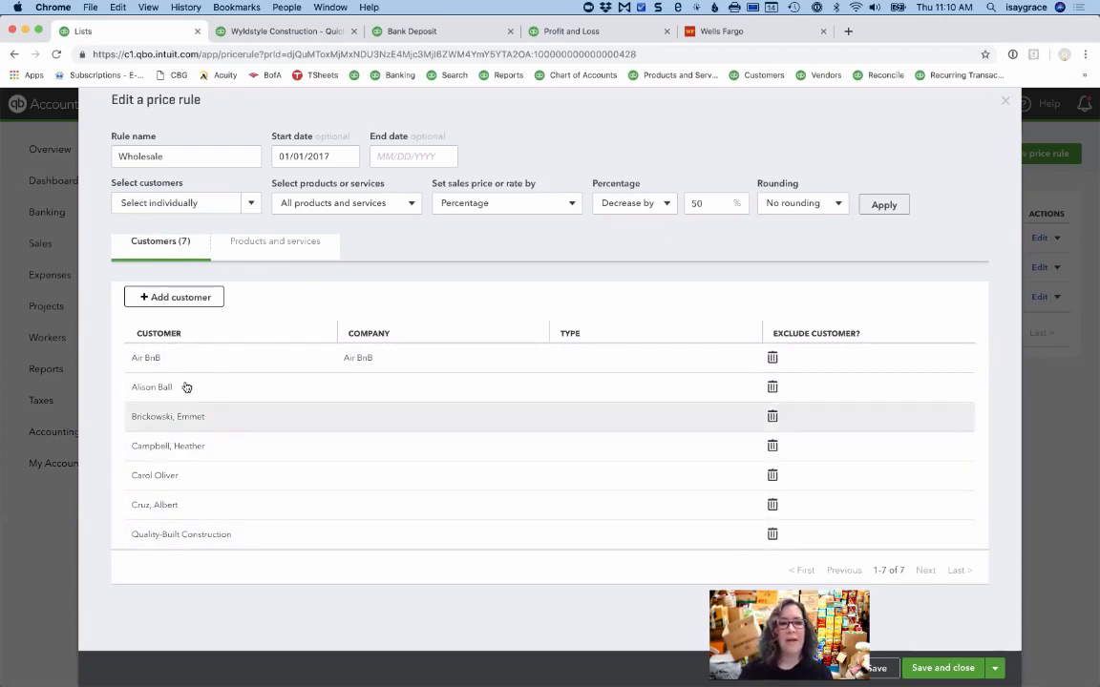
{"action": "mouse_move", "coordinate": [195, 392]}
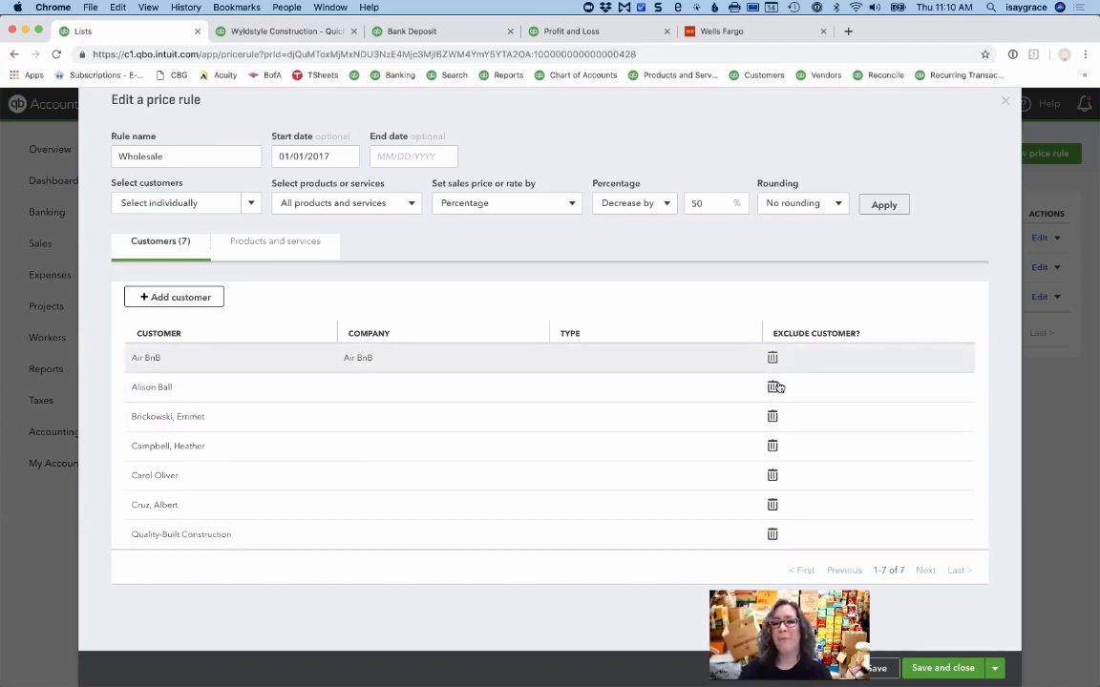
{"action": "mouse_move", "coordinate": [776, 387]}
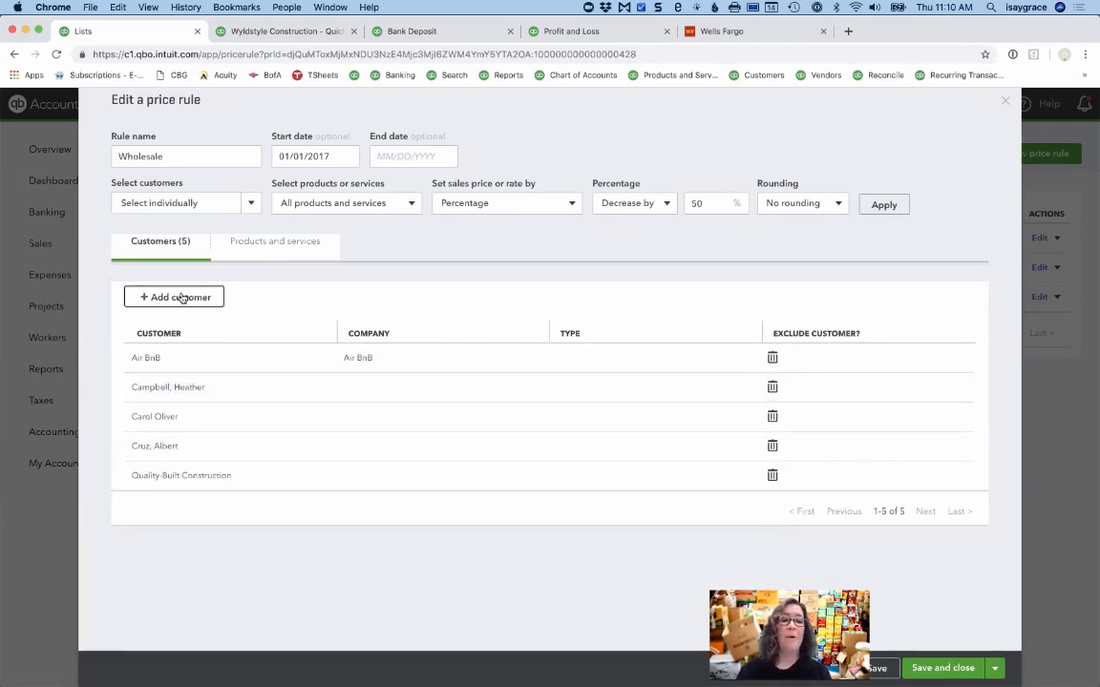
{"action": "left_click", "coordinate": [174, 297]}
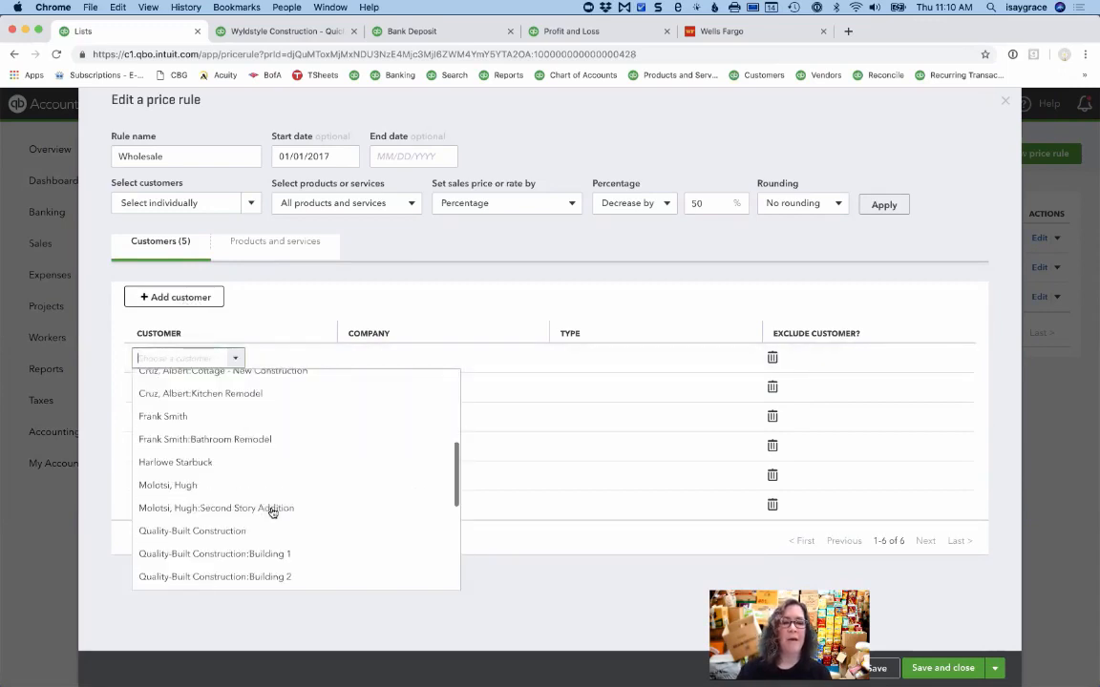
{"action": "scroll", "scroll_direction": "down", "scroll_amount": 3}
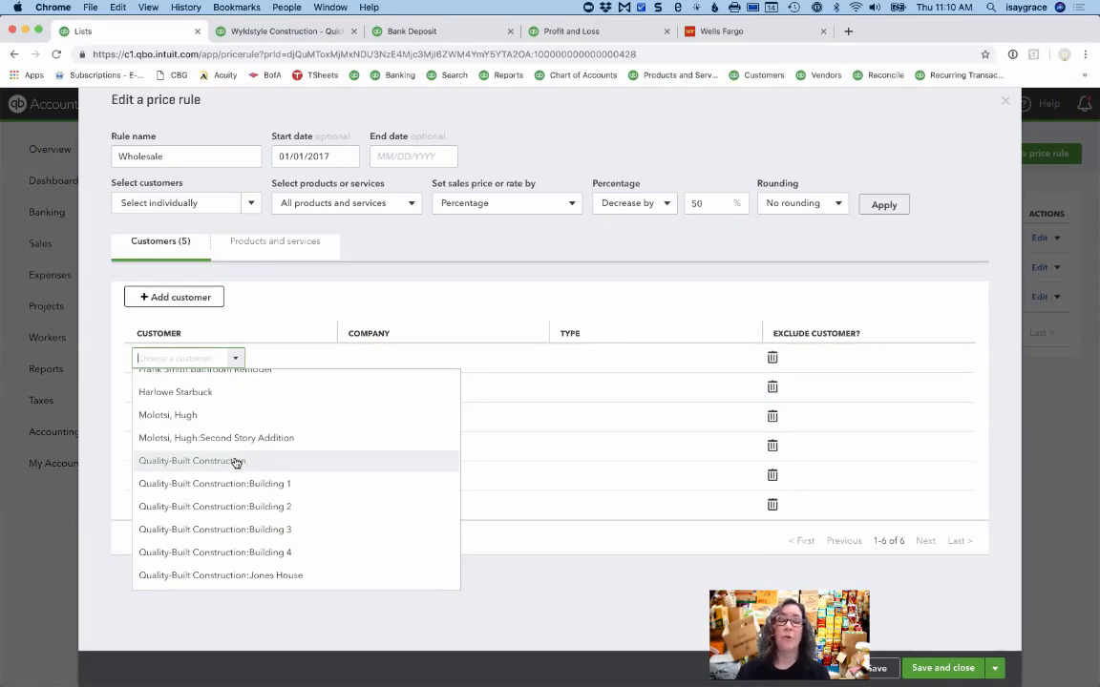
{"action": "mouse_move", "coordinate": [162, 468]}
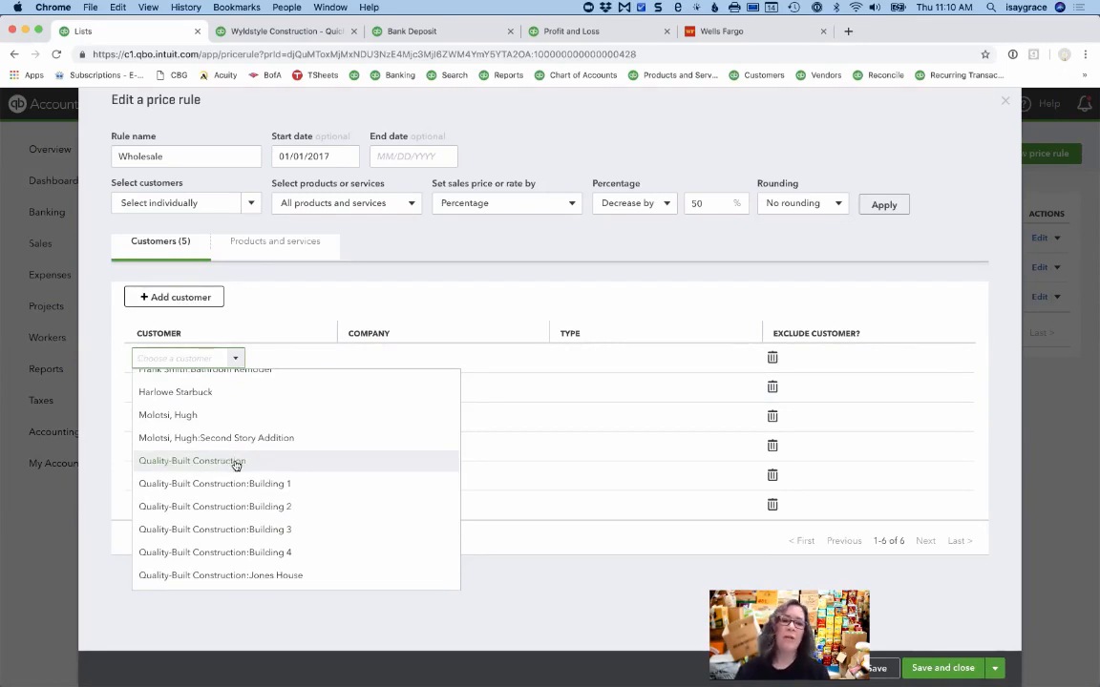
{"action": "left_click", "coordinate": [191, 460]}
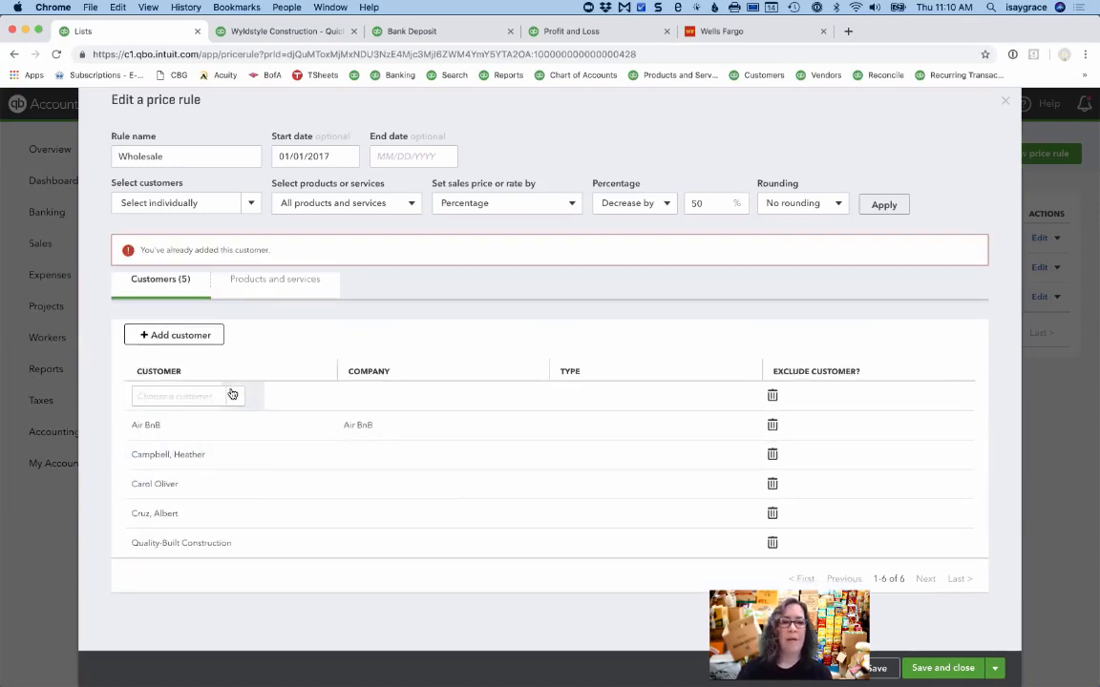
{"action": "left_click", "coordinate": [188, 395]}
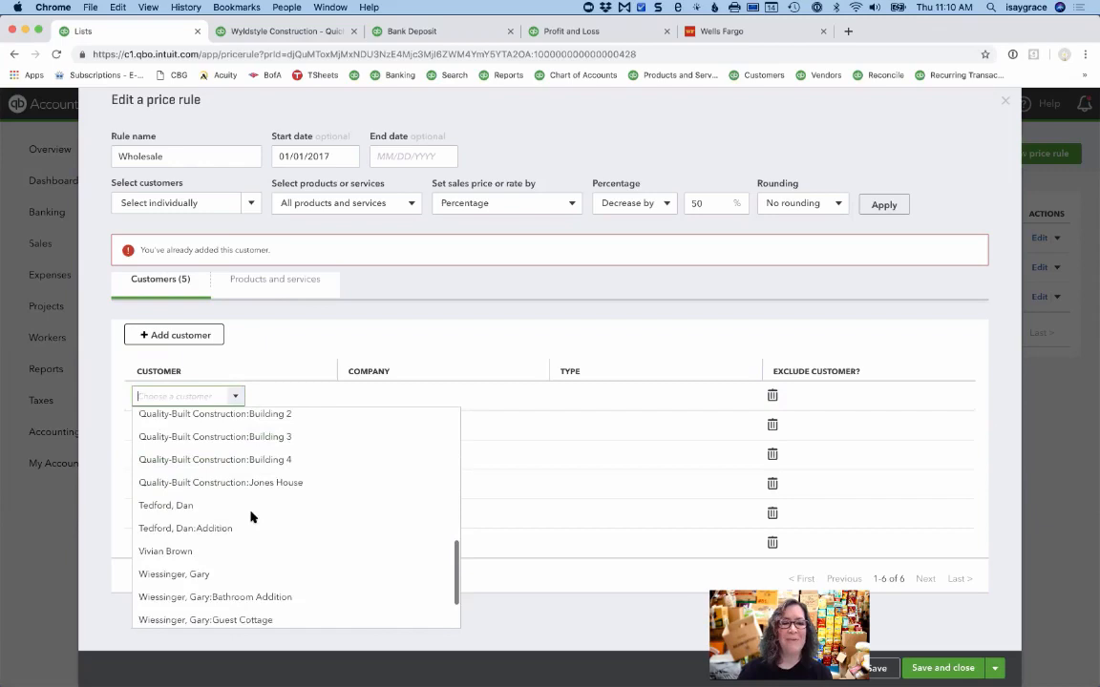
{"action": "scroll", "scroll_direction": "down", "scroll_amount": 3}
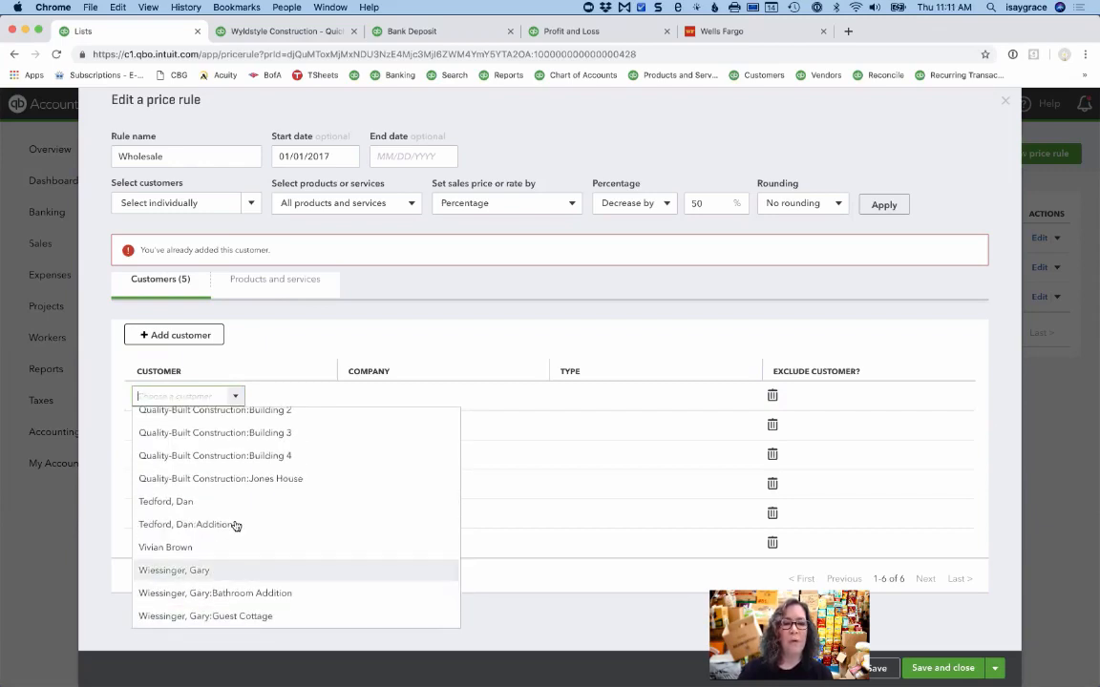
{"action": "left_click", "coordinate": [181, 504]}
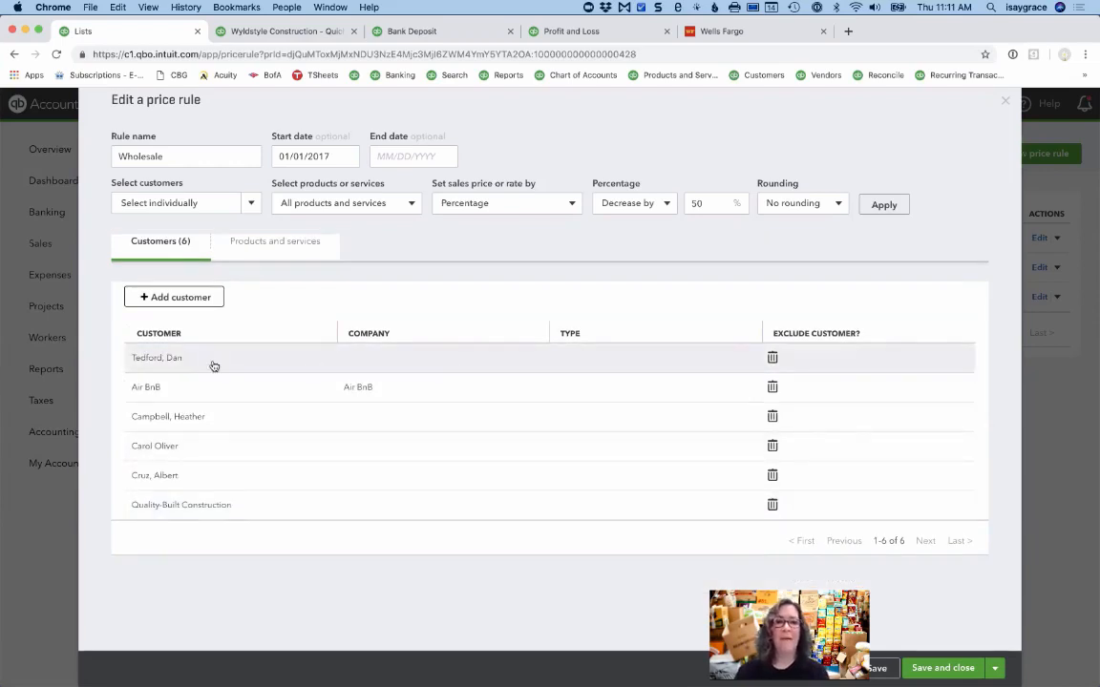
{"action": "mouse_move", "coordinate": [412, 371]}
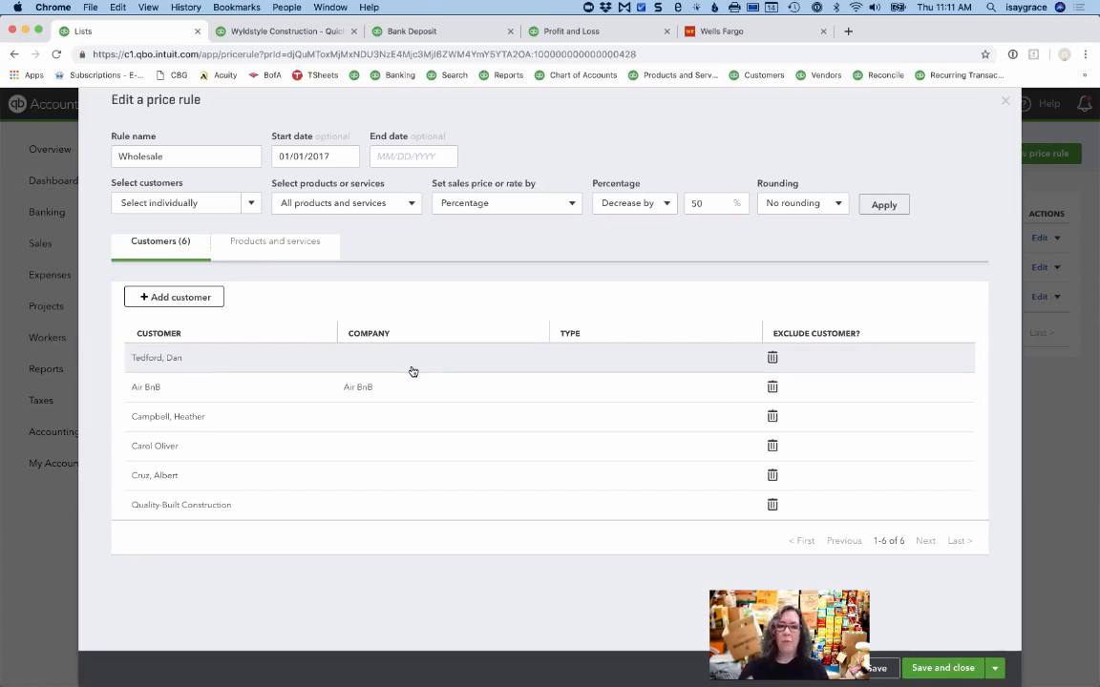
{"action": "mouse_move", "coordinate": [398, 270]}
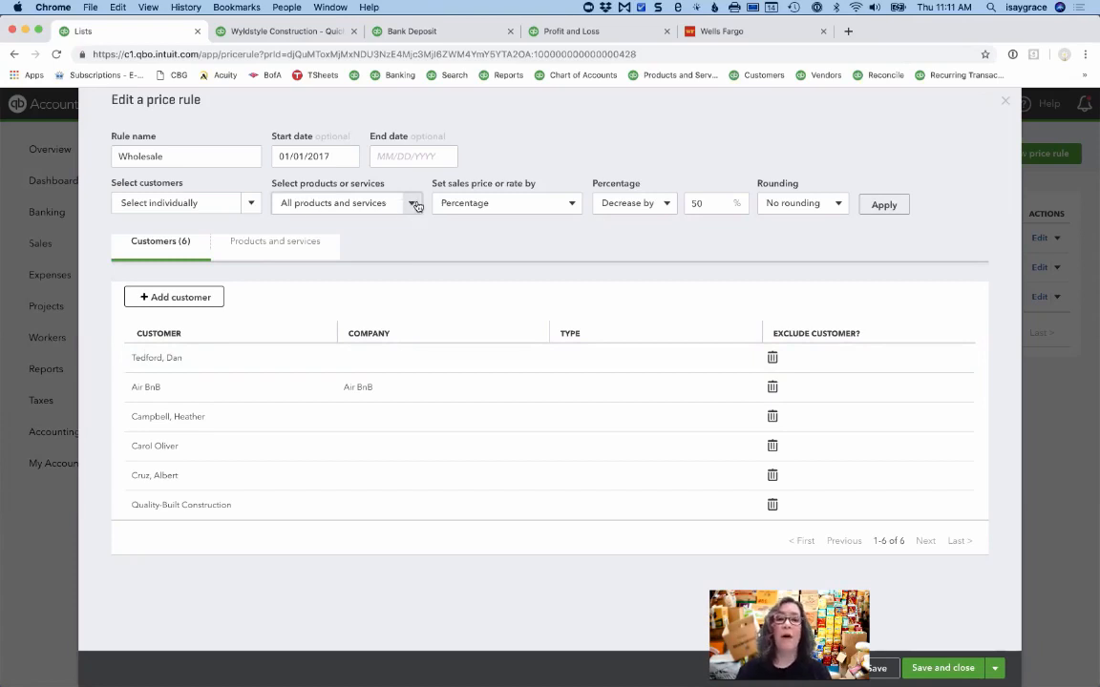
Set the Wholesale rule's product scope to Select individually.
{"action": "left_click", "coordinate": [415, 203]}
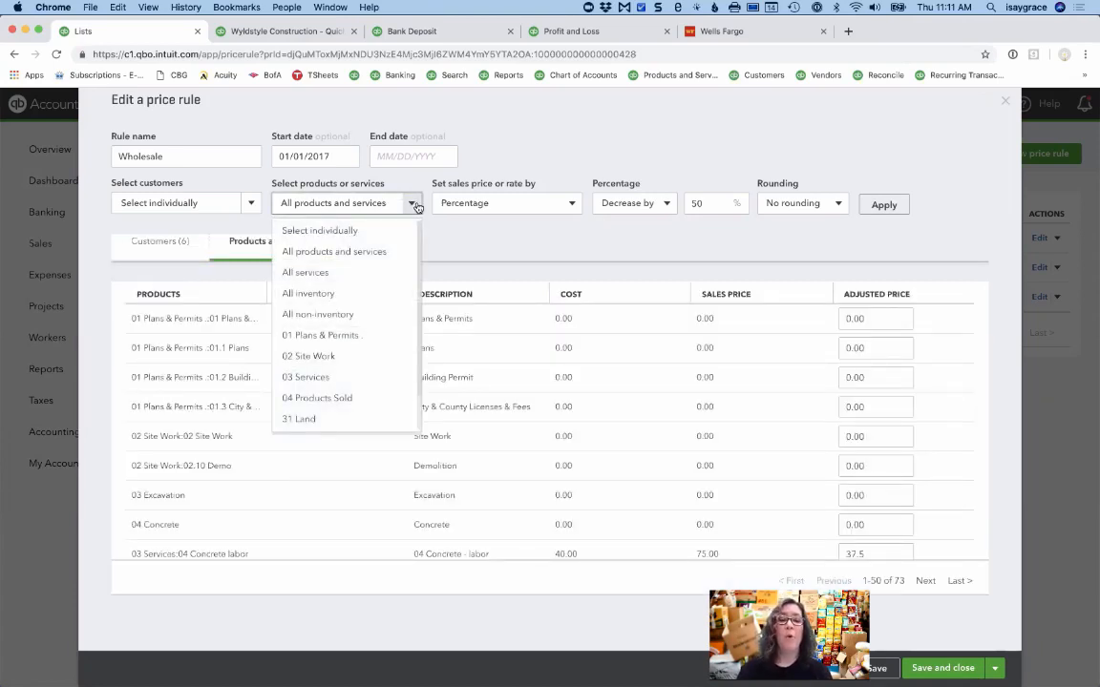
{"action": "mouse_move", "coordinate": [320, 230]}
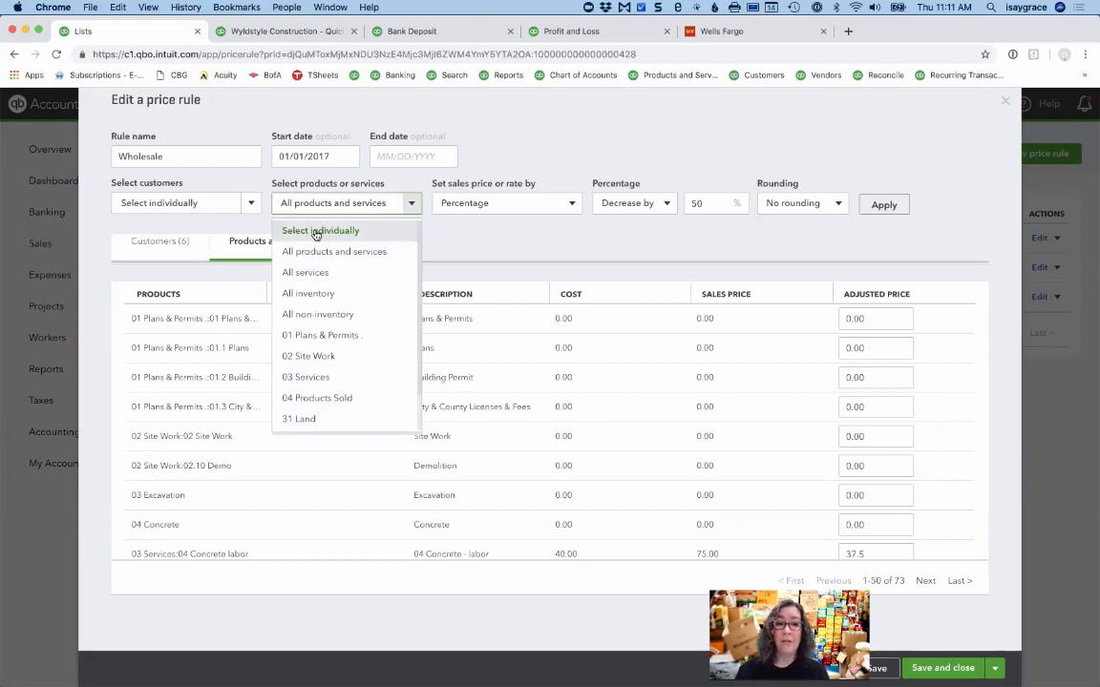
{"action": "mouse_move", "coordinate": [345, 272]}
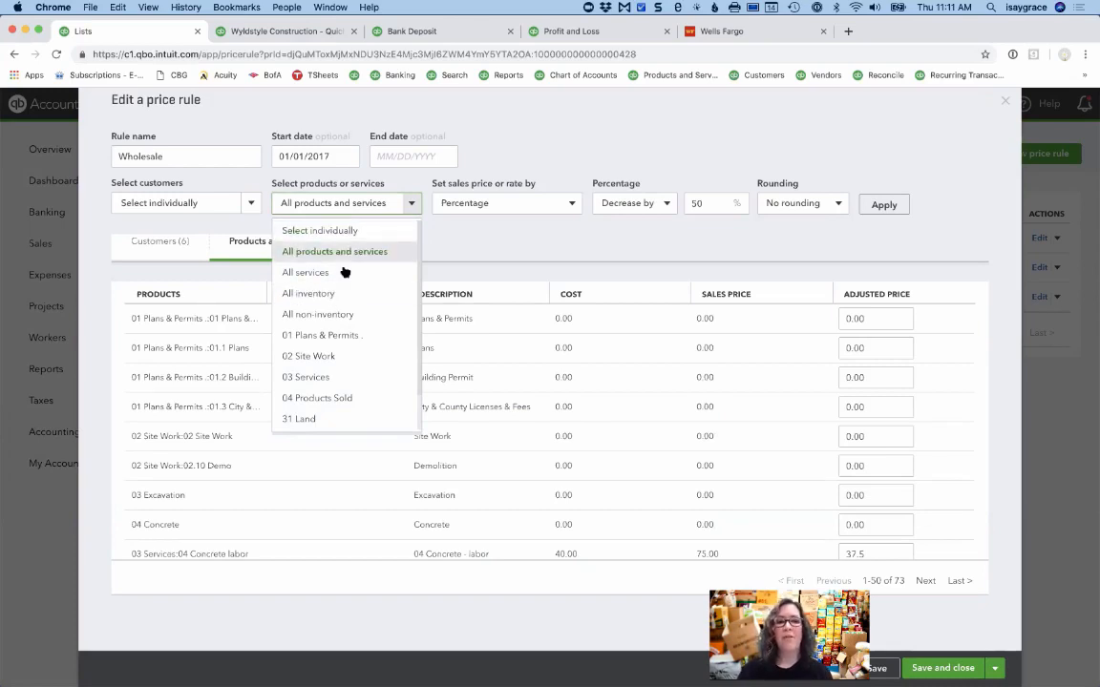
{"action": "mouse_move", "coordinate": [349, 257]}
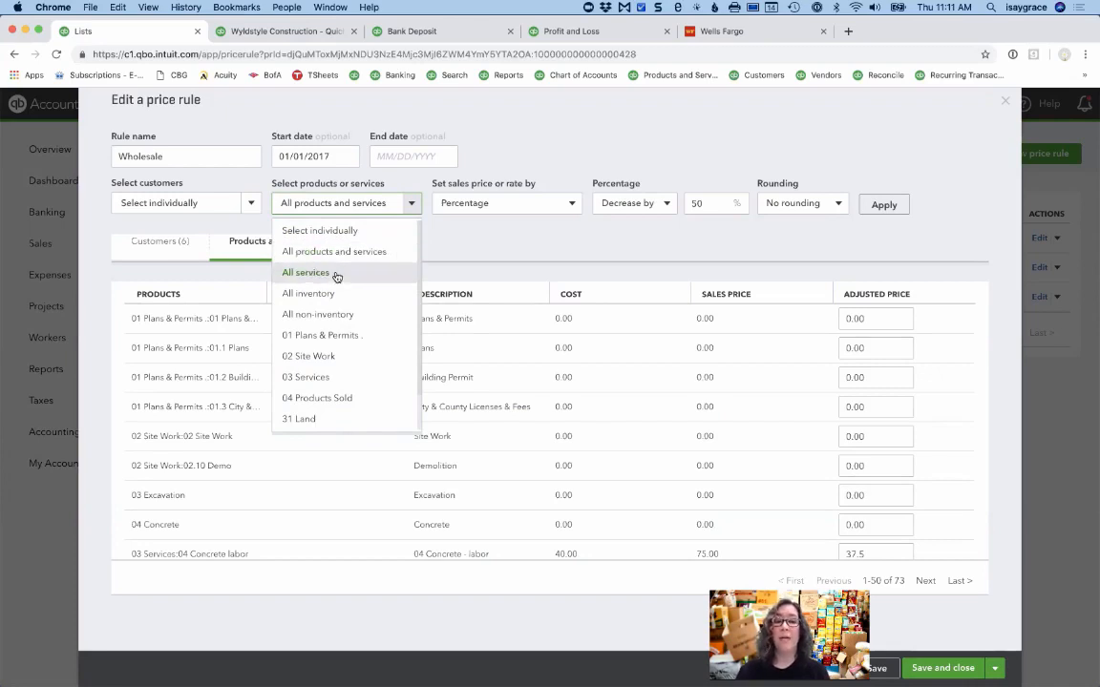
{"action": "mouse_move", "coordinate": [349, 297]}
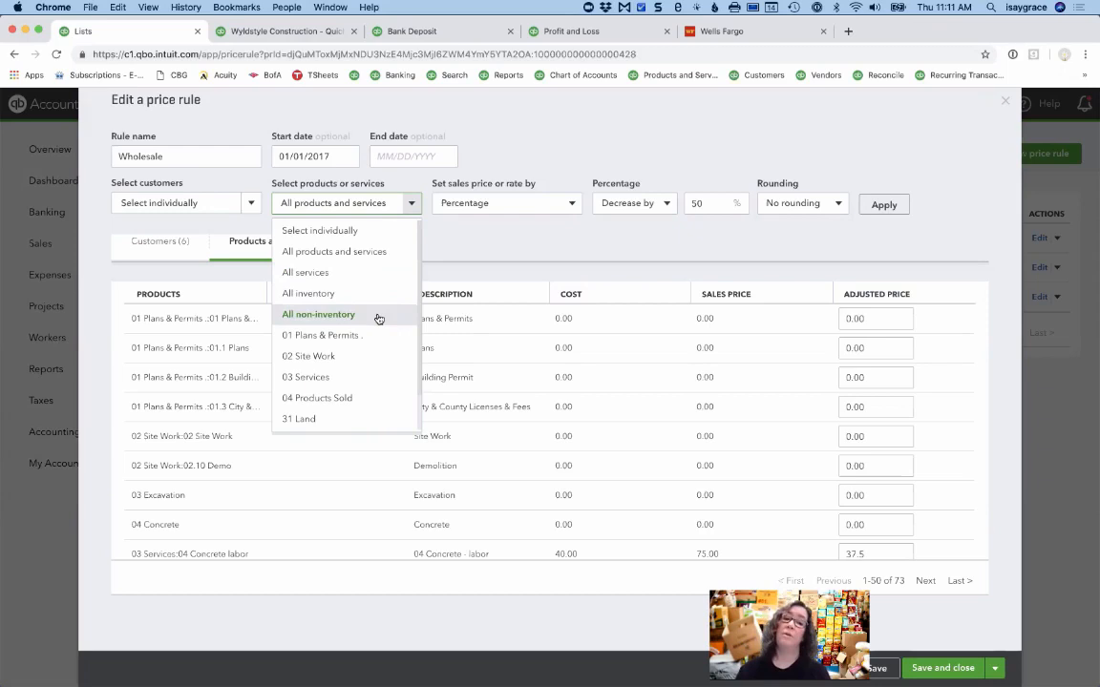
{"action": "scroll", "scroll_direction": "down", "scroll_amount": 3}
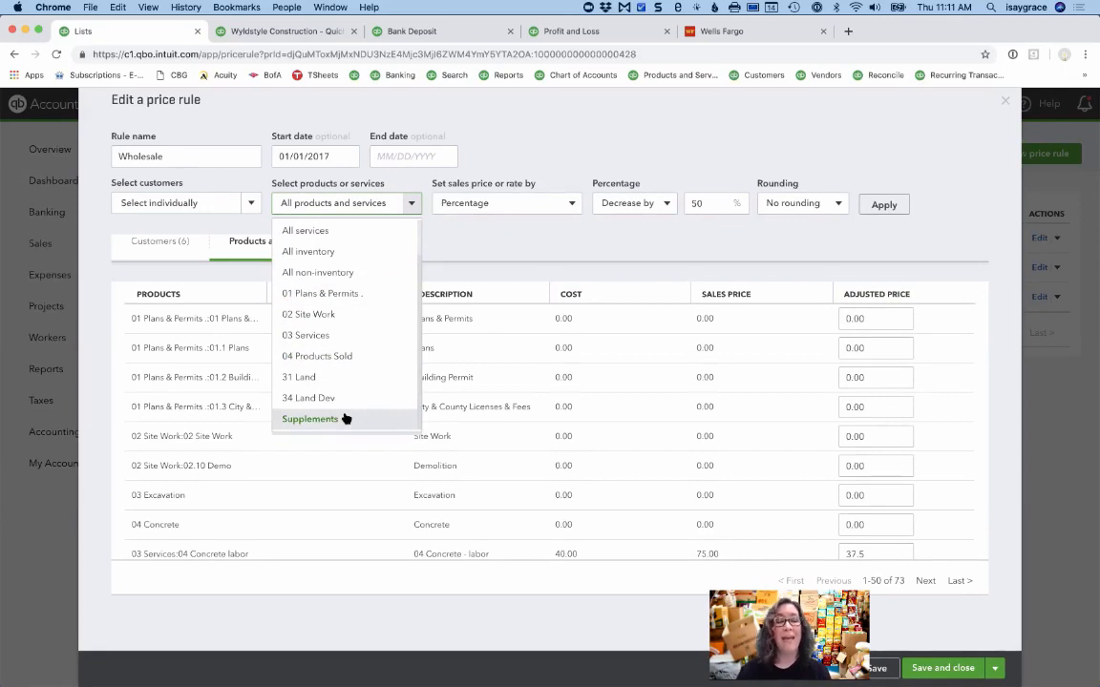
{"action": "mouse_move", "coordinate": [348, 334]}
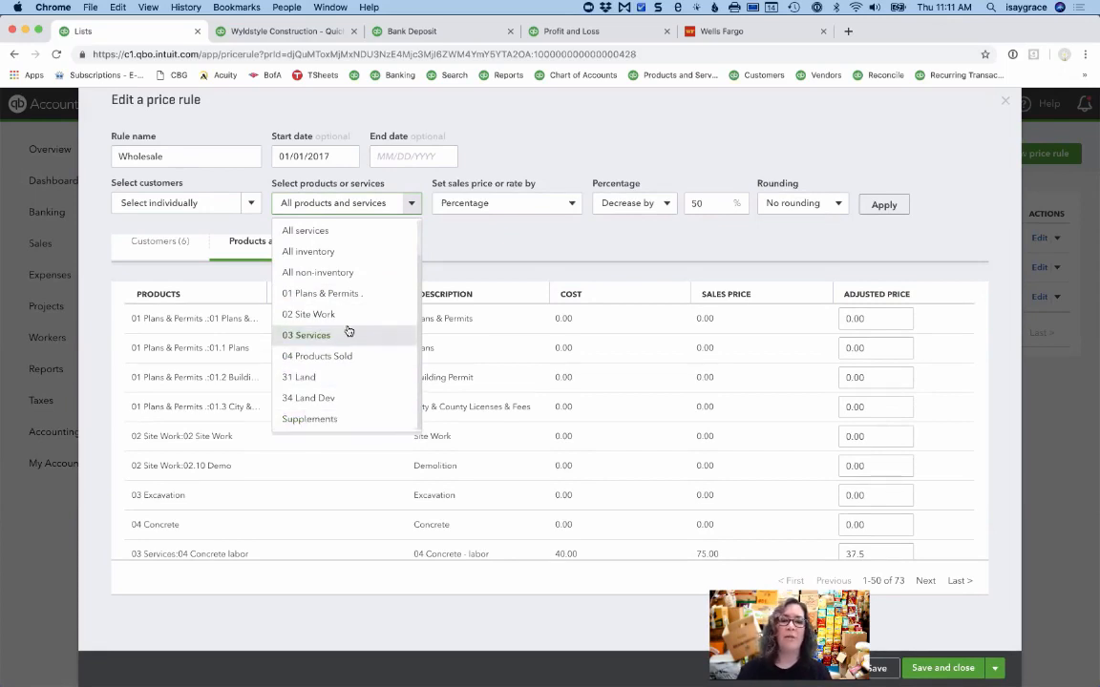
{"action": "scroll", "scroll_direction": "up", "scroll_amount": 3}
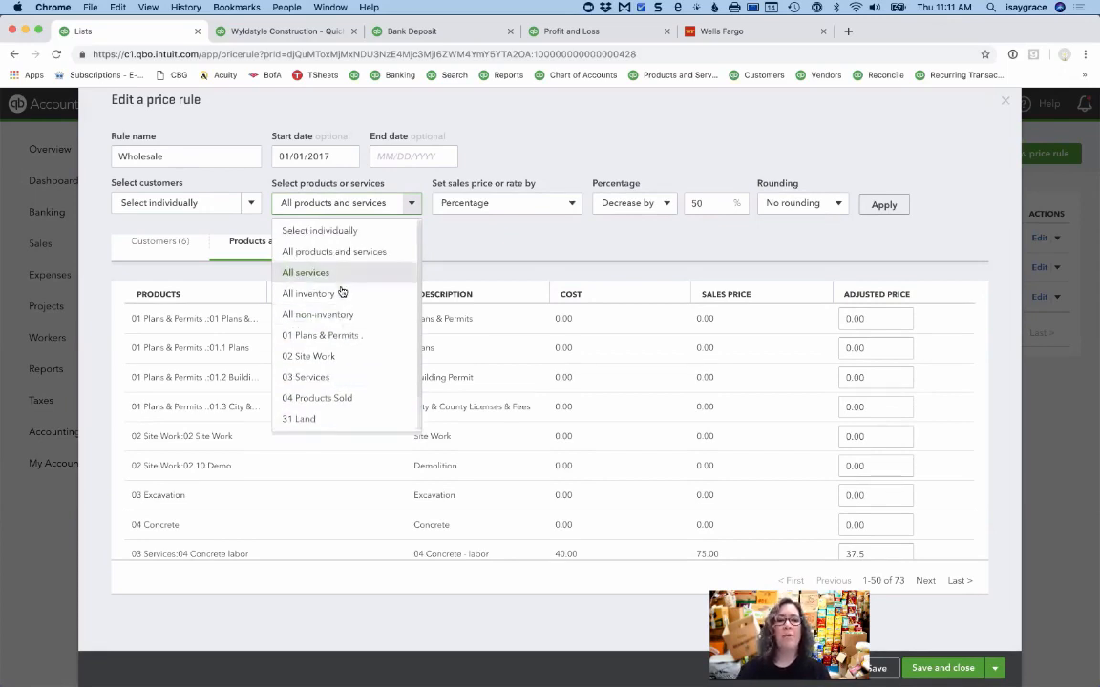
{"action": "mouse_move", "coordinate": [308, 293]}
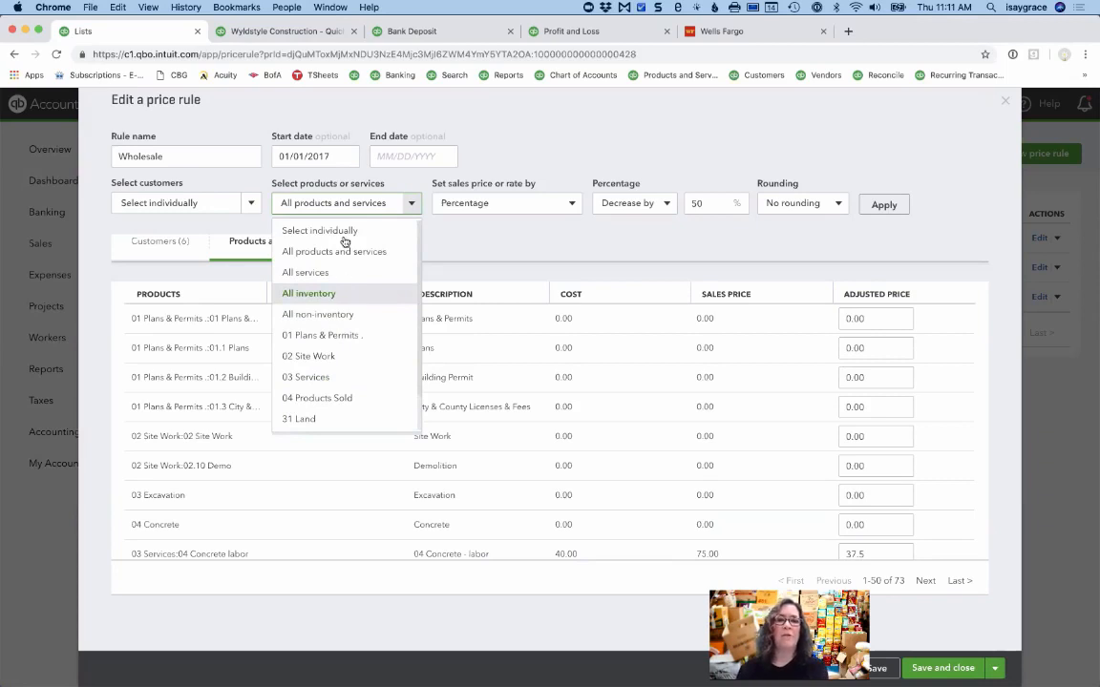
{"action": "mouse_move", "coordinate": [344, 234]}
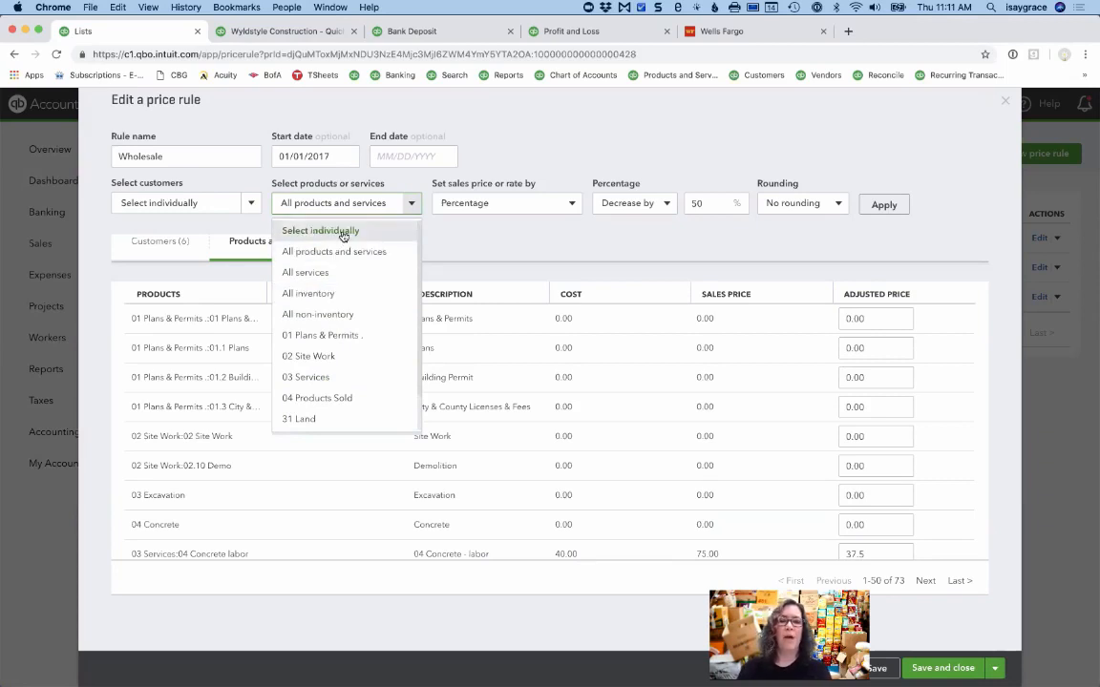
{"action": "left_click", "coordinate": [319, 230]}
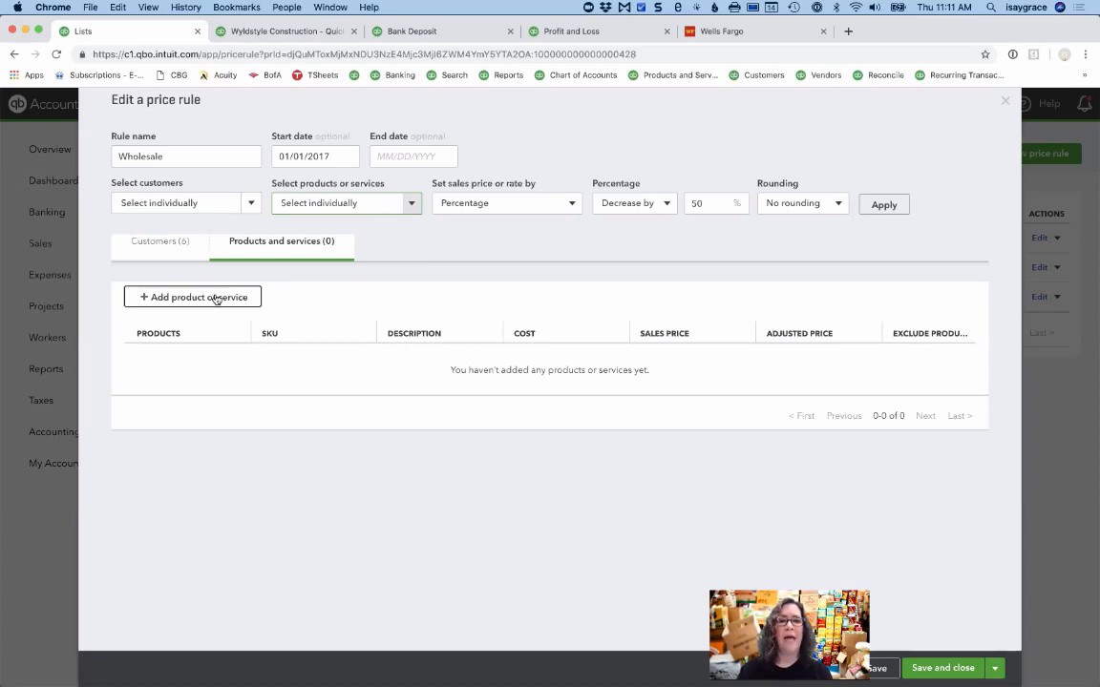
Add Specialty Cabinets (cost 225.00, price 420.00) as the Wholesale rule's product.
{"action": "left_click", "coordinate": [192, 297]}
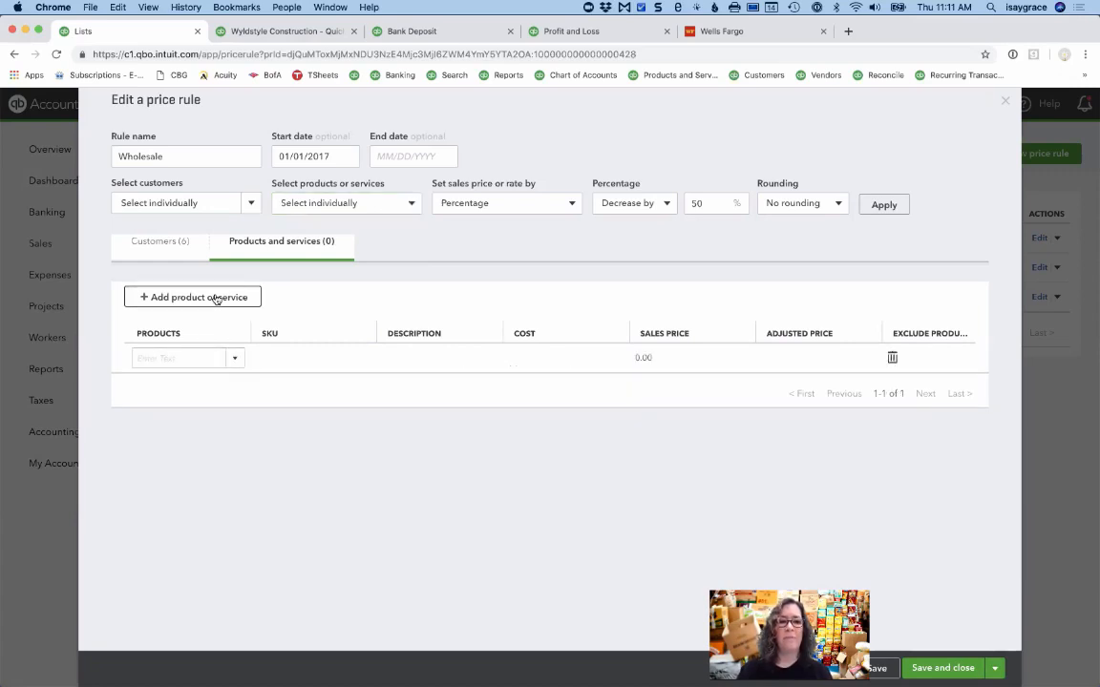
{"action": "type", "text": "ca"}
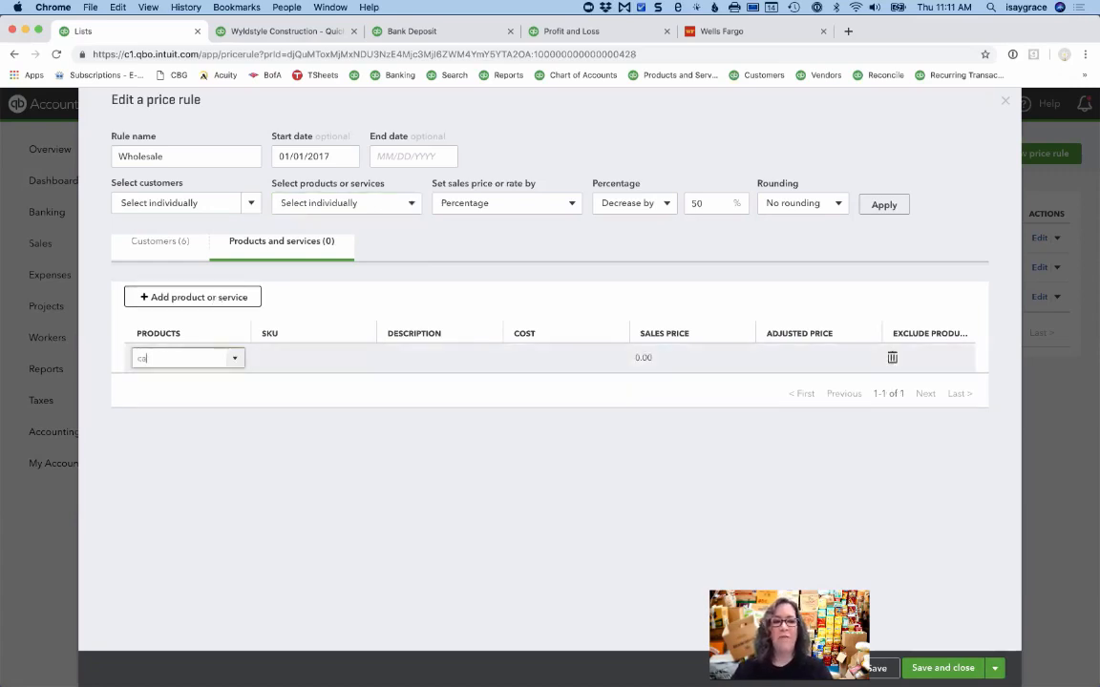
{"action": "type", "text": "a"}
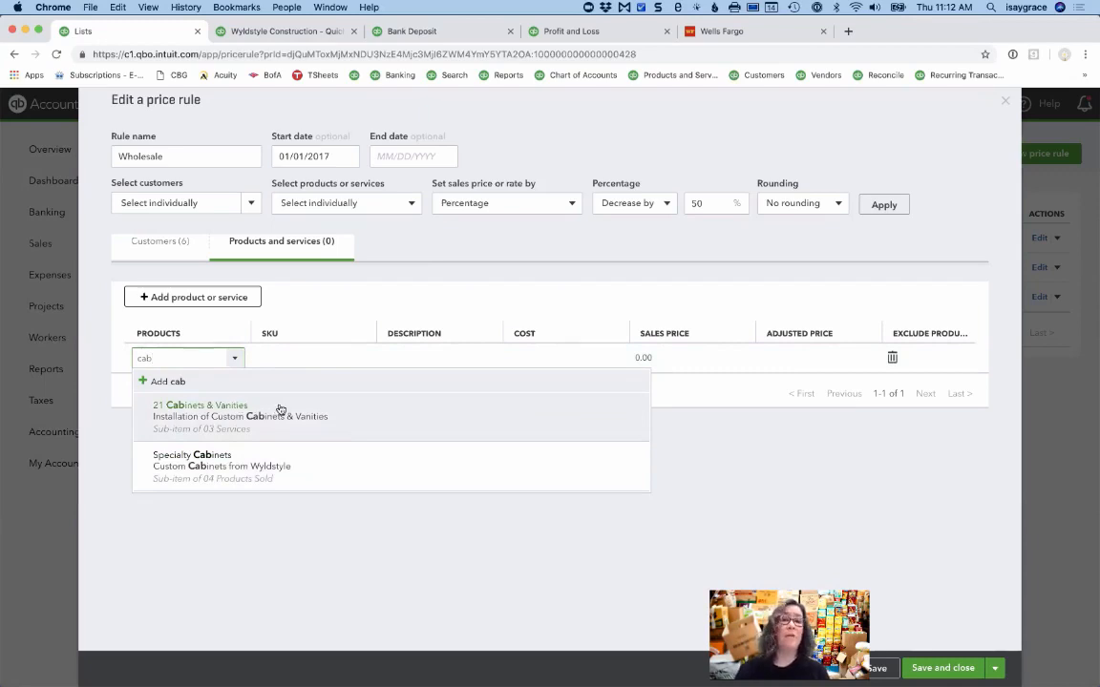
{"action": "mouse_move", "coordinate": [338, 413]}
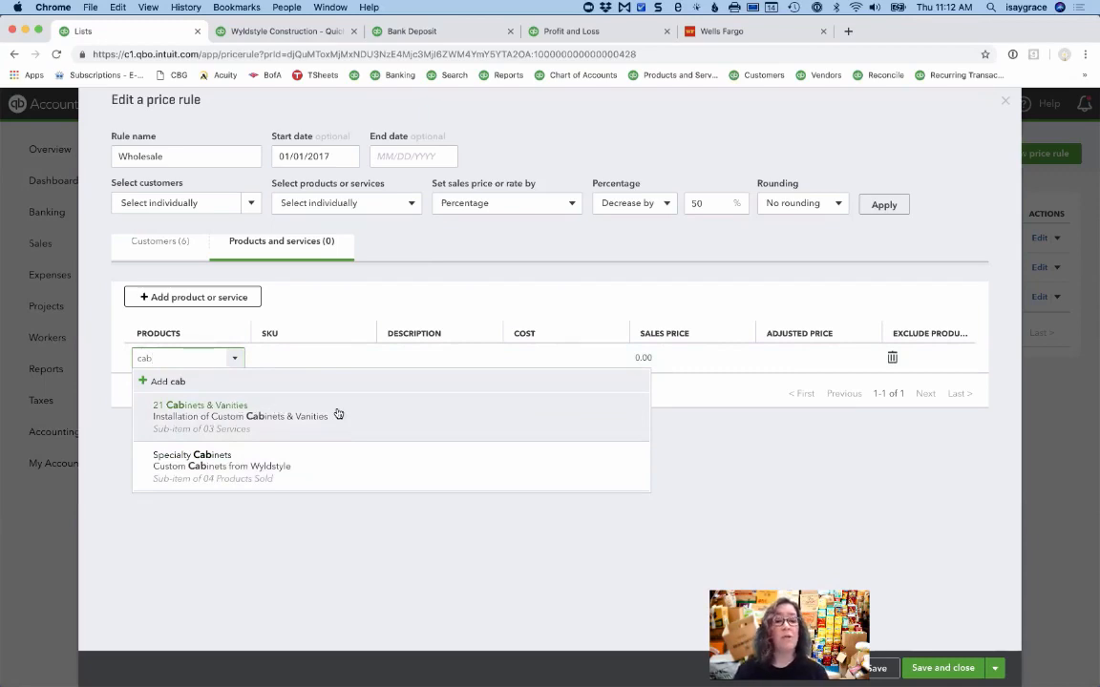
{"action": "mouse_move", "coordinate": [325, 468]}
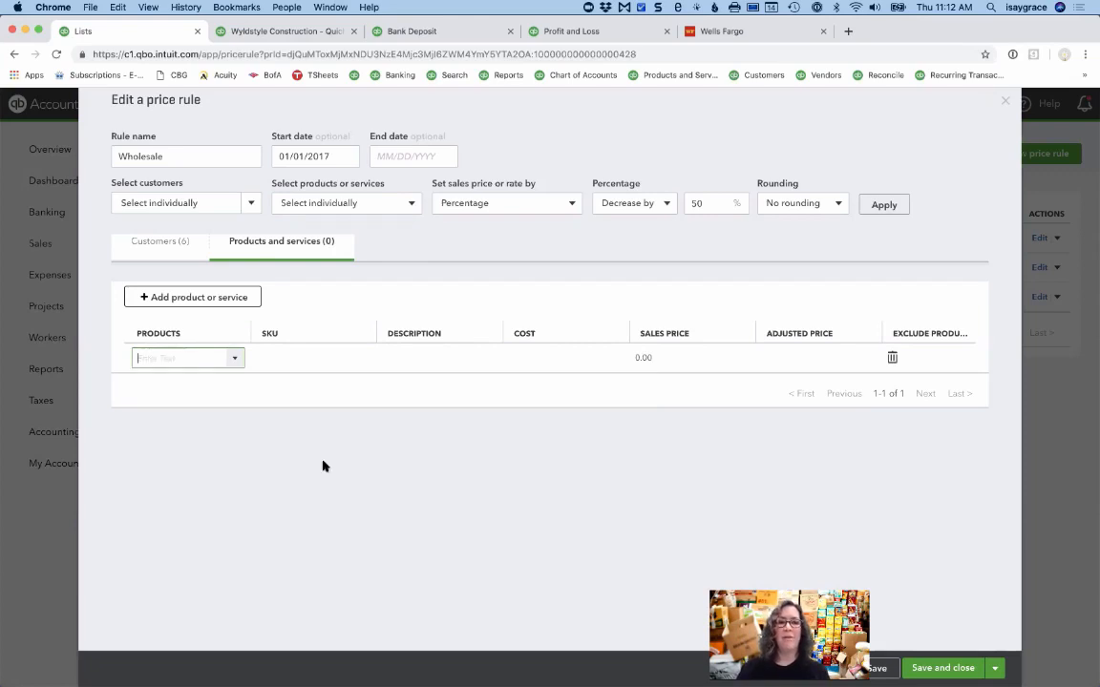
{"action": "left_click", "coordinate": [186, 357]}
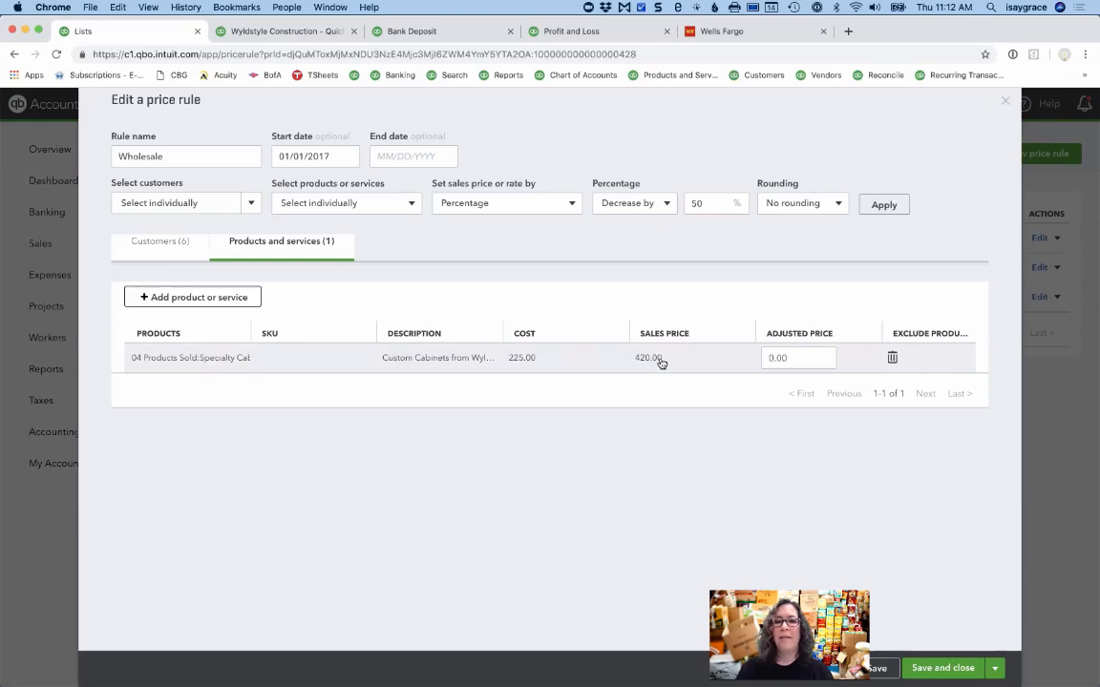
{"action": "mouse_move", "coordinate": [573, 358]}
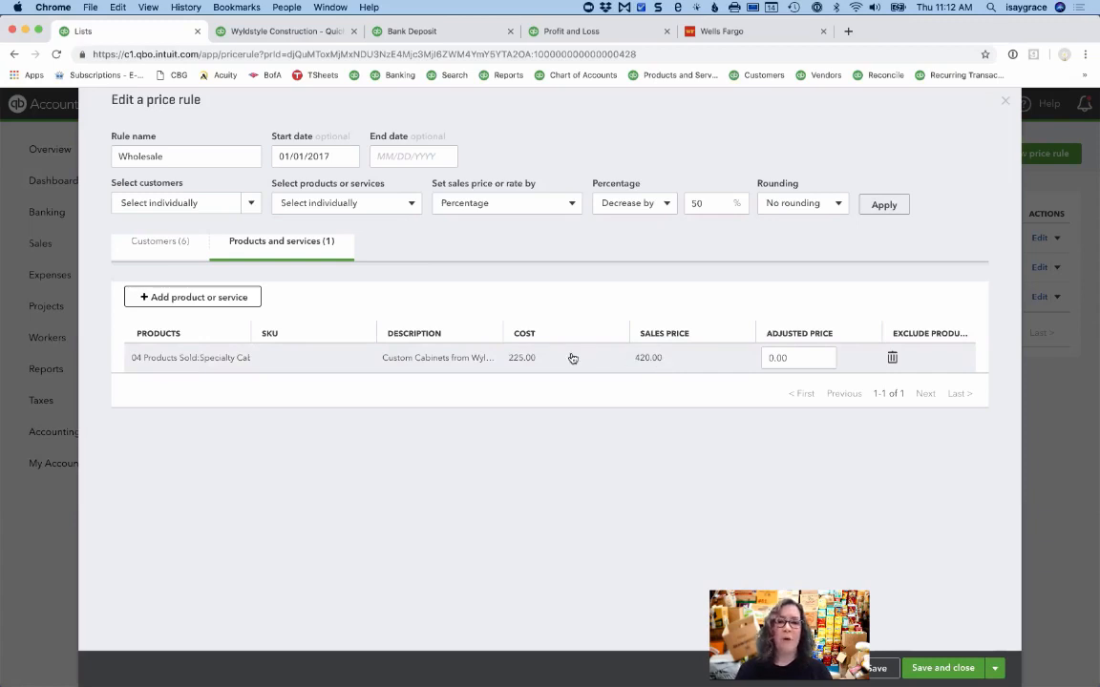
{"action": "left_click", "coordinate": [799, 357]}
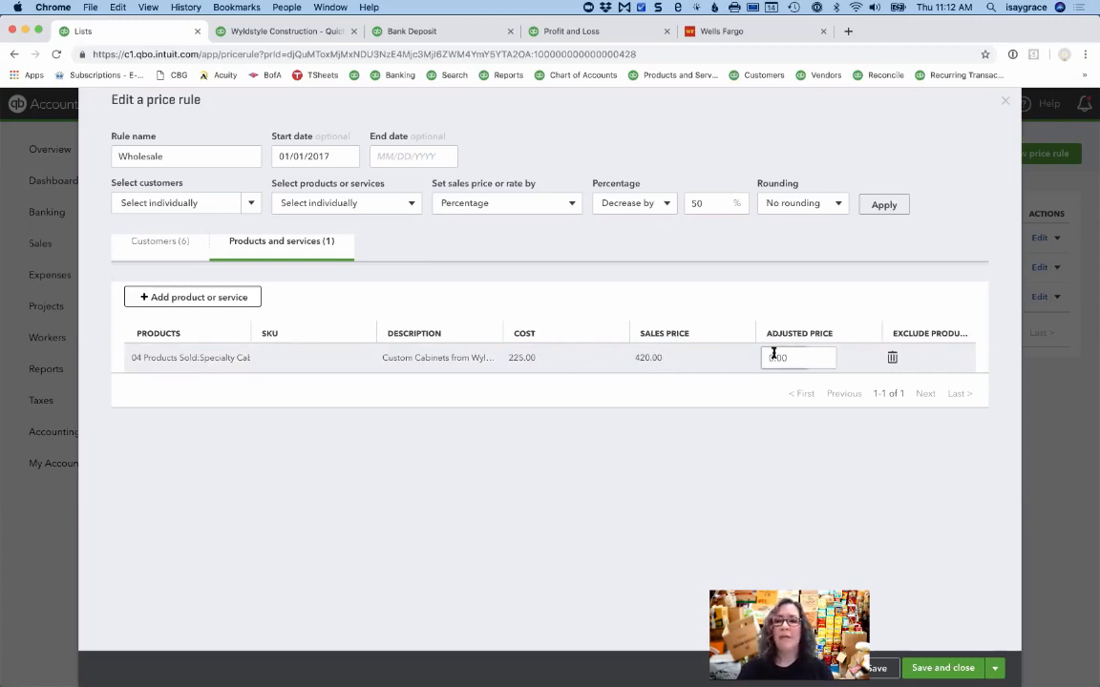
{"action": "left_click", "coordinate": [798, 357]}
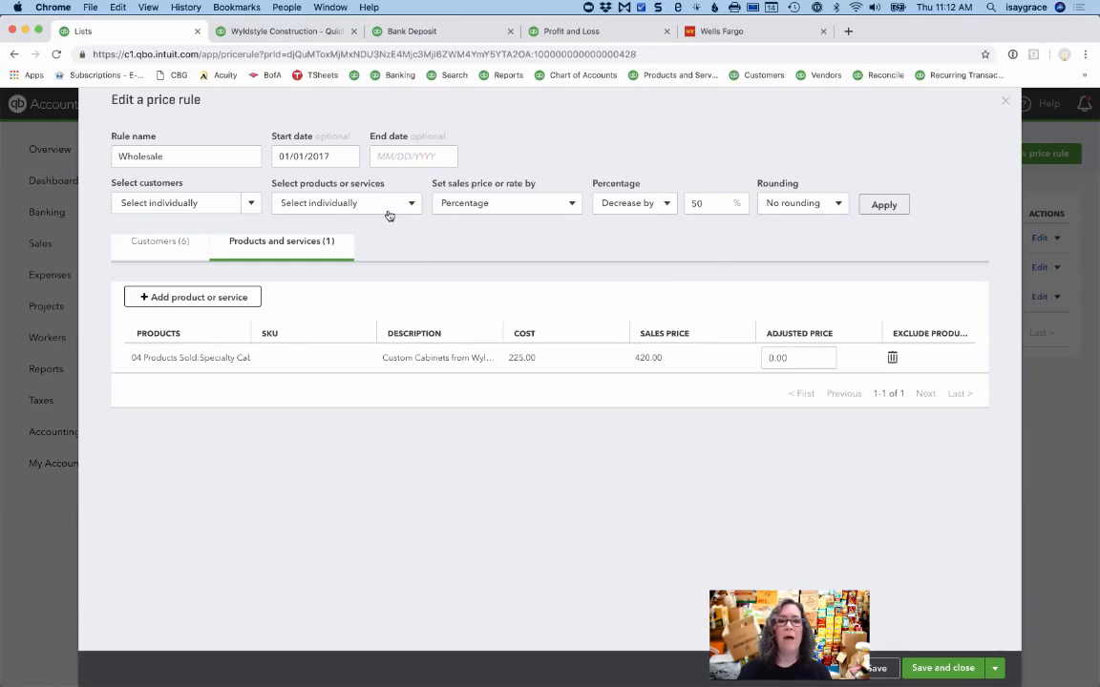
Change the product scope from the 04 Products Sold category to all inventory items.
{"action": "left_click", "coordinate": [345, 202]}
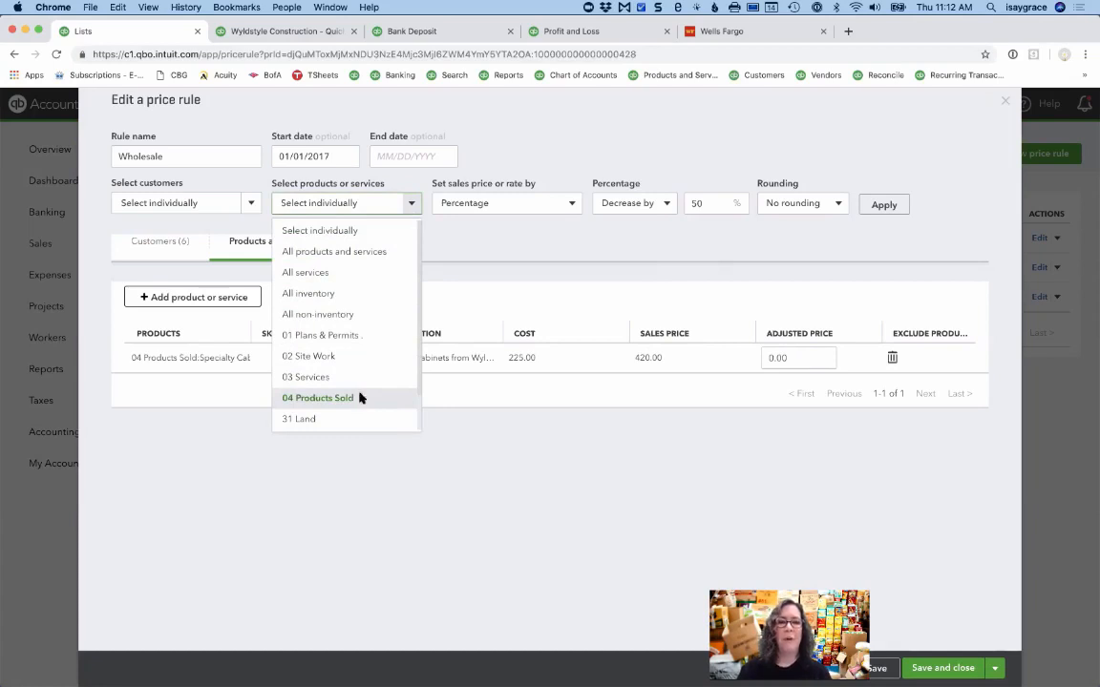
{"action": "left_click", "coordinate": [318, 398]}
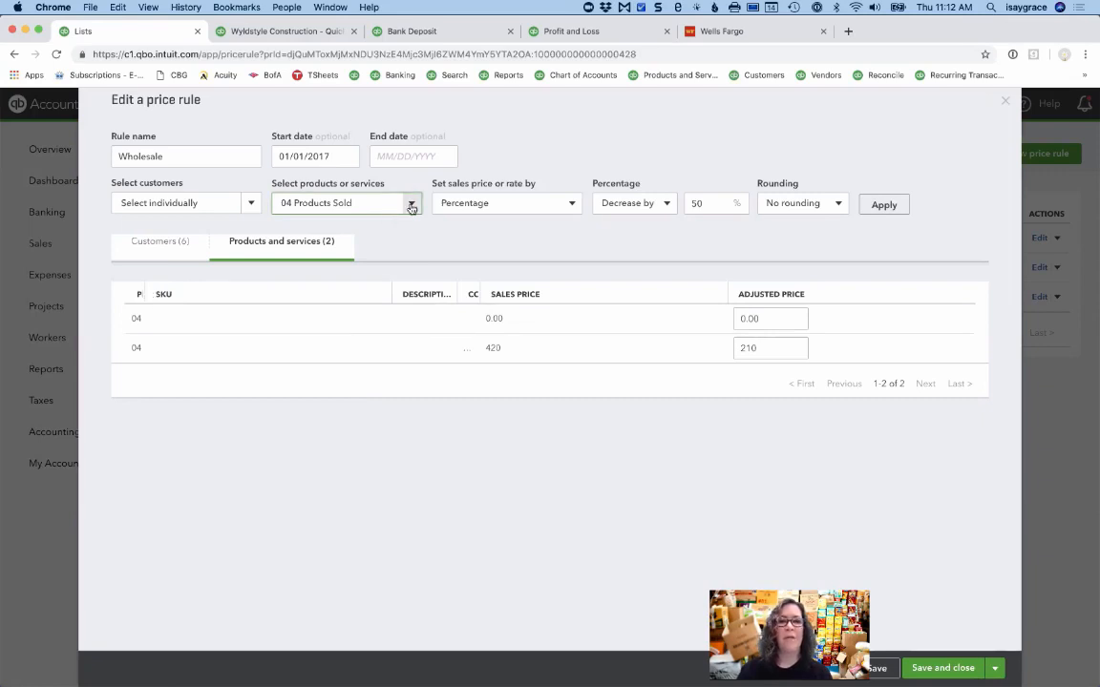
{"action": "left_click", "coordinate": [411, 202]}
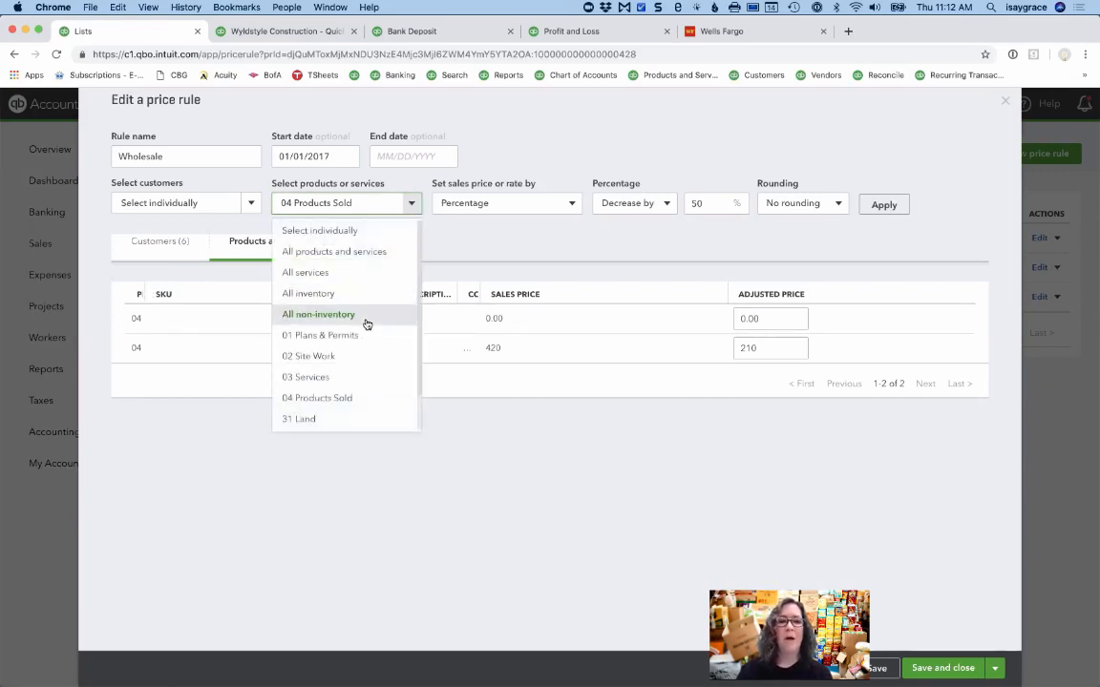
{"action": "mouse_move", "coordinate": [367, 293]}
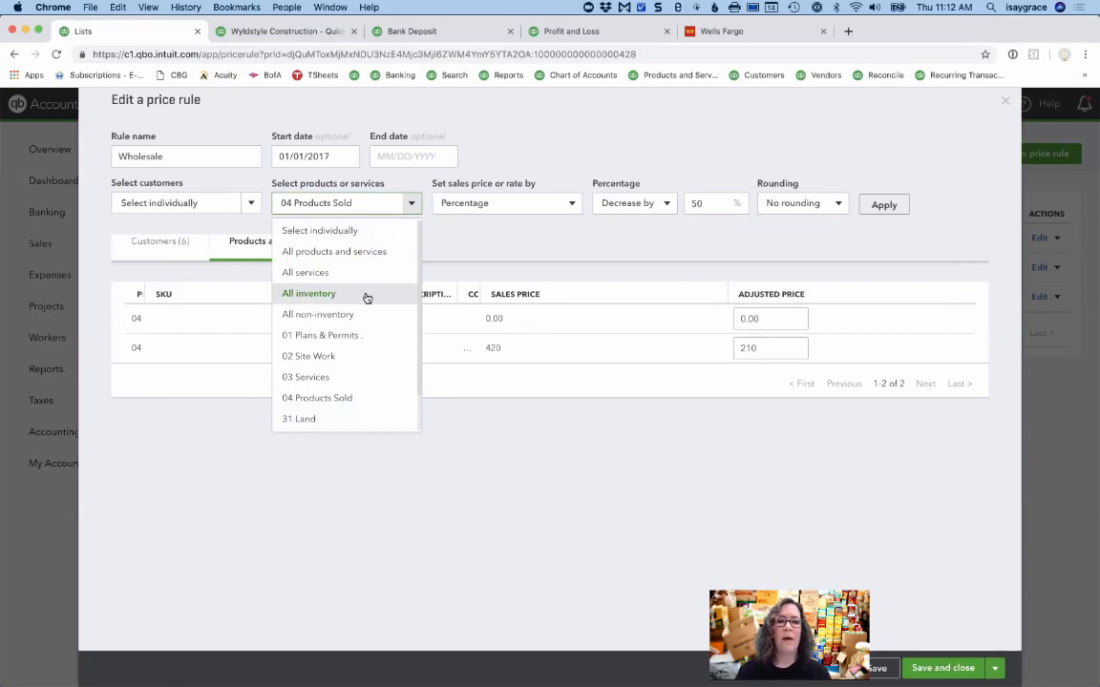
{"action": "left_click", "coordinate": [308, 293]}
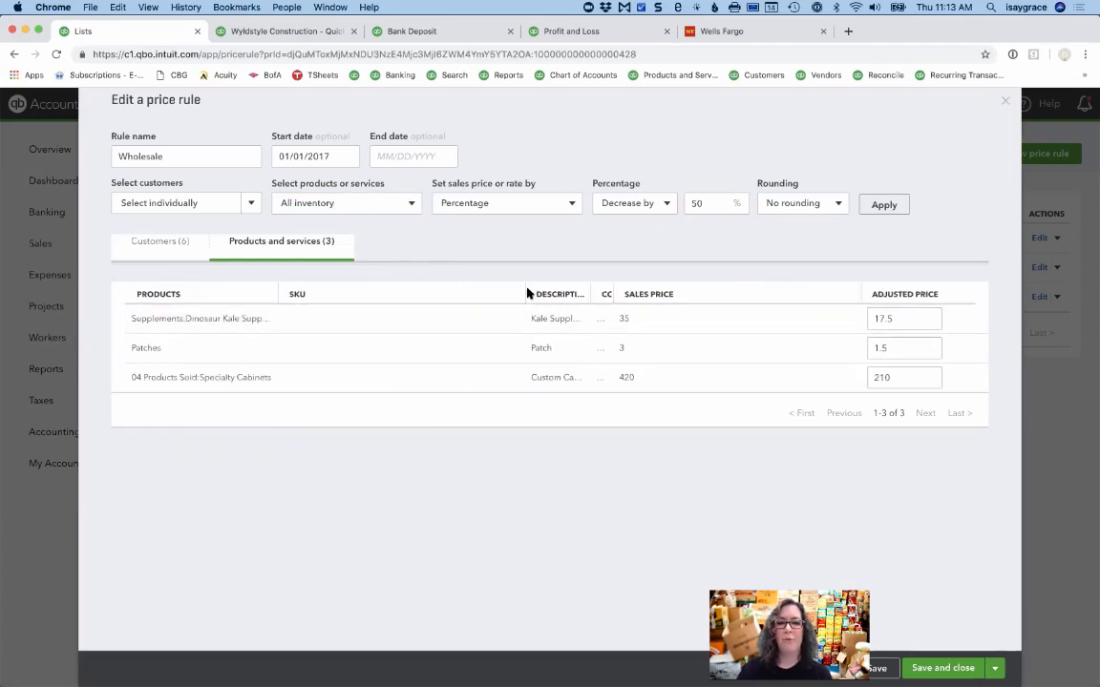
{"action": "mouse_move", "coordinate": [523, 296]}
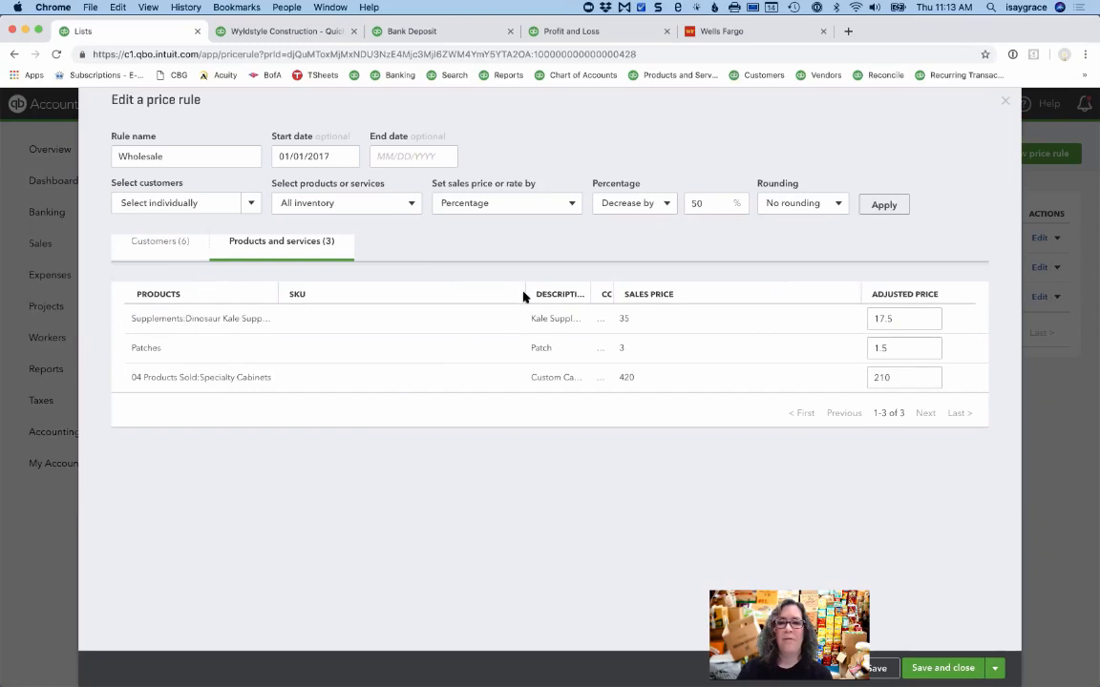
{"action": "mouse_move", "coordinate": [392, 294]}
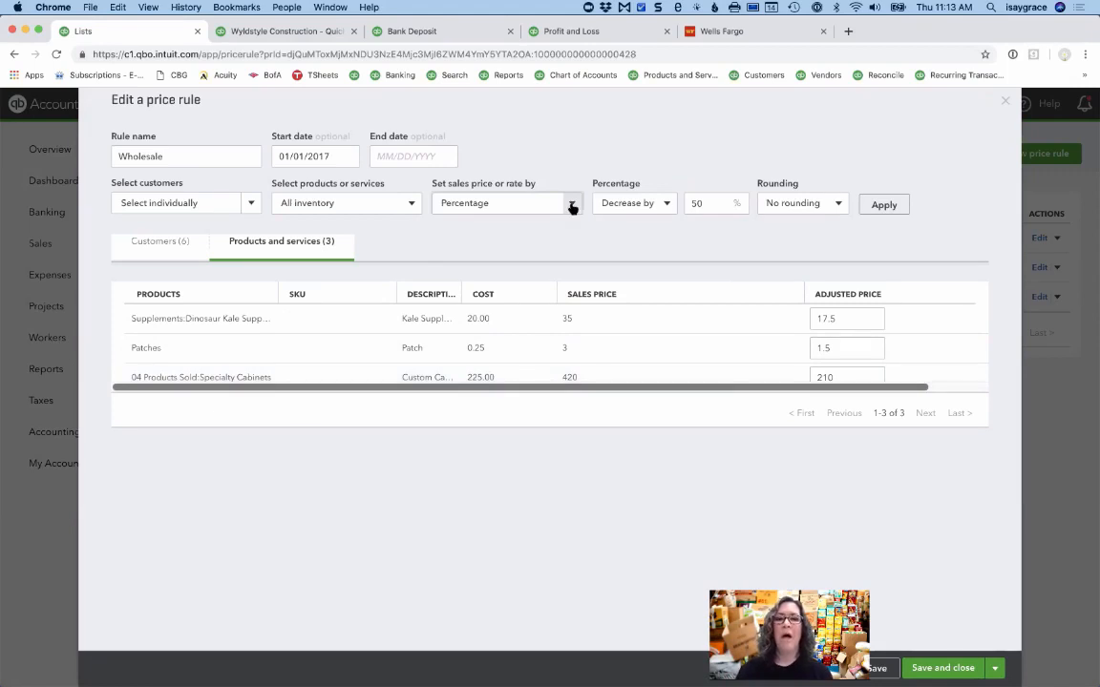
Keep percentage pricing and enter a 20 percent decrease, replacing the earlier 40.
{"action": "left_click", "coordinate": [506, 203]}
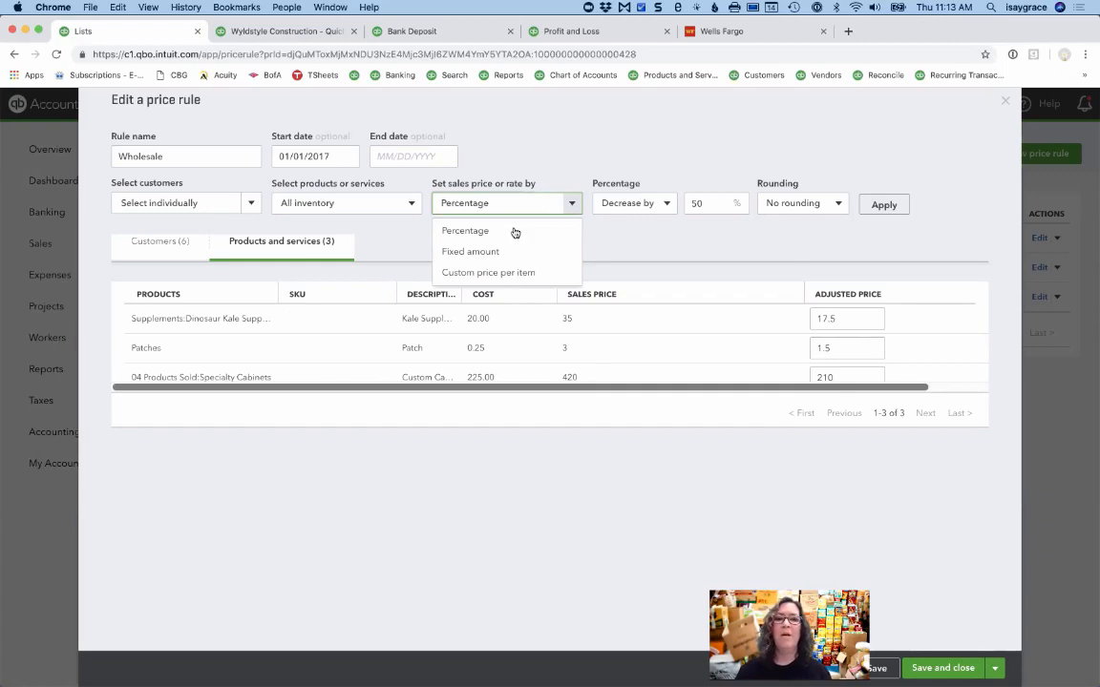
{"action": "left_click", "coordinate": [465, 230]}
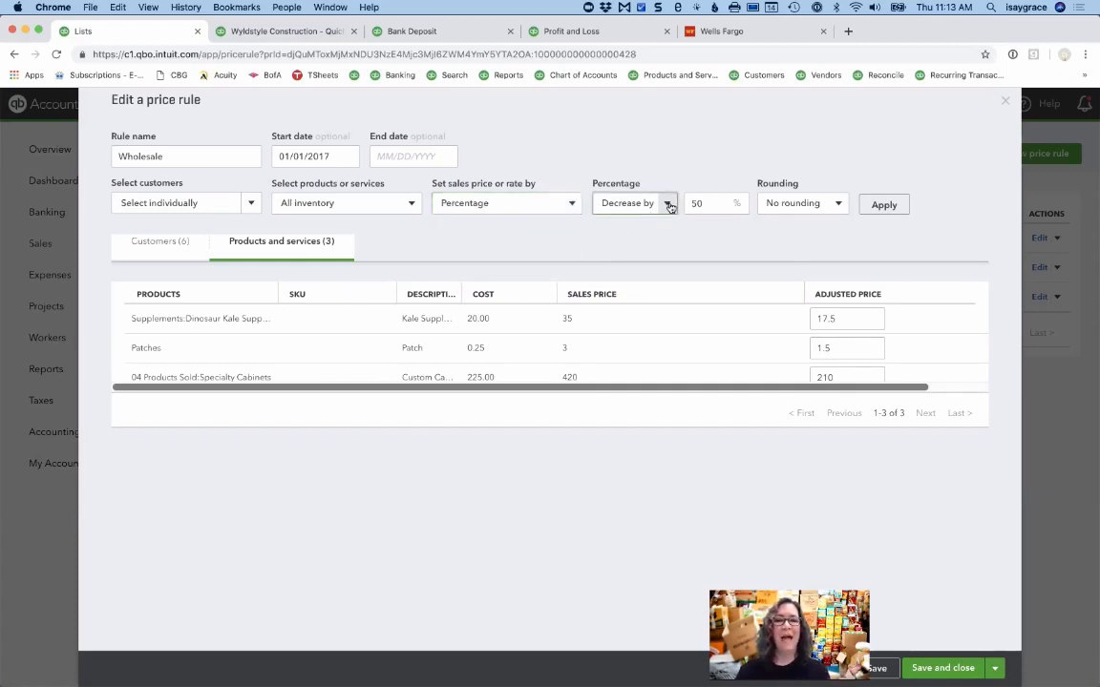
{"action": "left_click", "coordinate": [633, 202]}
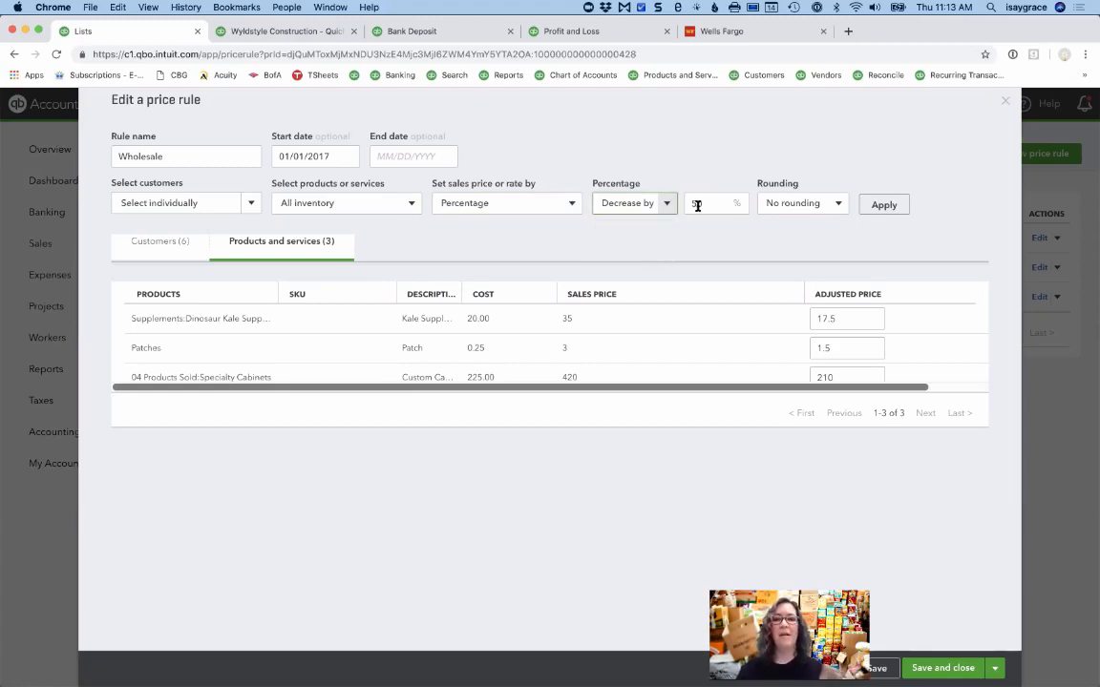
{"action": "type", "text": "40"}
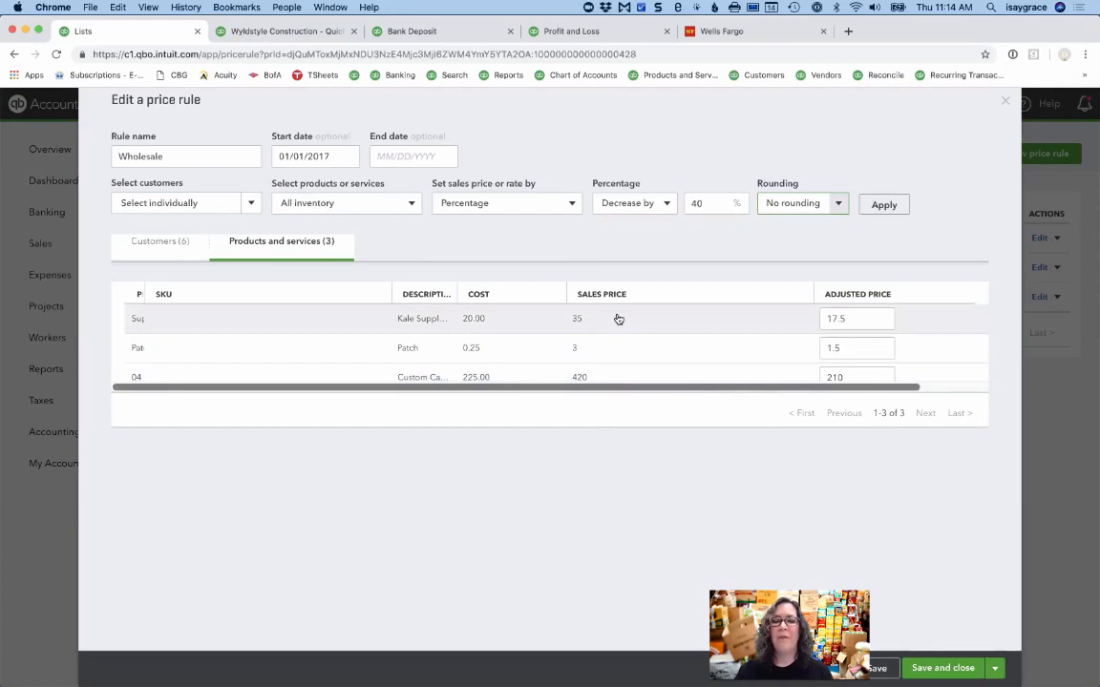
{"action": "left_click", "coordinate": [857, 318]}
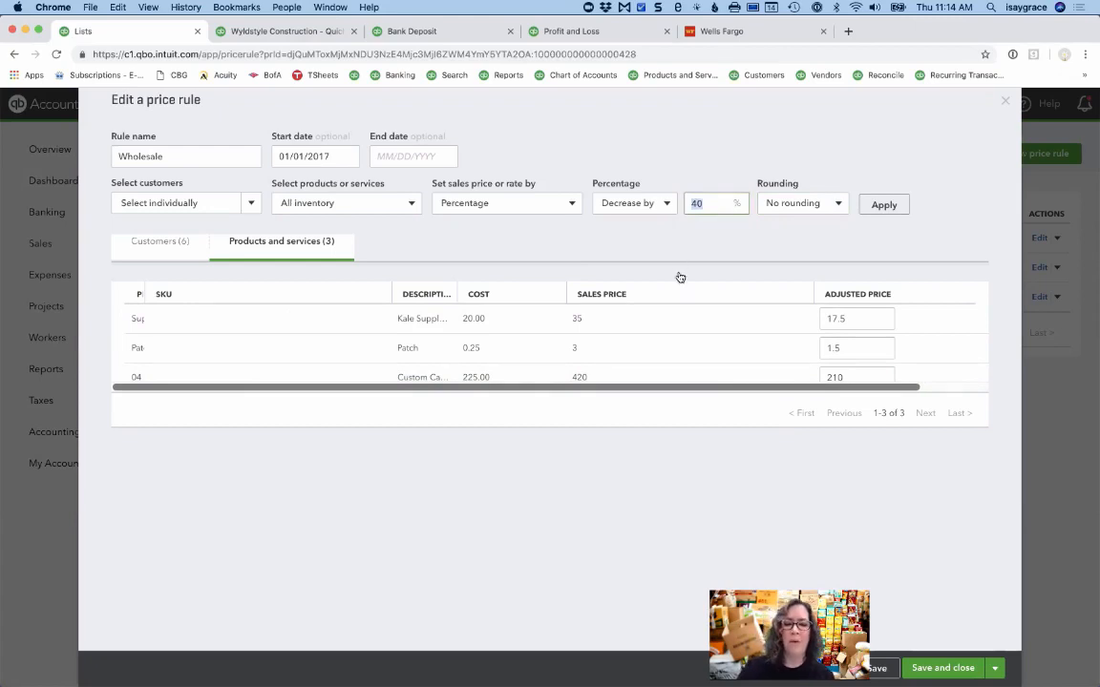
{"action": "type", "text": "20"}
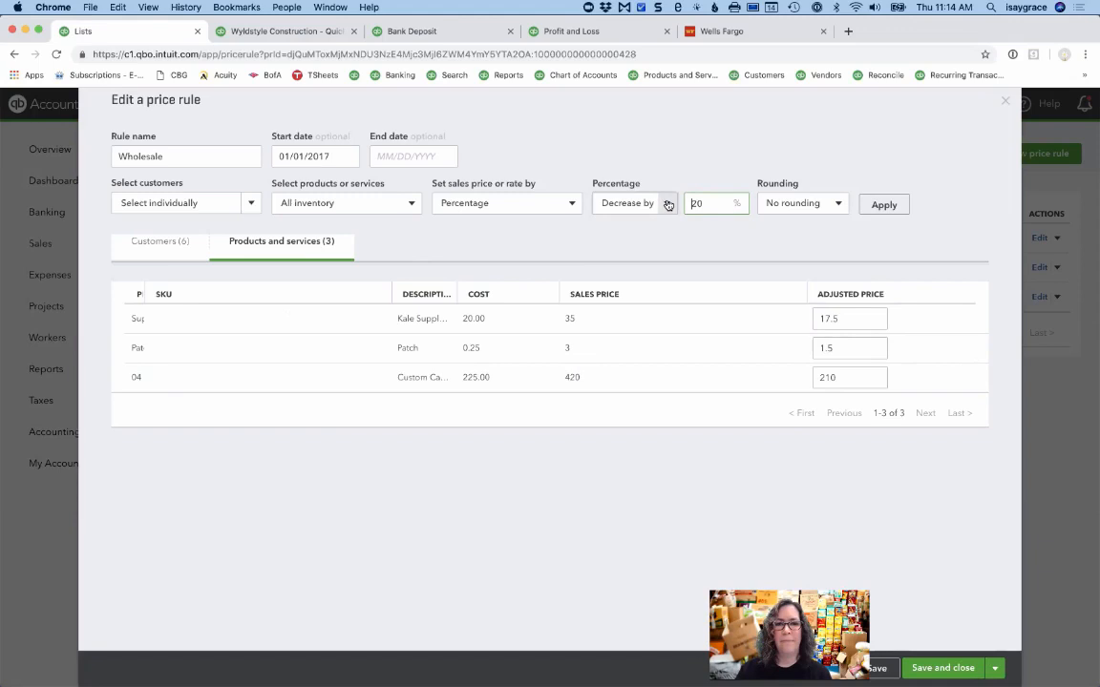
{"action": "left_click", "coordinate": [634, 203]}
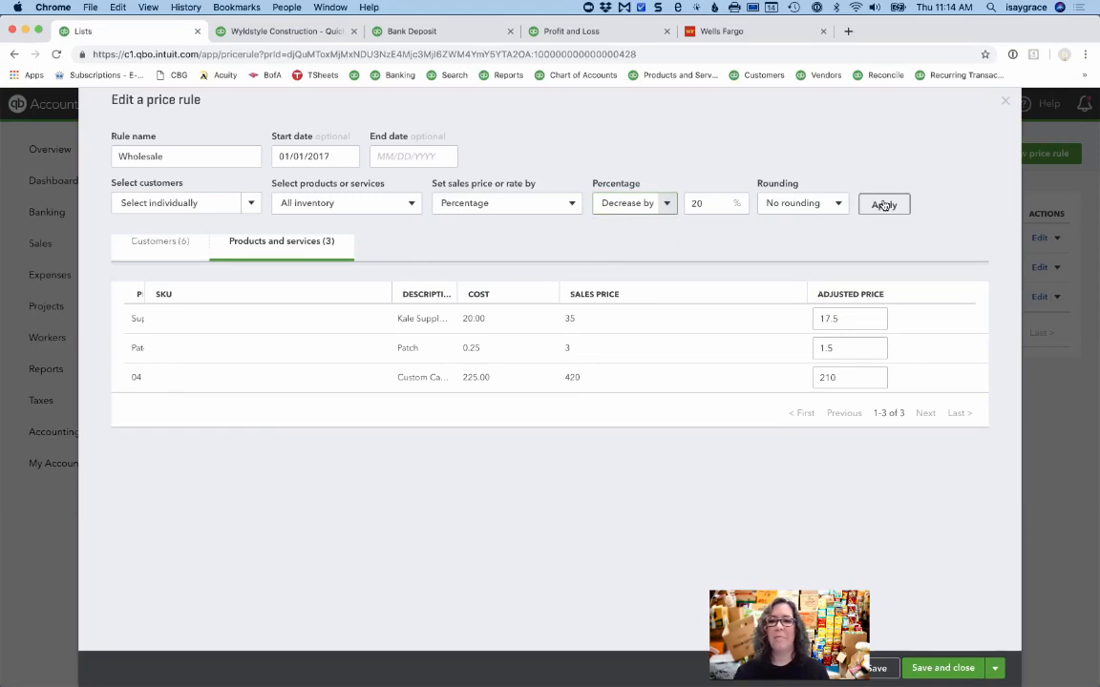
Apply the 20% decrease (28, 2.4, 336) and choose .49 rounding.
{"action": "left_click", "coordinate": [883, 205]}
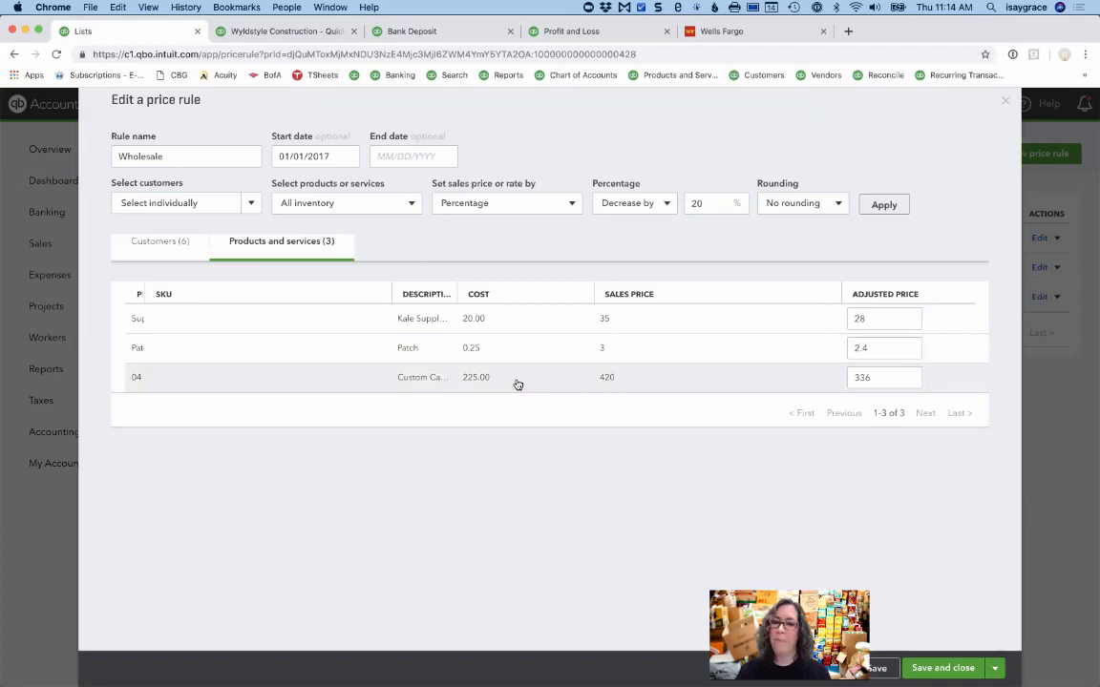
{"action": "mouse_move", "coordinate": [658, 385]}
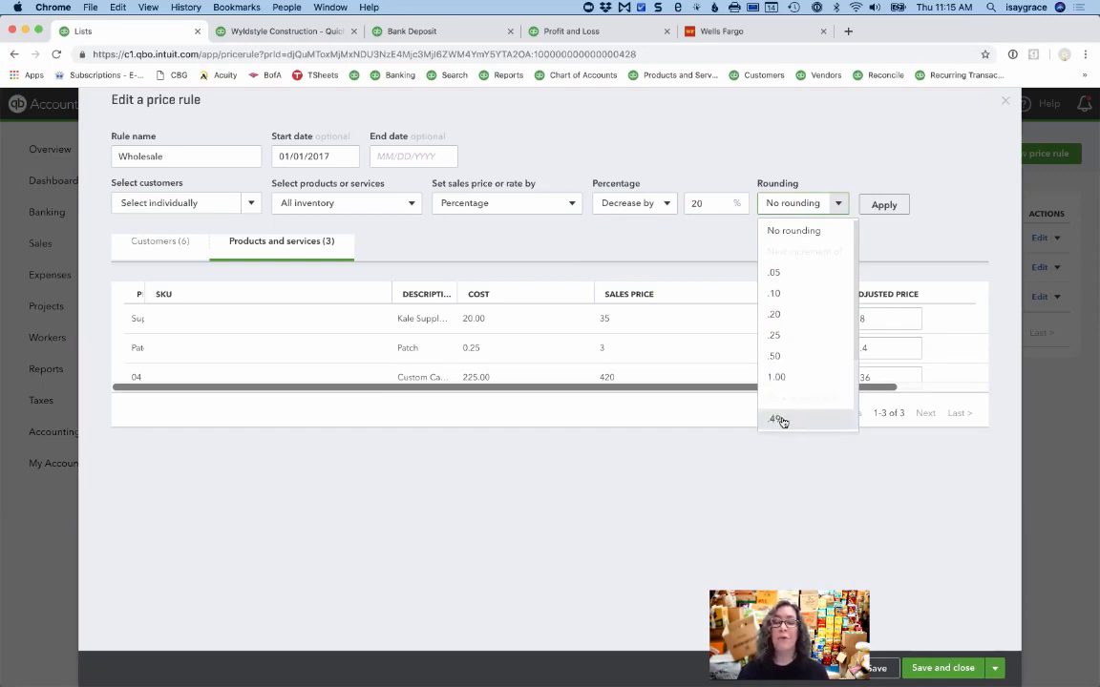
{"action": "left_click", "coordinate": [774, 418]}
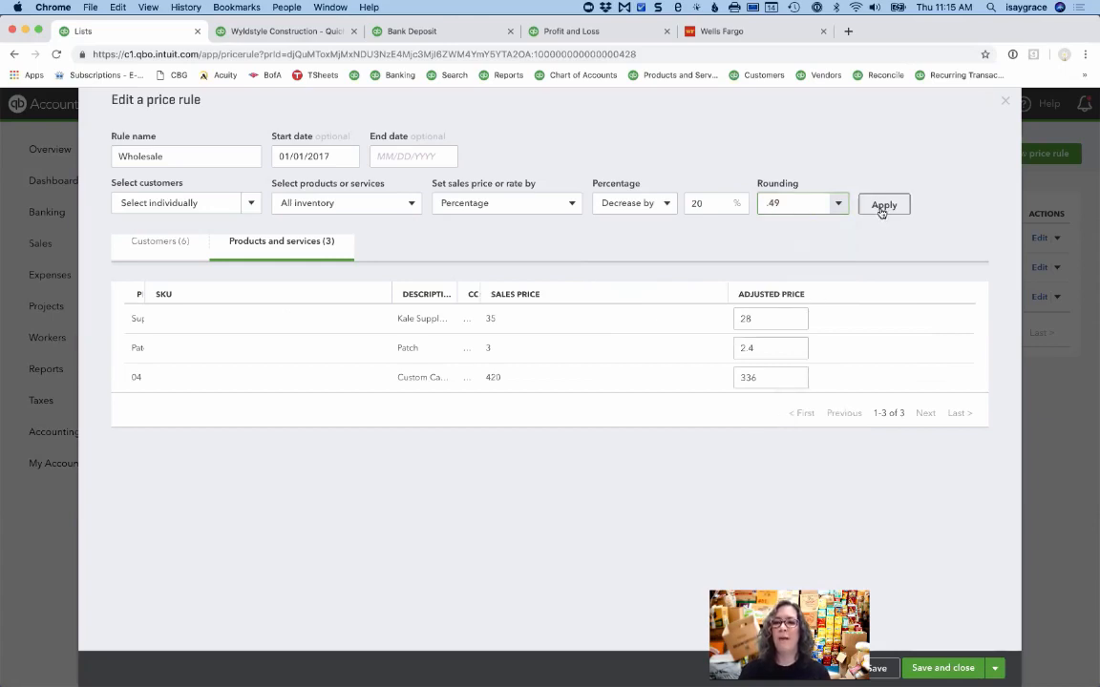
Apply .49 rounding (28.49, 2.49, 336.49) and save the Wholesale rule.
{"action": "left_click", "coordinate": [883, 204]}
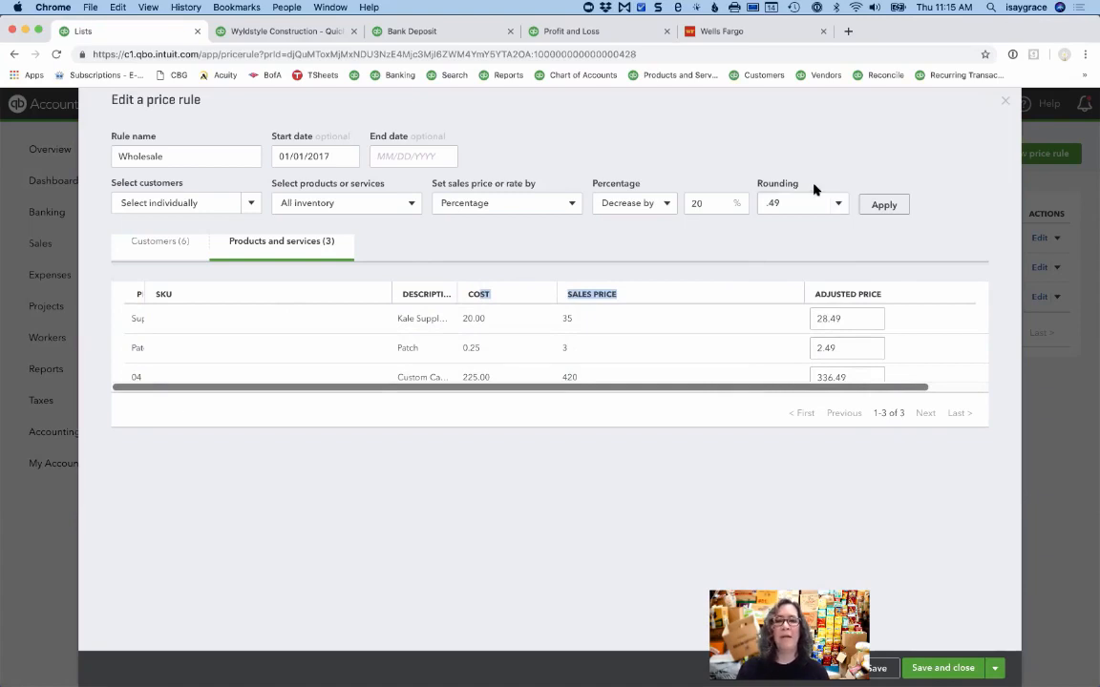
{"action": "mouse_move", "coordinate": [639, 470]}
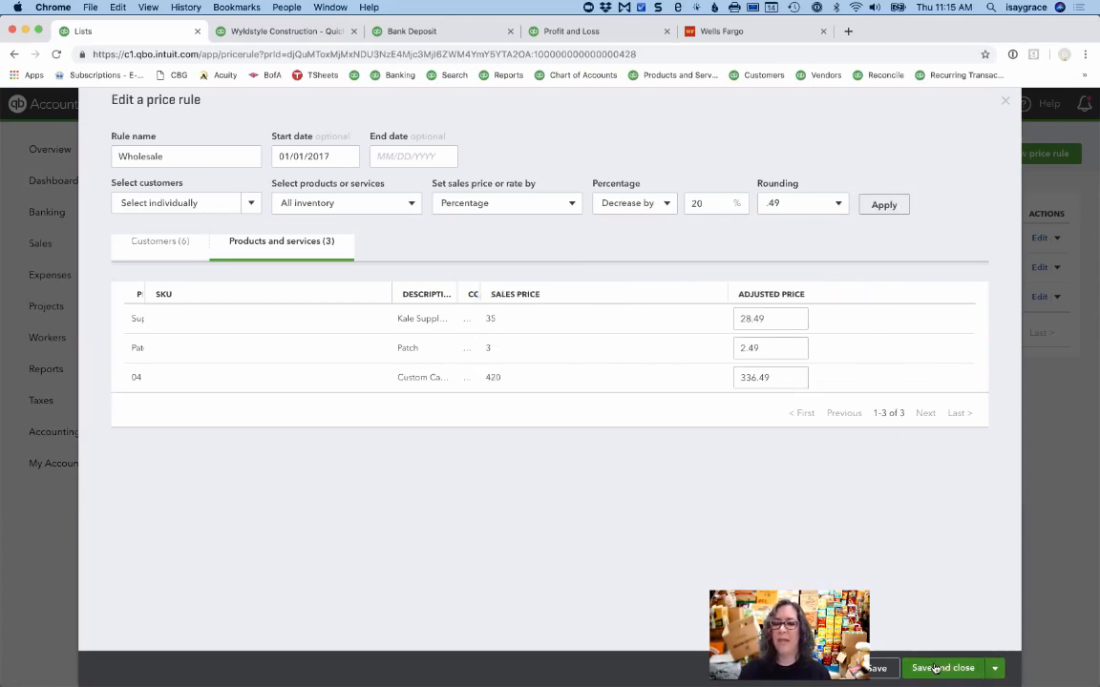
{"action": "left_click", "coordinate": [942, 667]}
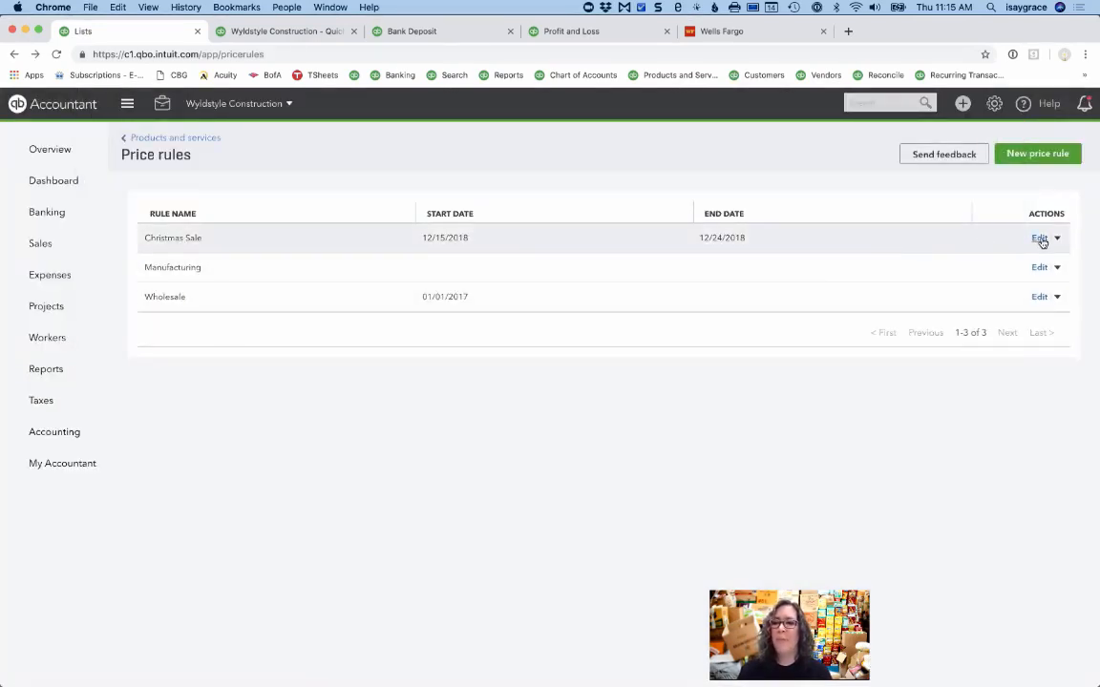
{"action": "left_click", "coordinate": [1039, 238]}
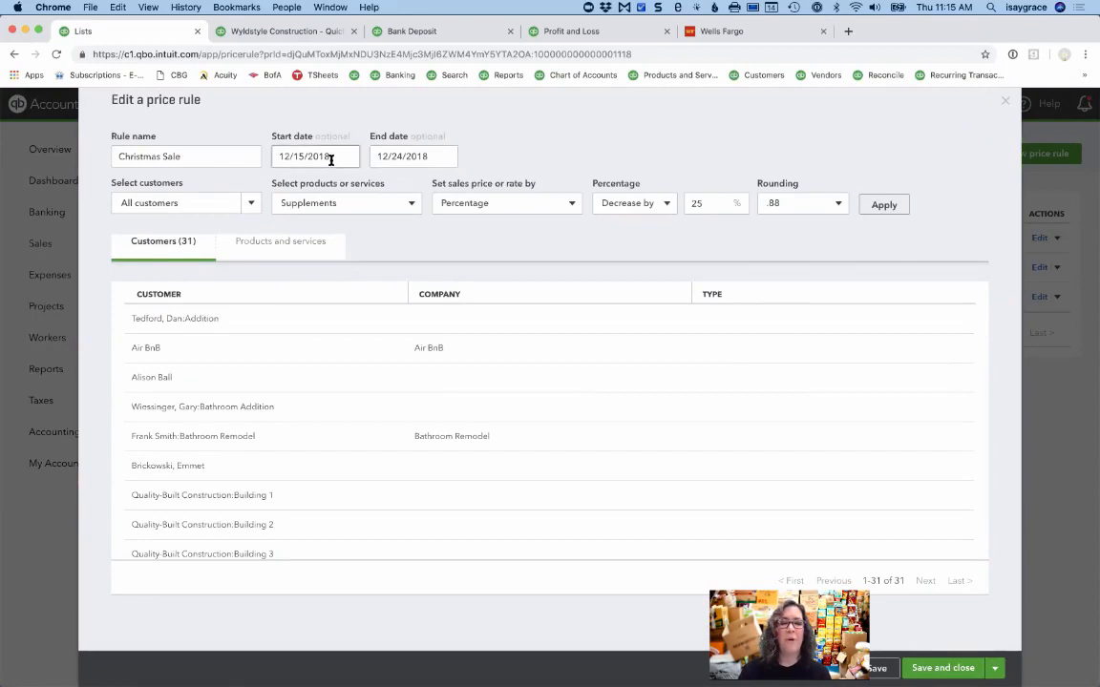
{"action": "left_click", "coordinate": [315, 156]}
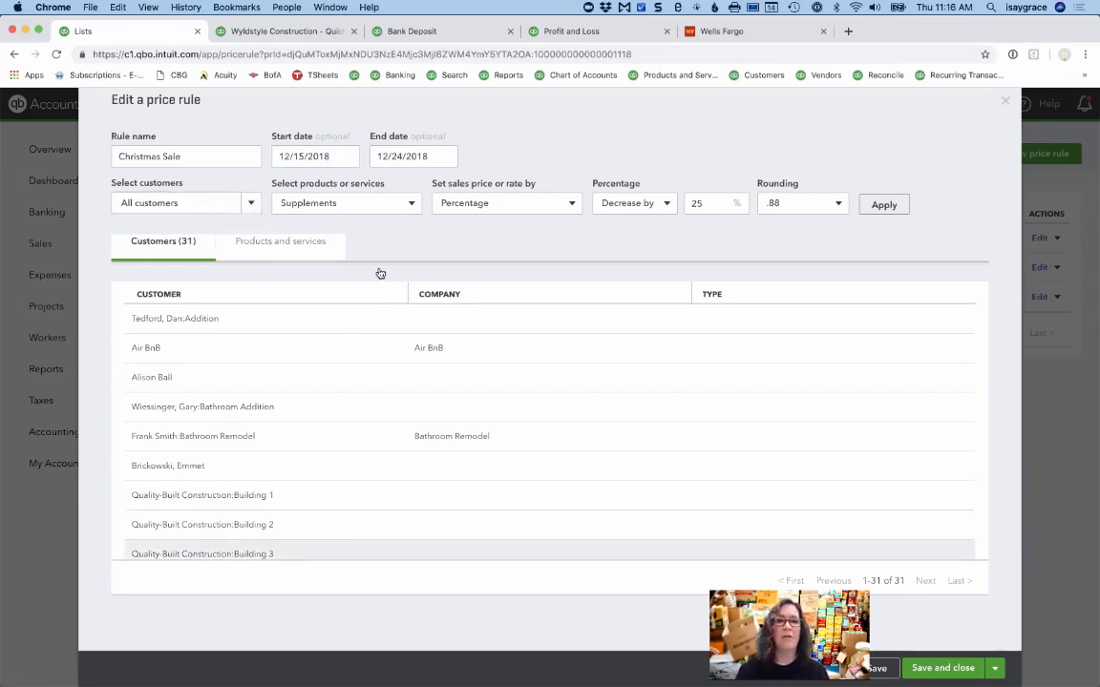
{"action": "left_click", "coordinate": [413, 202]}
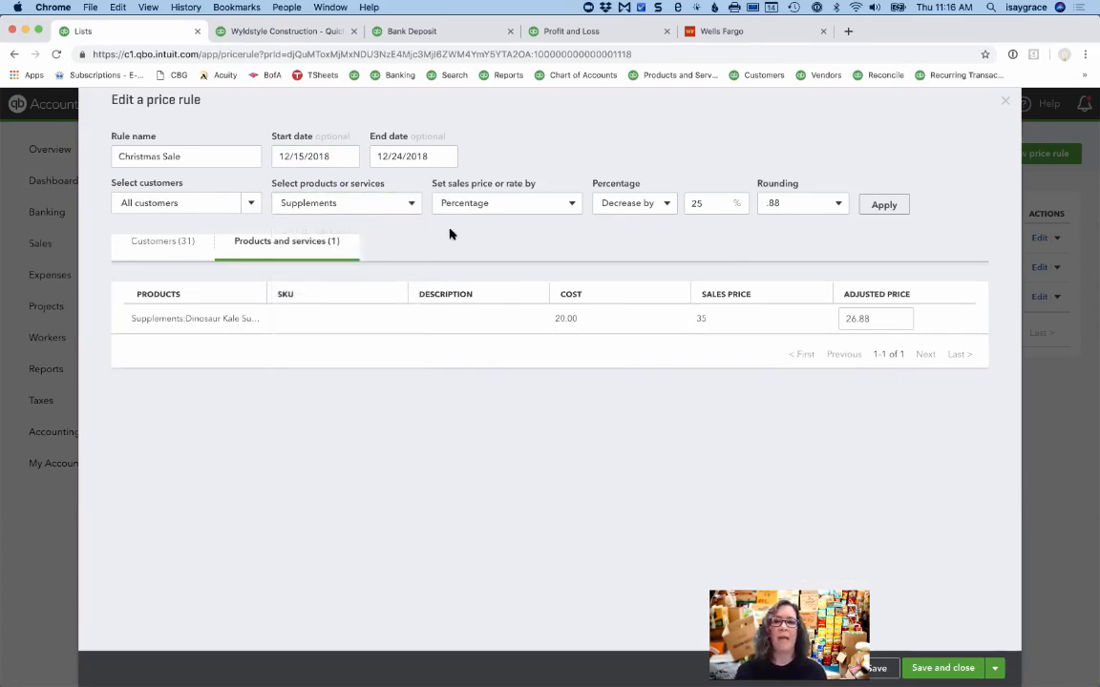
{"action": "left_click", "coordinate": [715, 204]}
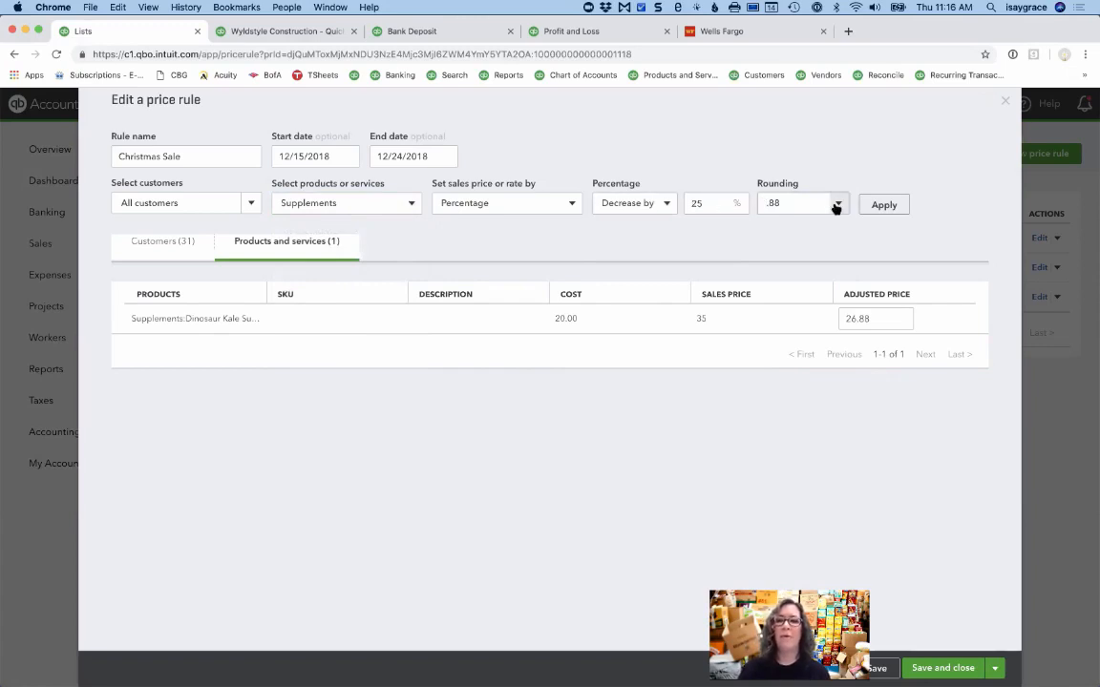
{"action": "left_click", "coordinate": [838, 205]}
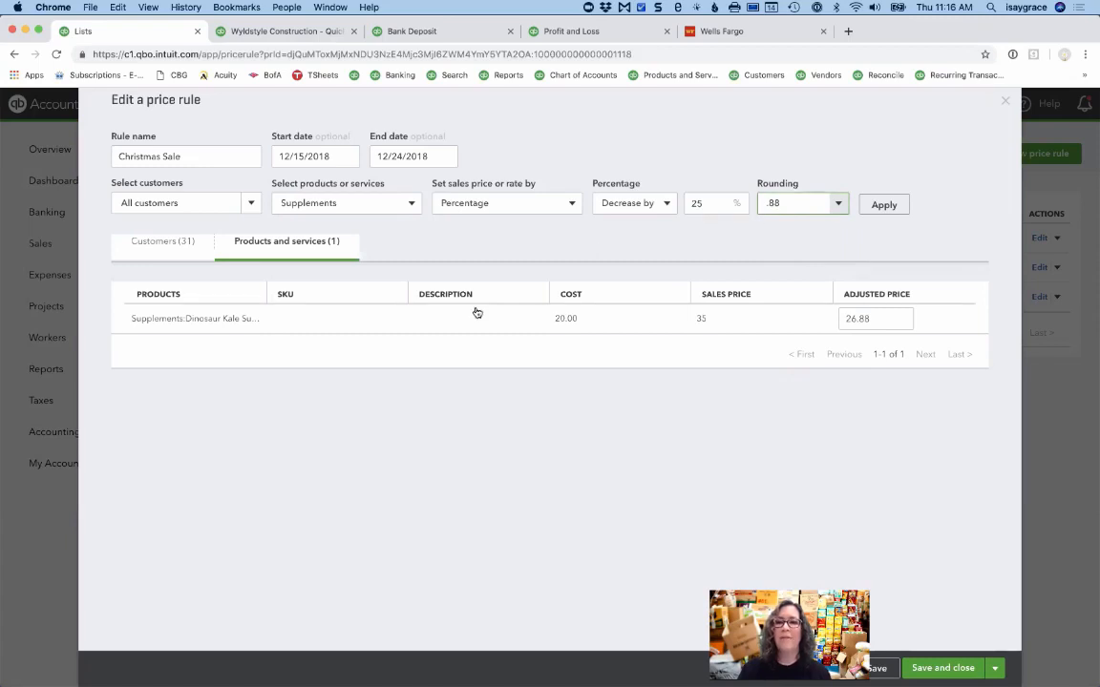
{"action": "mouse_move", "coordinate": [707, 349]}
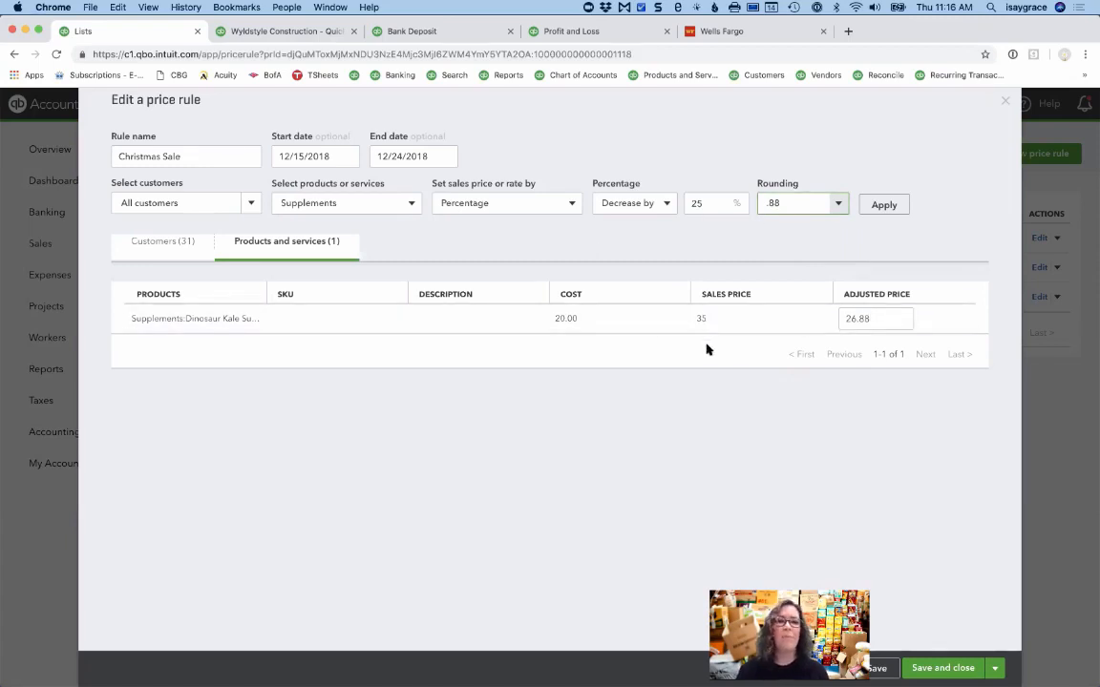
{"action": "mouse_move", "coordinate": [691, 389]}
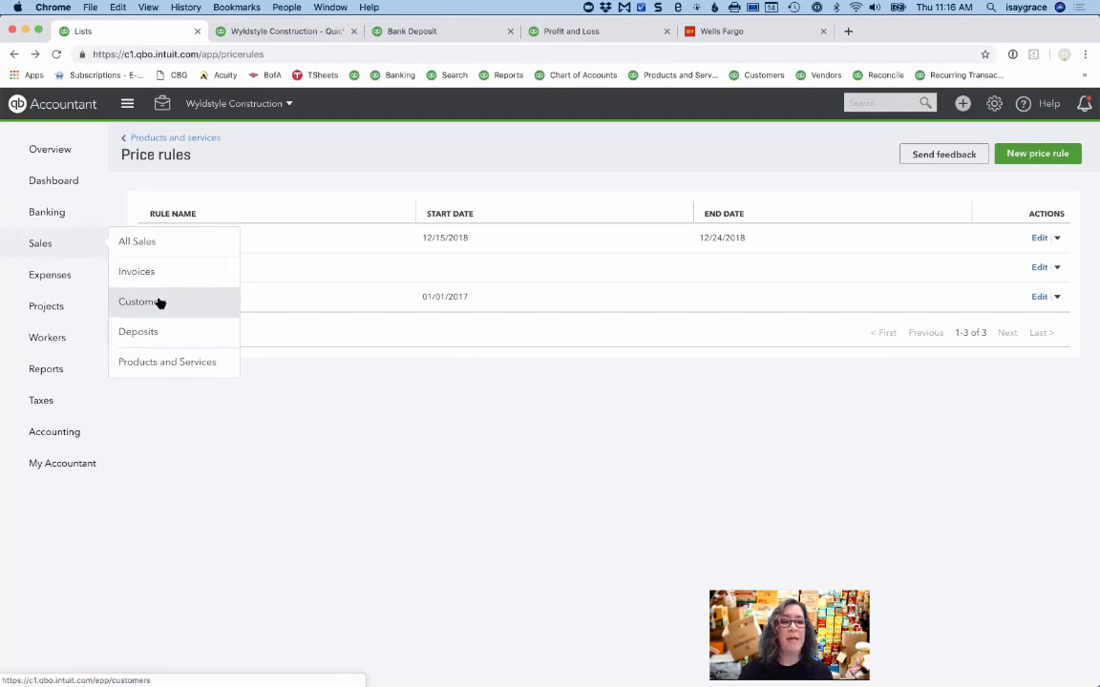
Go to Customers and open Quality-Built Construction.
{"action": "left_click", "coordinate": [140, 302]}
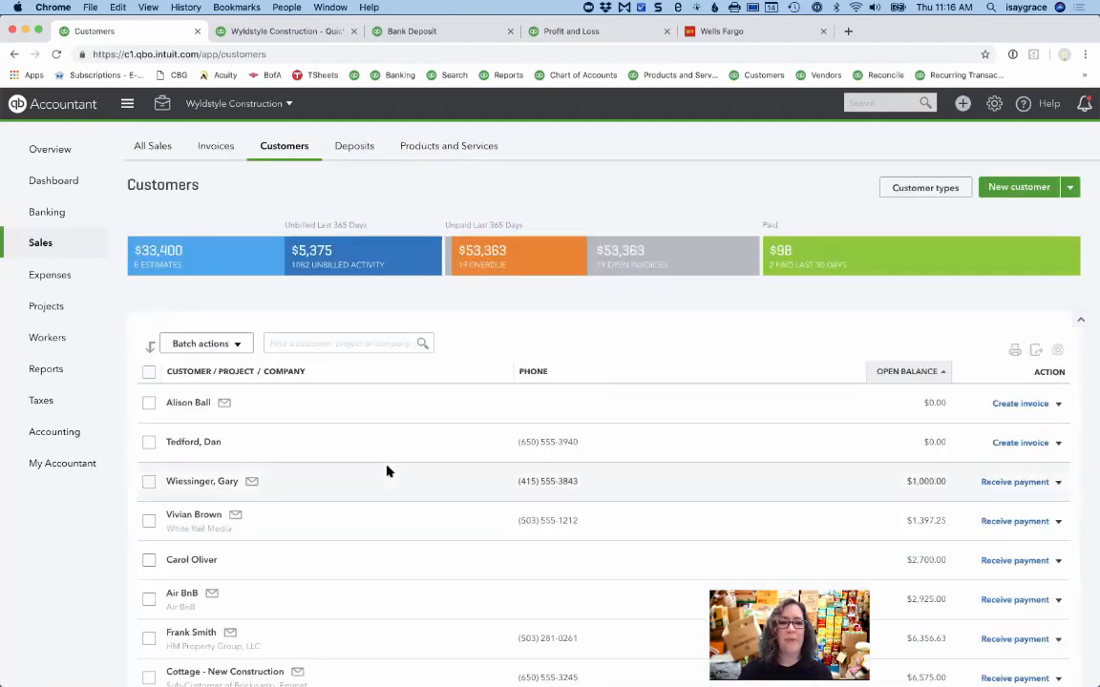
{"action": "scroll", "scroll_direction": "down", "scroll_amount": 3}
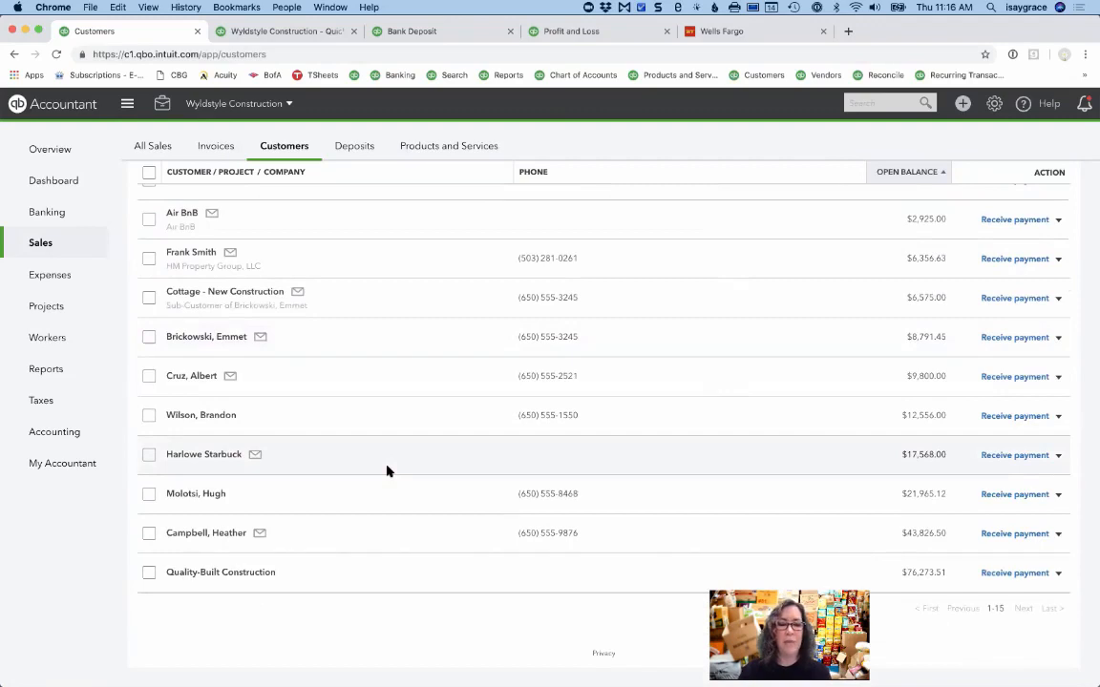
{"action": "mouse_move", "coordinate": [221, 572]}
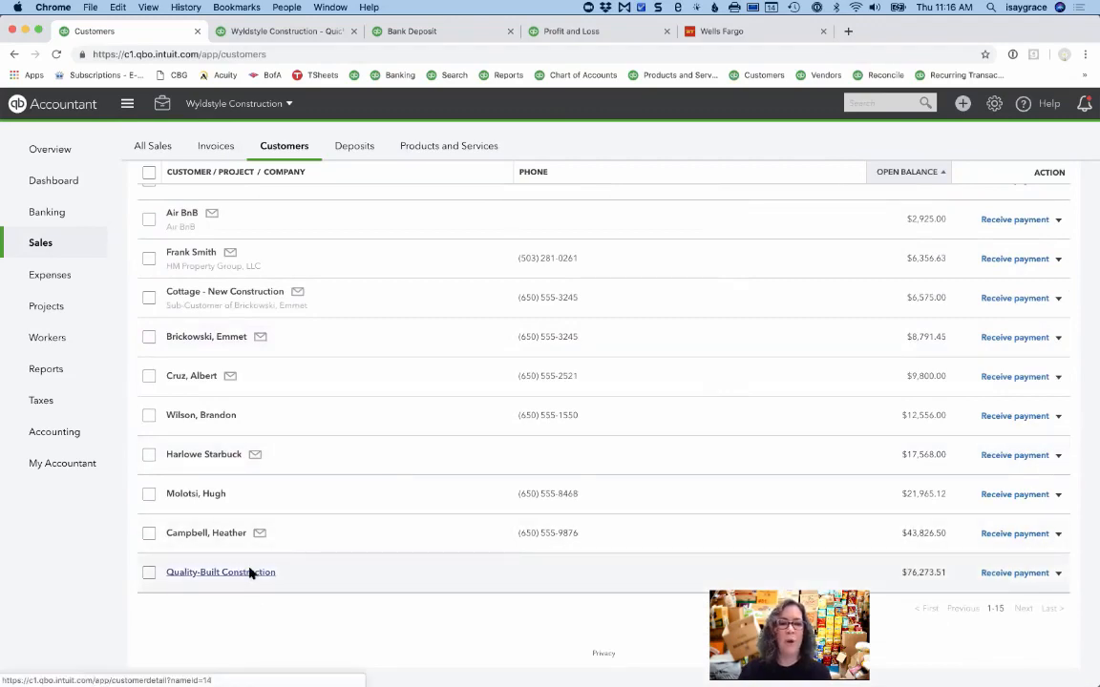
{"action": "left_click", "coordinate": [220, 572]}
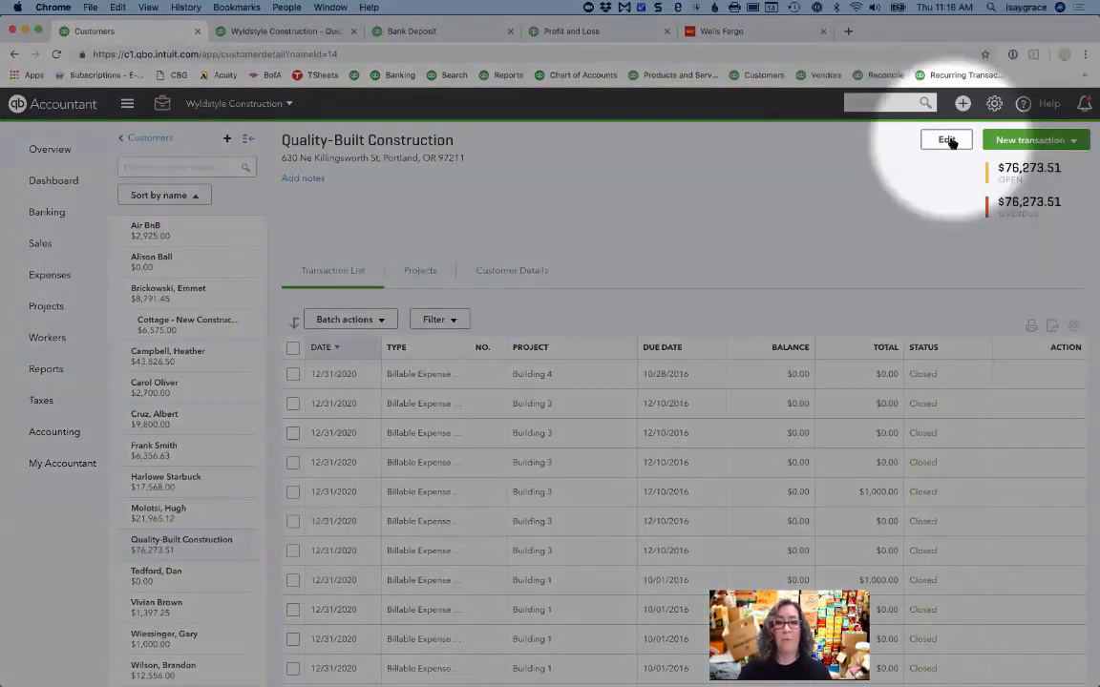
Edit Quality-Built Construction and try Wholesale as the customer type.
{"action": "left_click", "coordinate": [945, 139]}
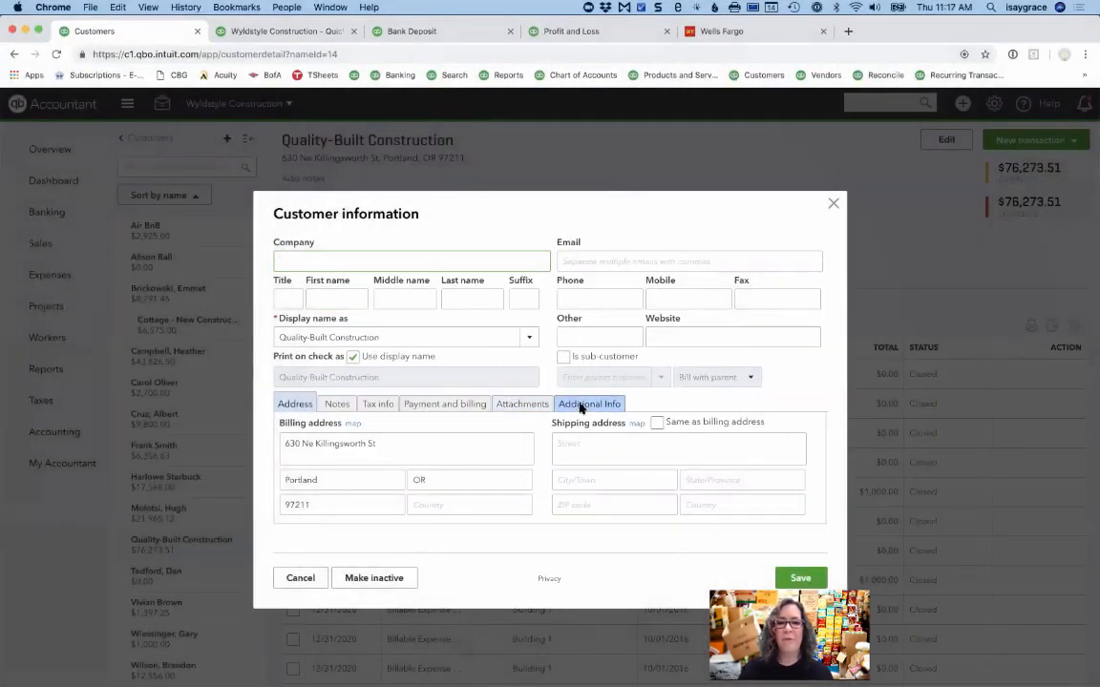
{"action": "left_click", "coordinate": [589, 404]}
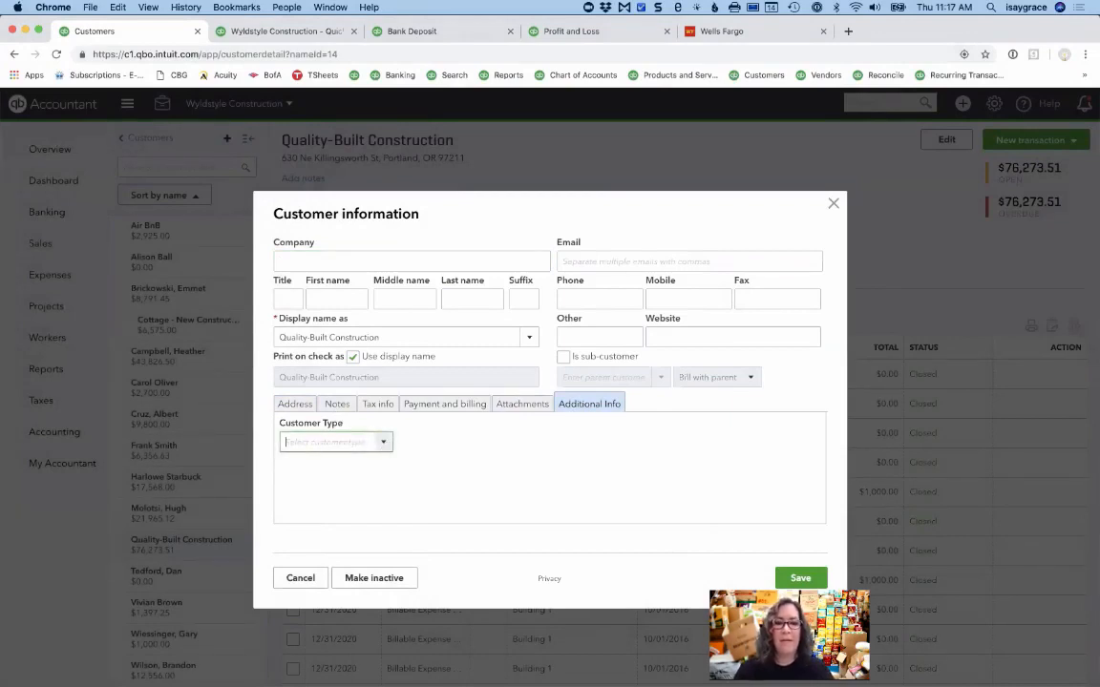
{"action": "type", "text": "Wholesa"}
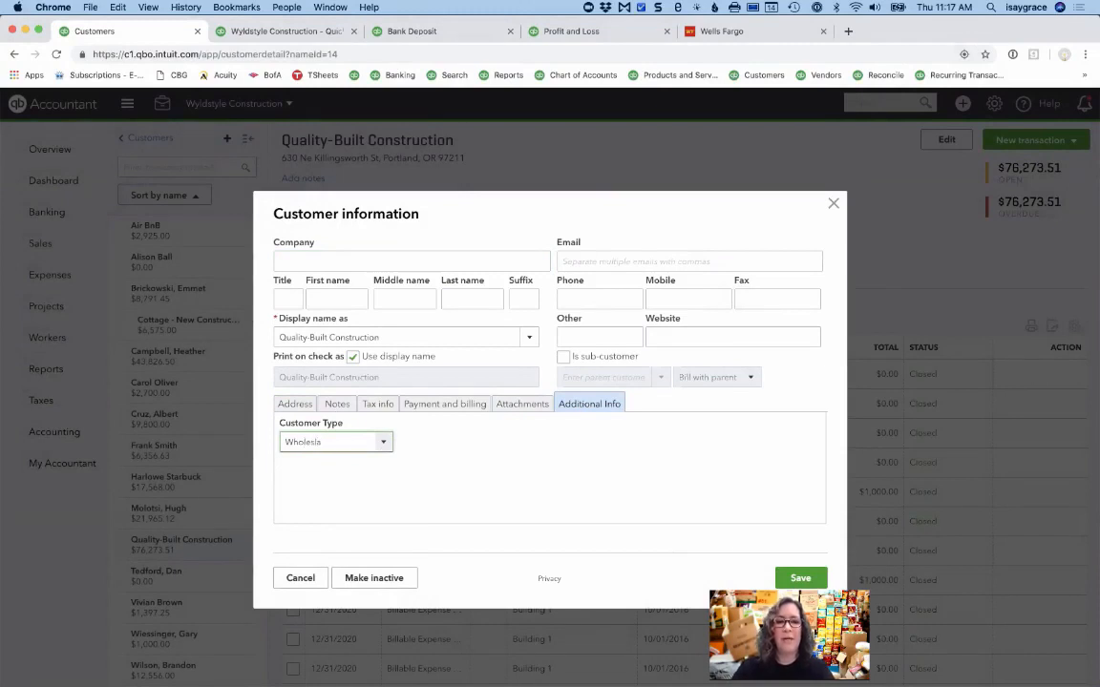
{"action": "left_click", "coordinate": [335, 441]}
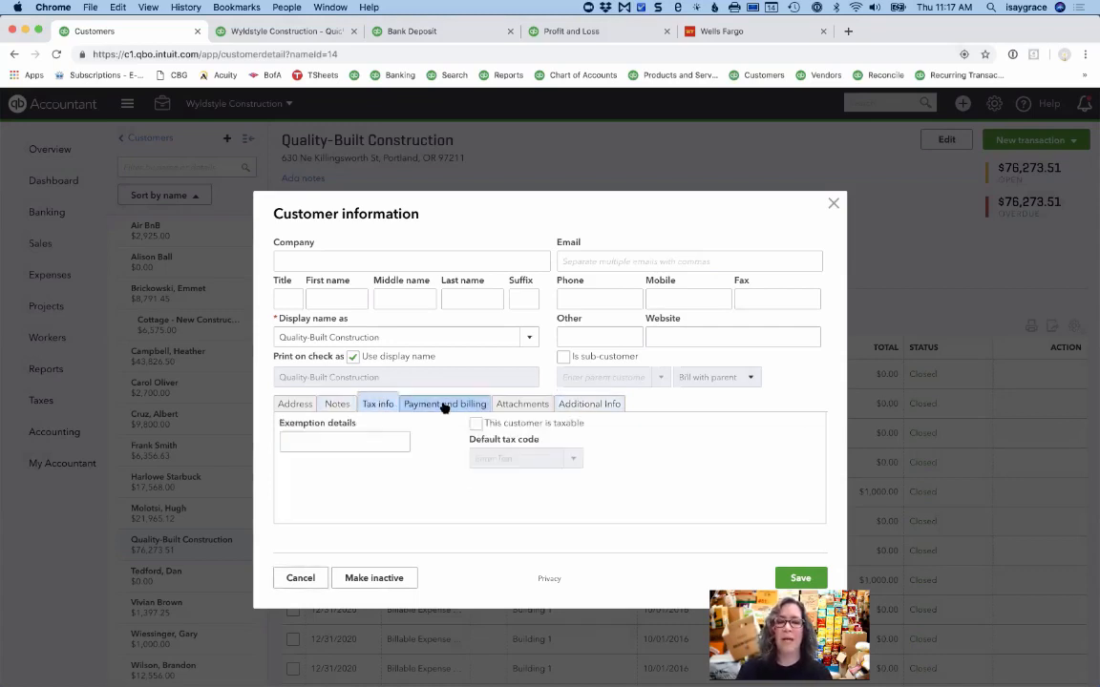
Browse the payment and additional info tabs, then cancel without saving the customer type.
{"action": "left_click", "coordinate": [443, 404]}
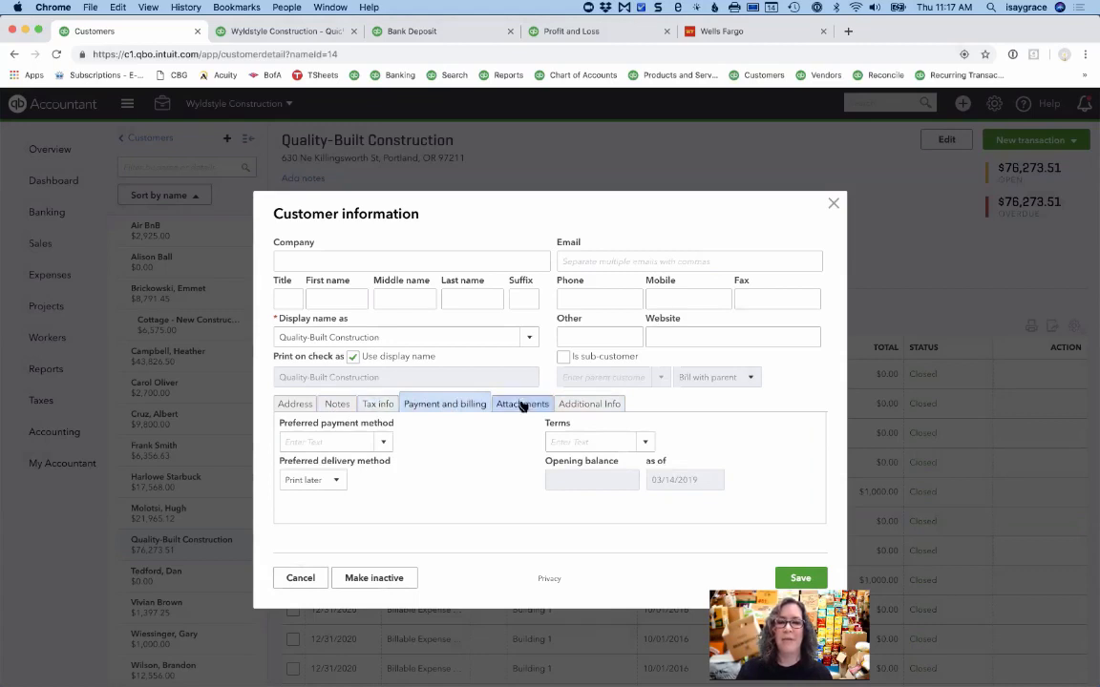
{"action": "left_click", "coordinate": [589, 403]}
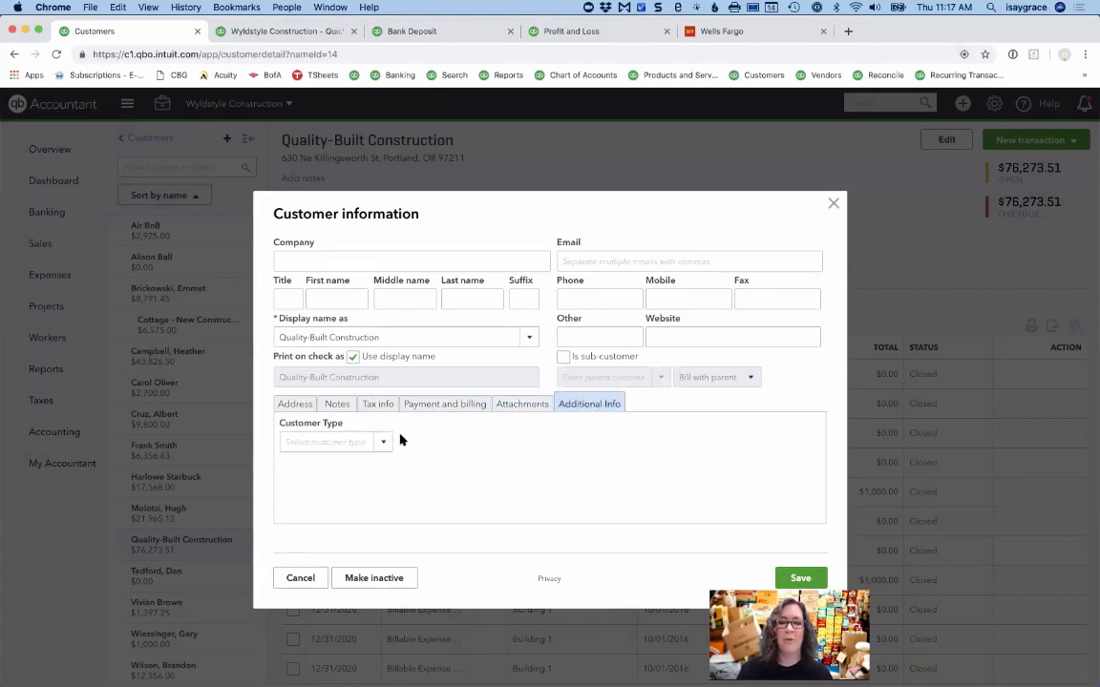
{"action": "left_click", "coordinate": [334, 442]}
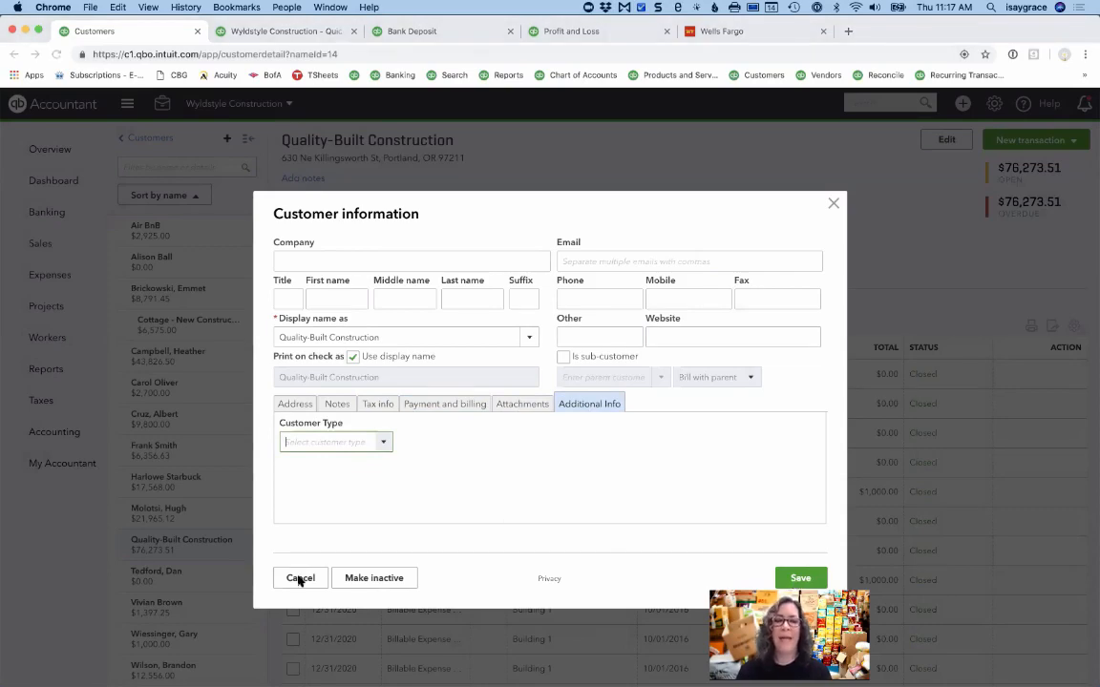
{"action": "left_click", "coordinate": [300, 577]}
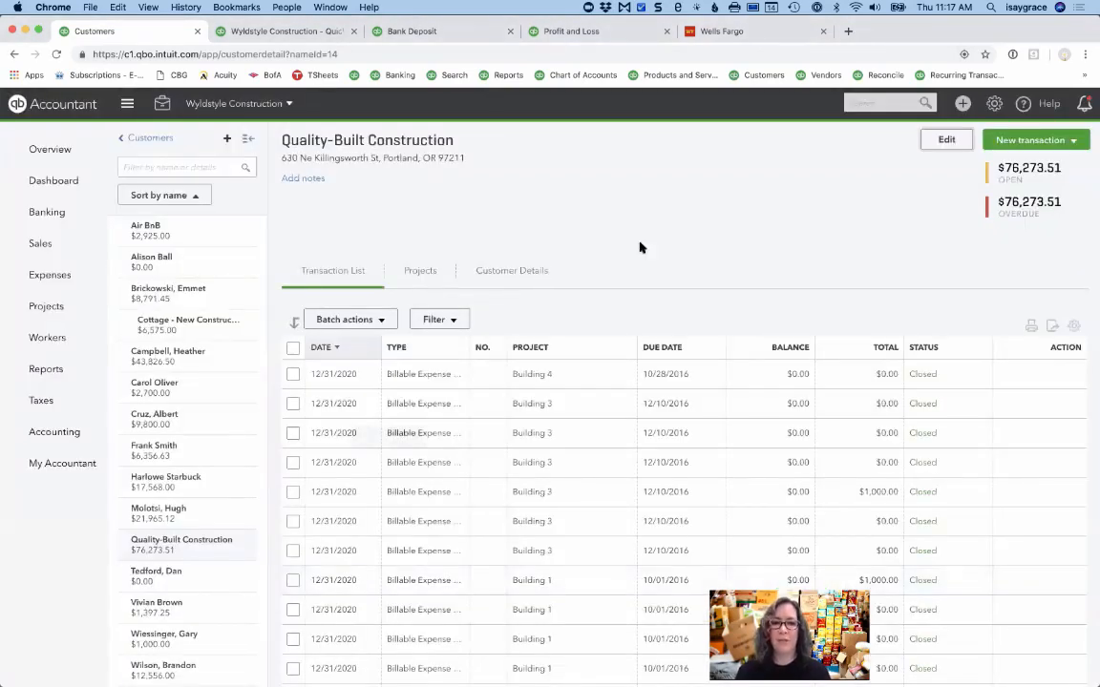
{"action": "mouse_move", "coordinate": [632, 283]}
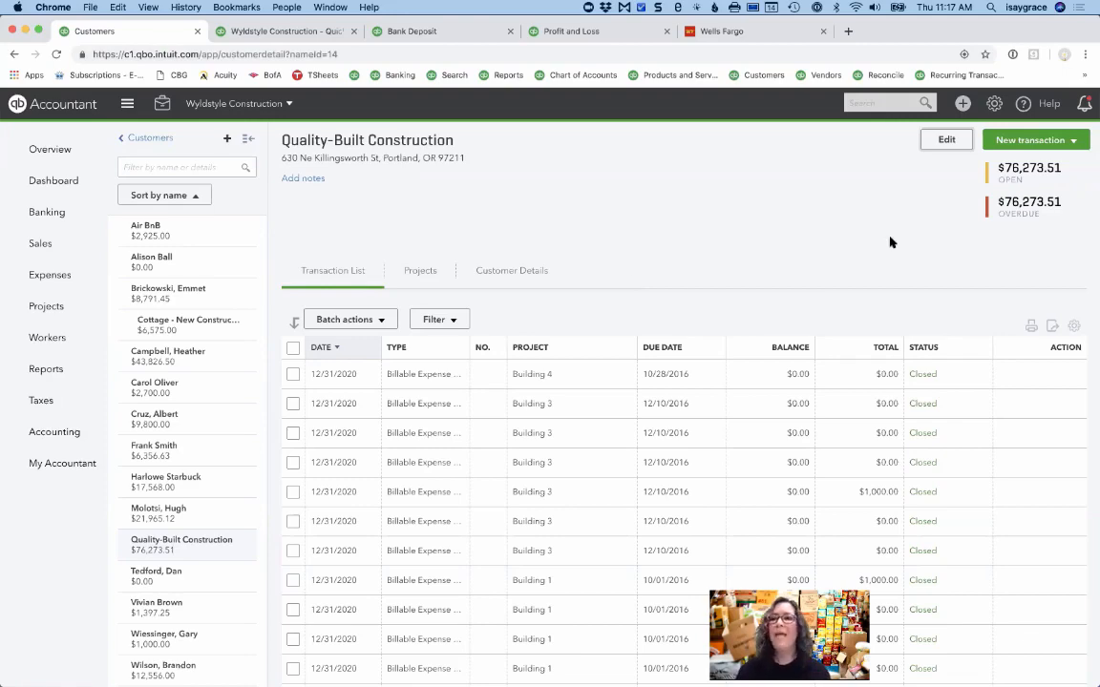
{"action": "mouse_move", "coordinate": [962, 103]}
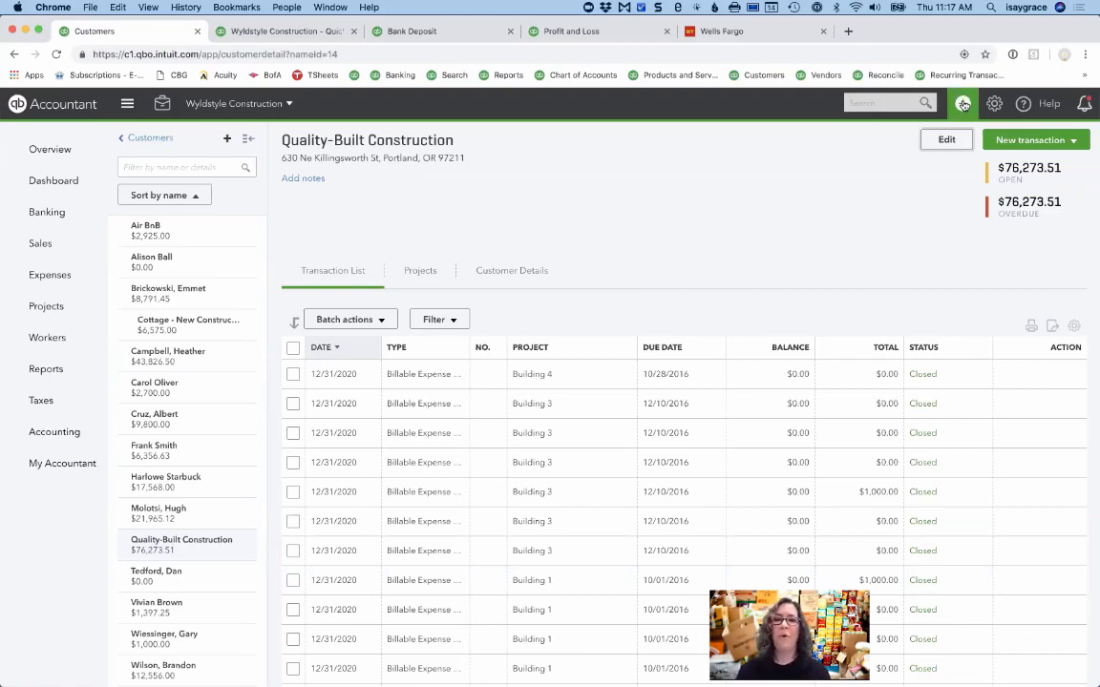
Choose Invoice from the New menu.
{"action": "left_click", "coordinate": [962, 103]}
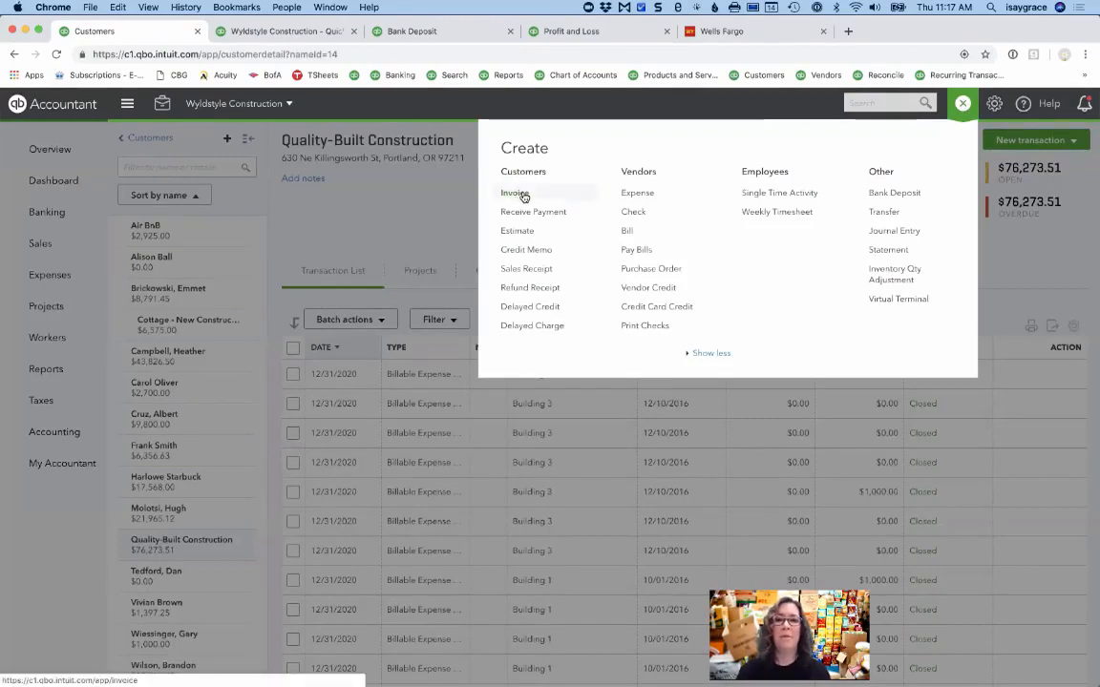
{"action": "left_click", "coordinate": [513, 192]}
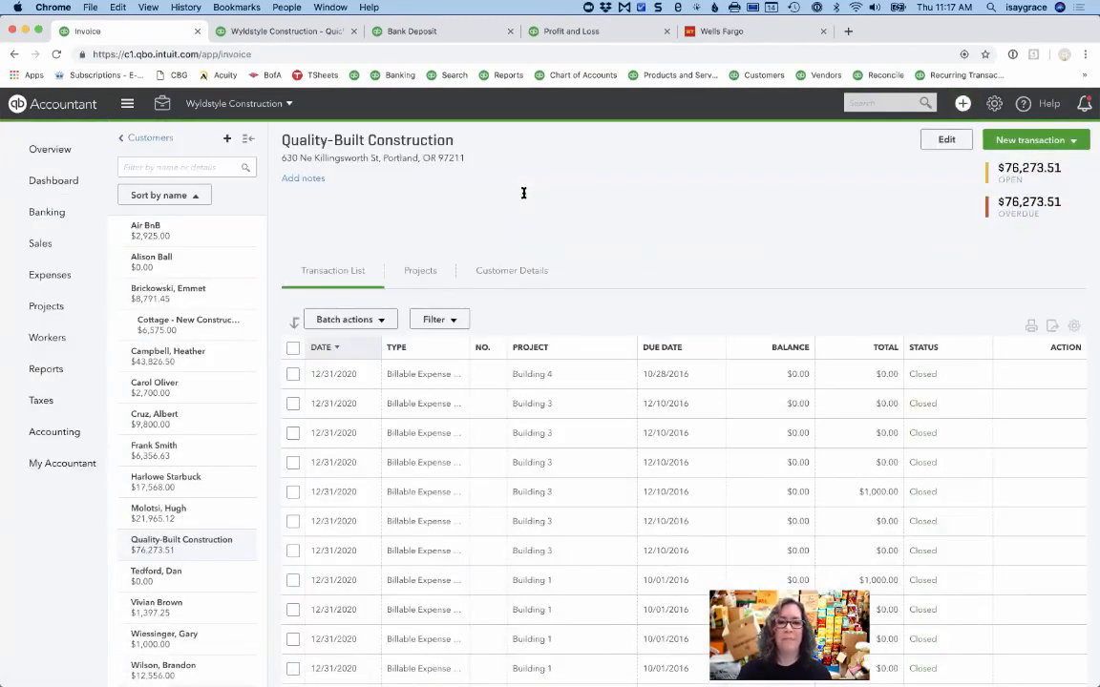
Bill Quality-Built Construction for a Dinosaur Kale Supplements line at rate 28.49.
{"action": "left_click", "coordinate": [1029, 139]}
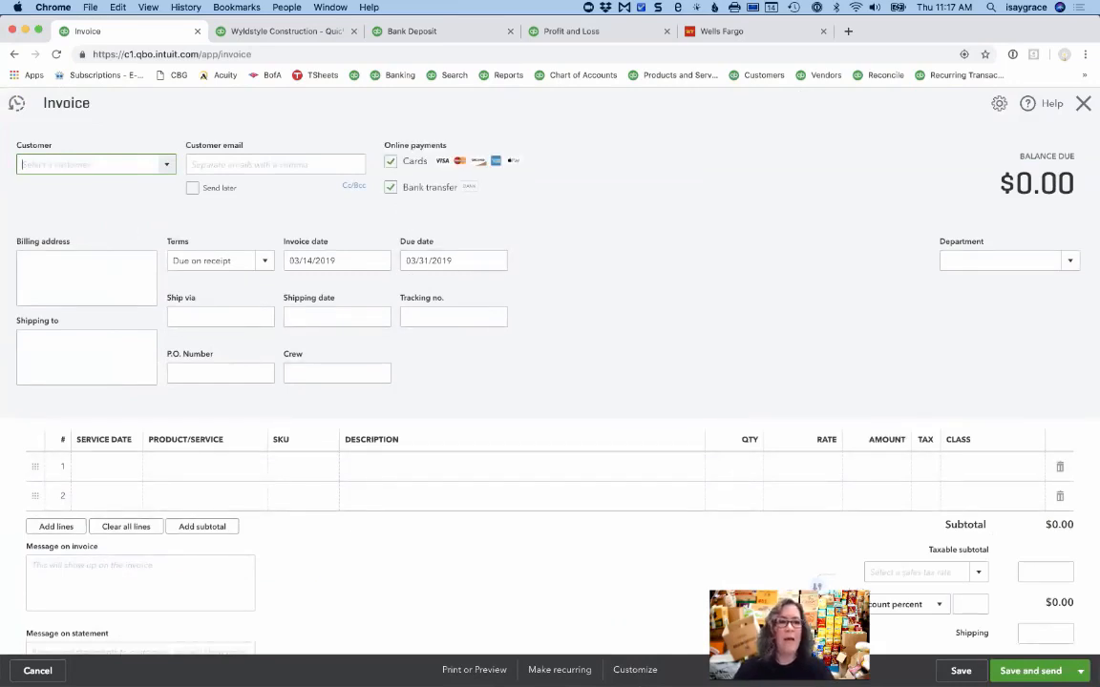
{"action": "type", "text": "Quality-Built Construction"}
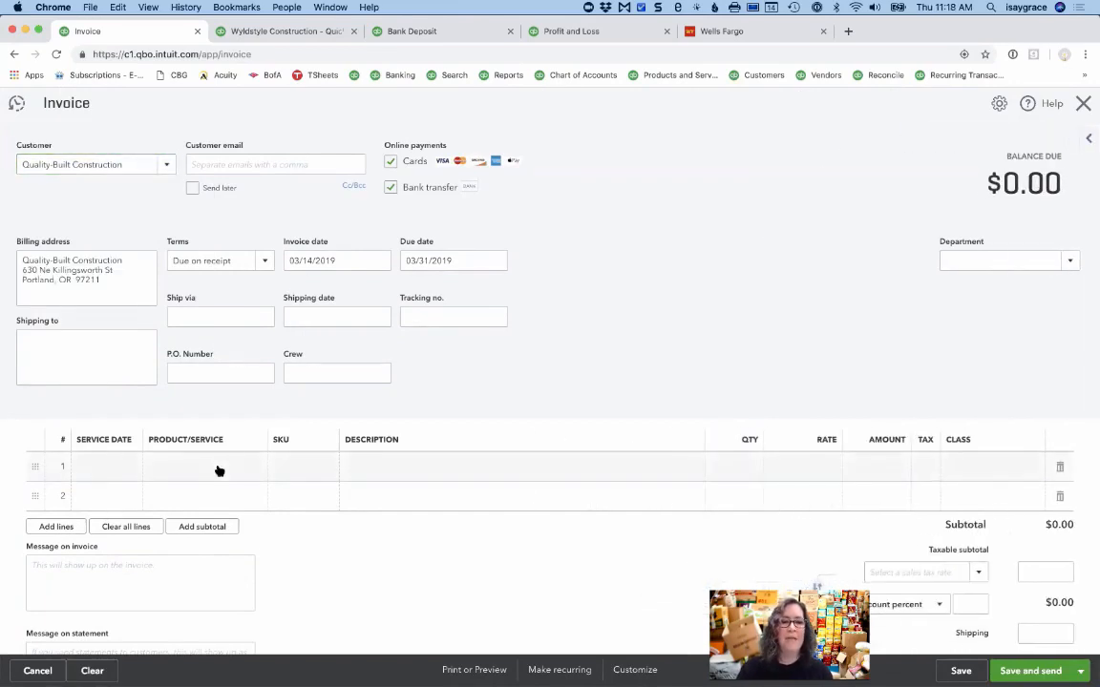
{"action": "left_click", "coordinate": [203, 467]}
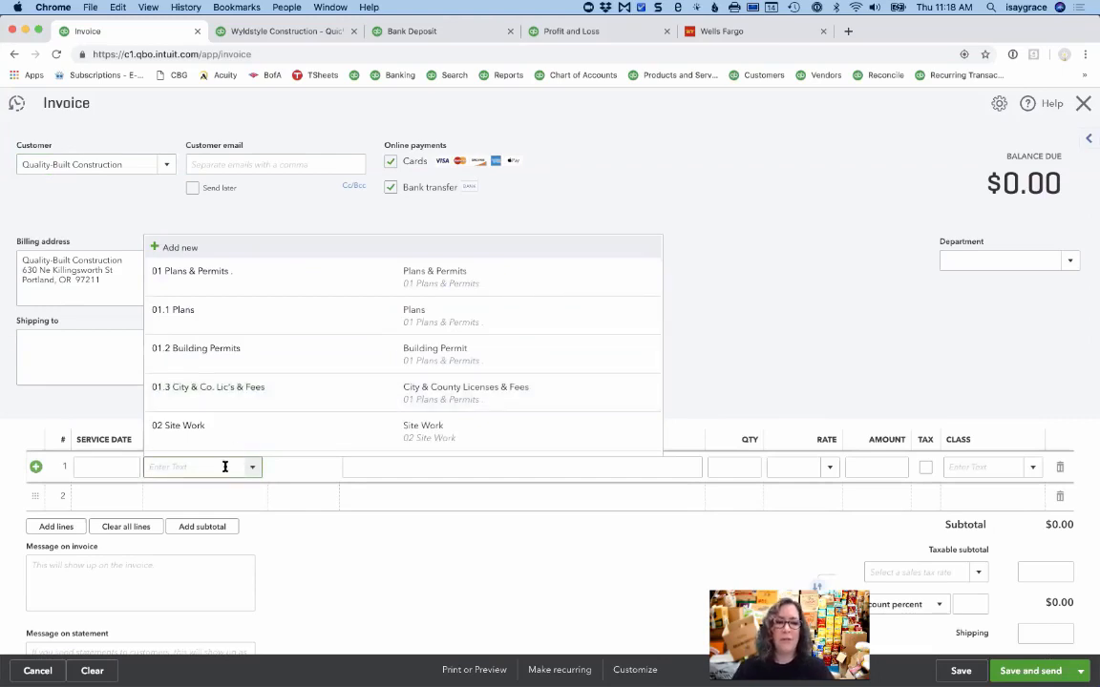
{"action": "mouse_move", "coordinate": [225, 467]}
{"action": "type", "text": "Su"}
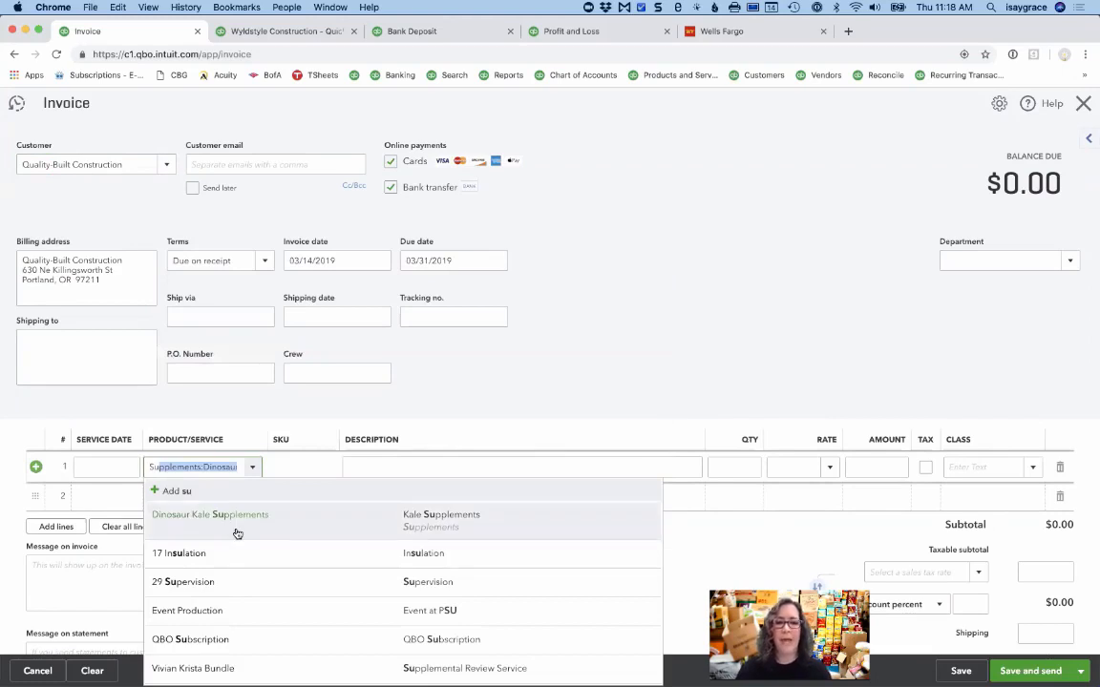
{"action": "left_click", "coordinate": [210, 515]}
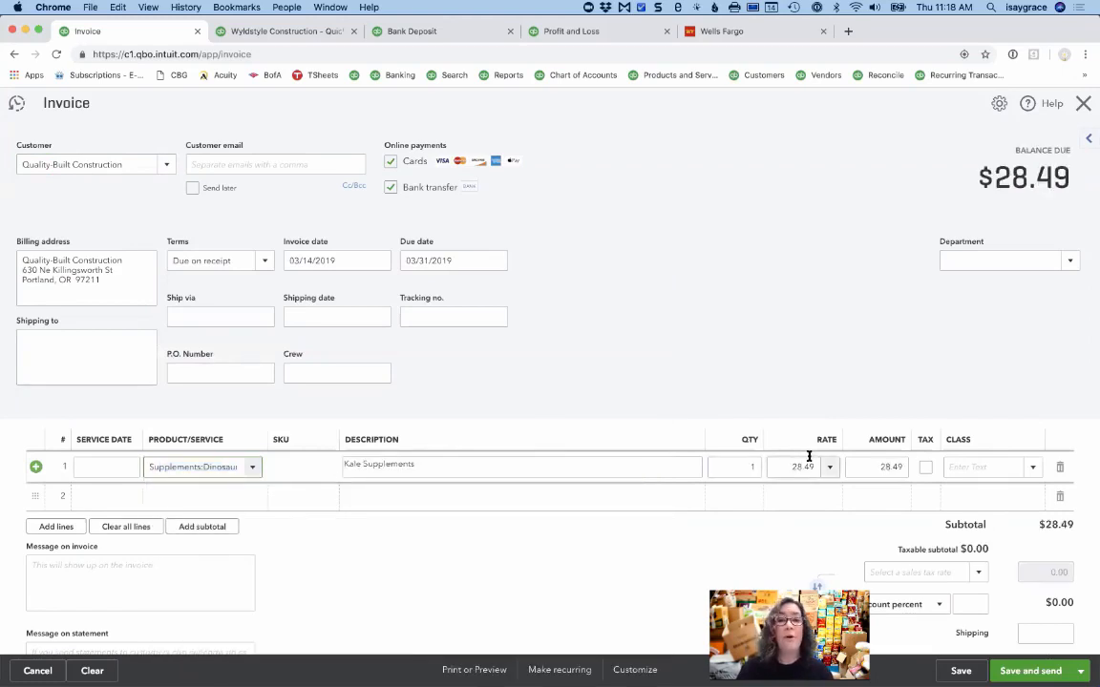
{"action": "left_click", "coordinate": [829, 467]}
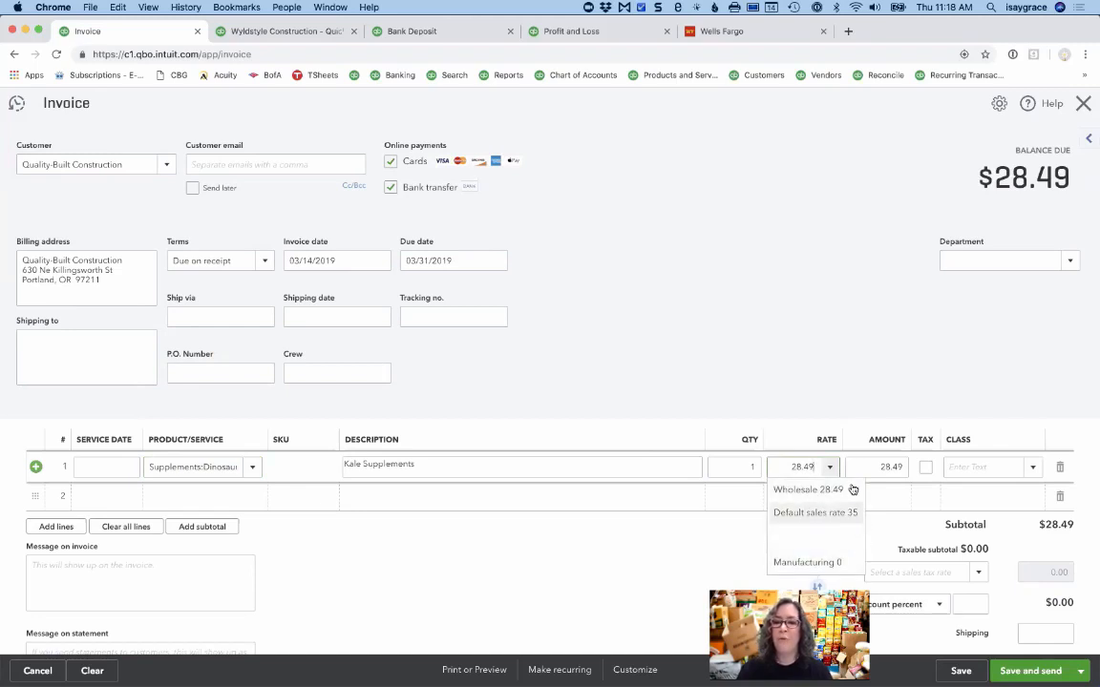
{"action": "mouse_move", "coordinate": [807, 490]}
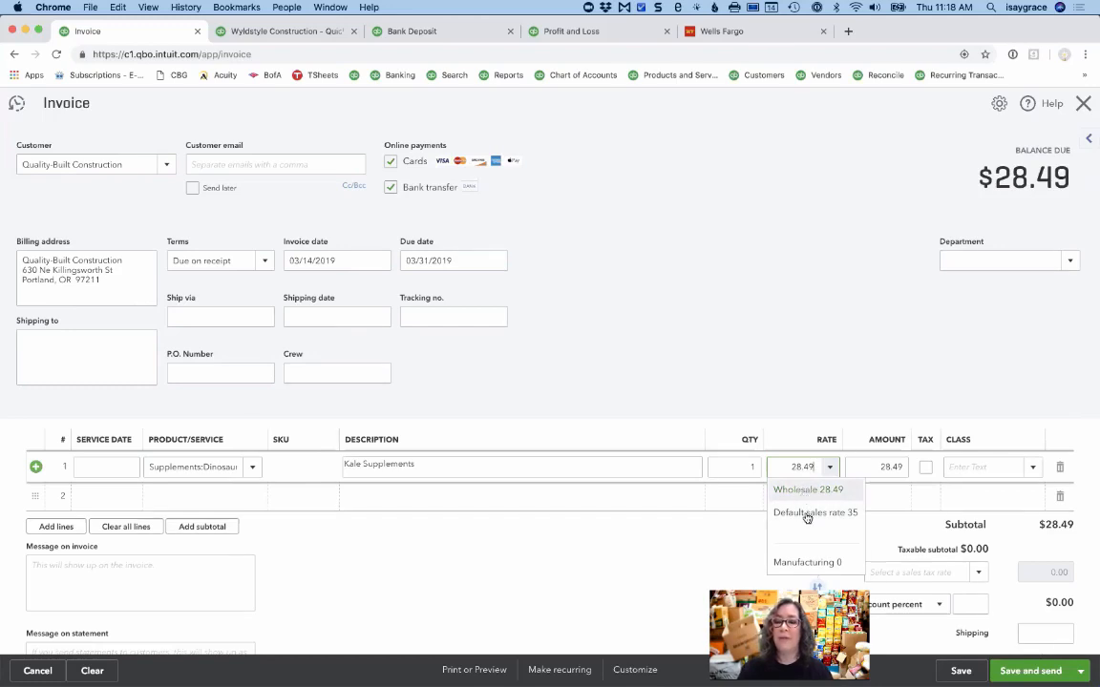
{"action": "left_click", "coordinate": [813, 513]}
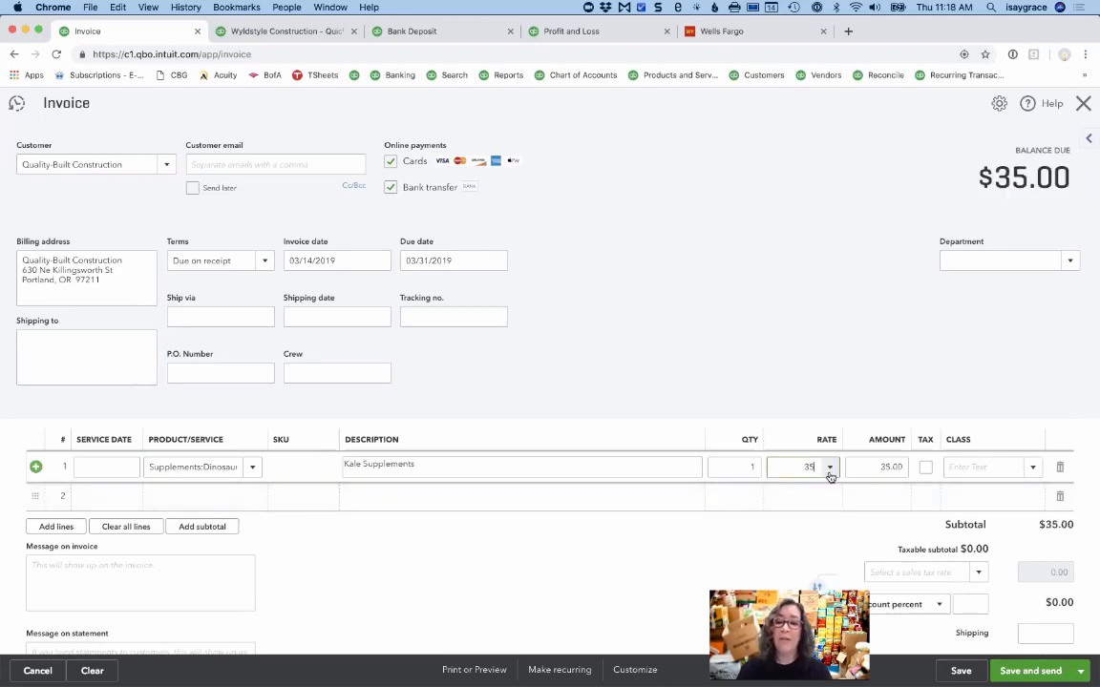
{"action": "type", "text": "28.49"}
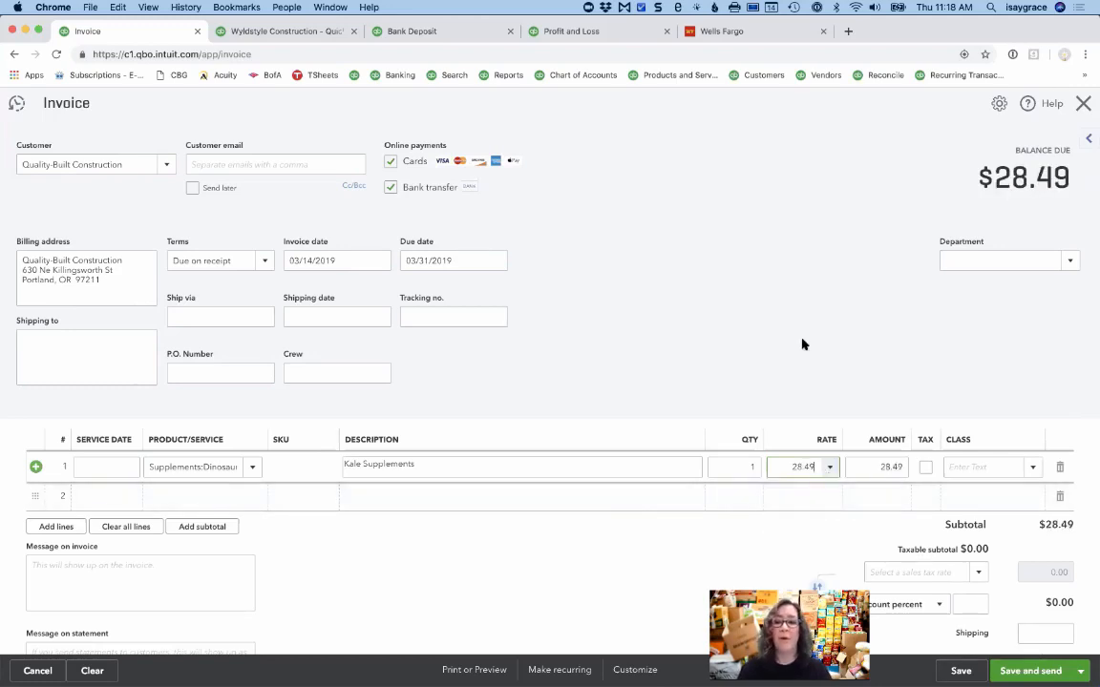
{"action": "mouse_move", "coordinate": [853, 490]}
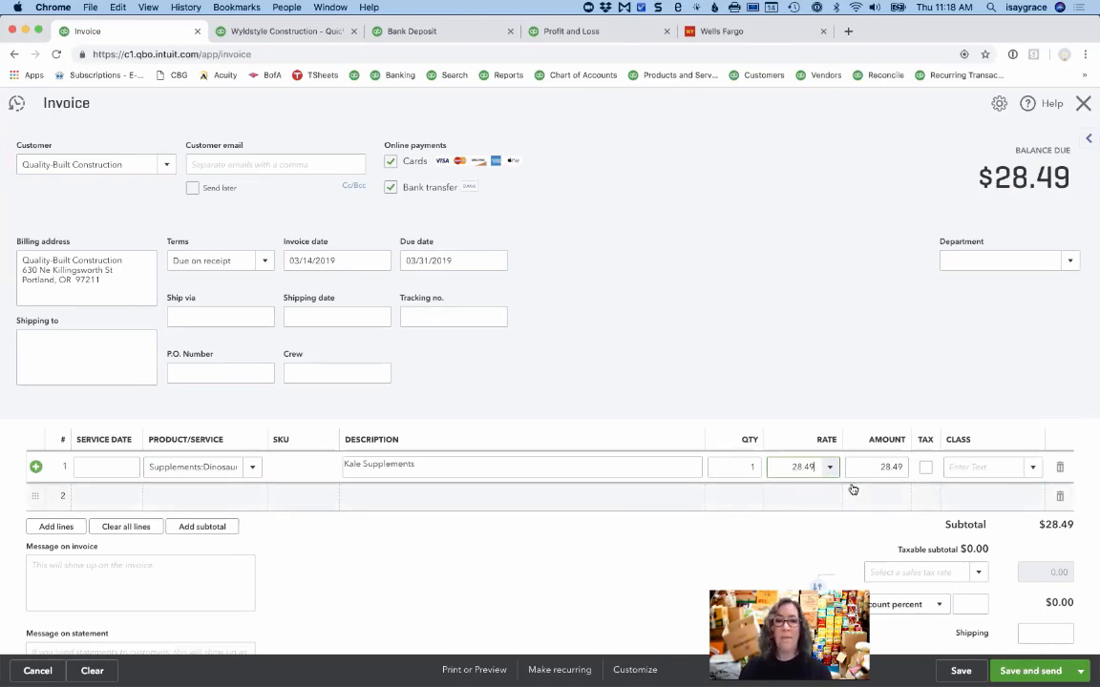
{"action": "mouse_move", "coordinate": [763, 333]}
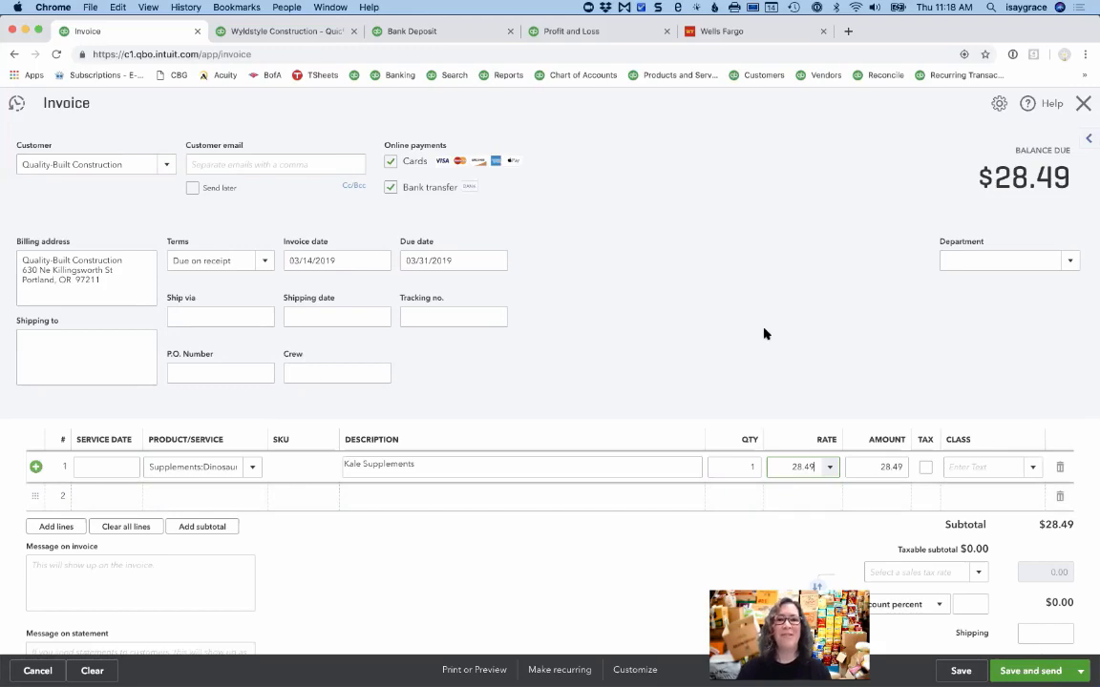